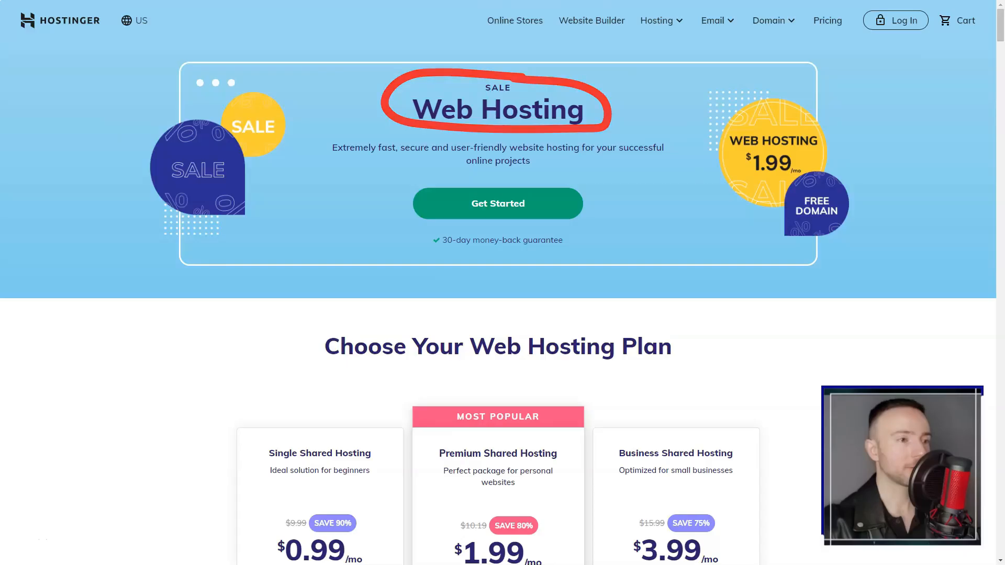
Step: Scroll through Hostinger's Online Stores page plans and features
scroll(down, 3)
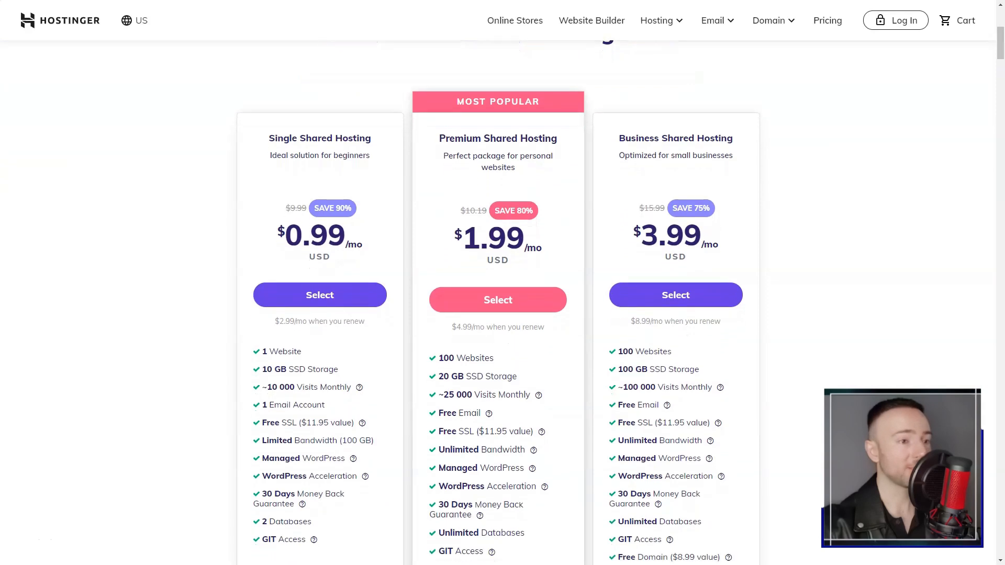
scroll(down, 3)
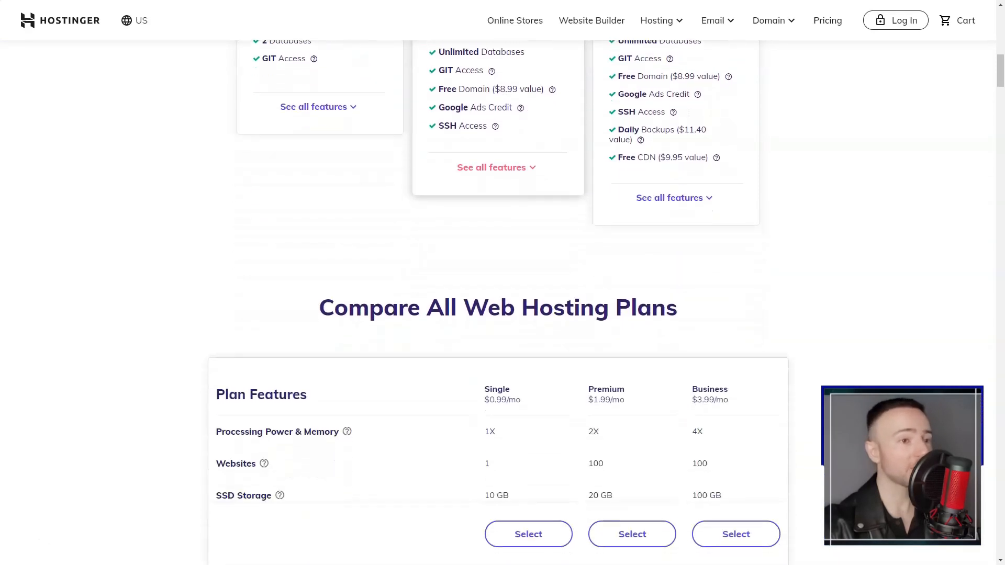
scroll(down, 3)
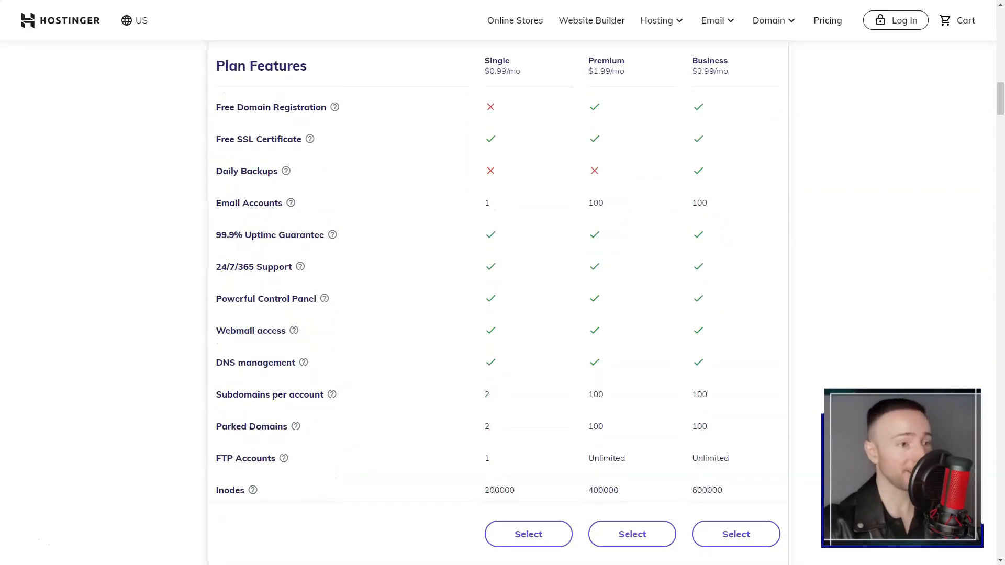
scroll(down, 3)
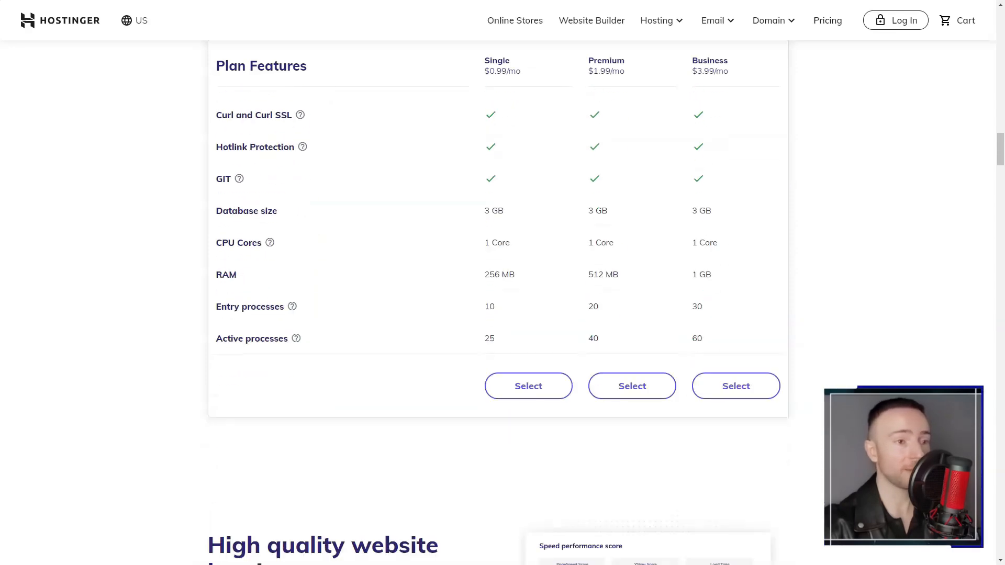
scroll(down, 3)
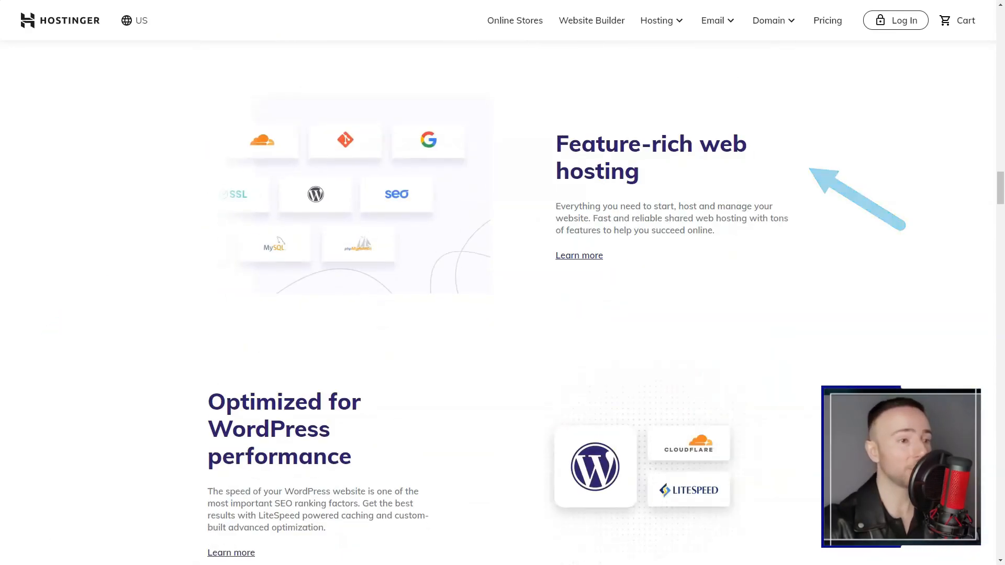
scroll(down, 3)
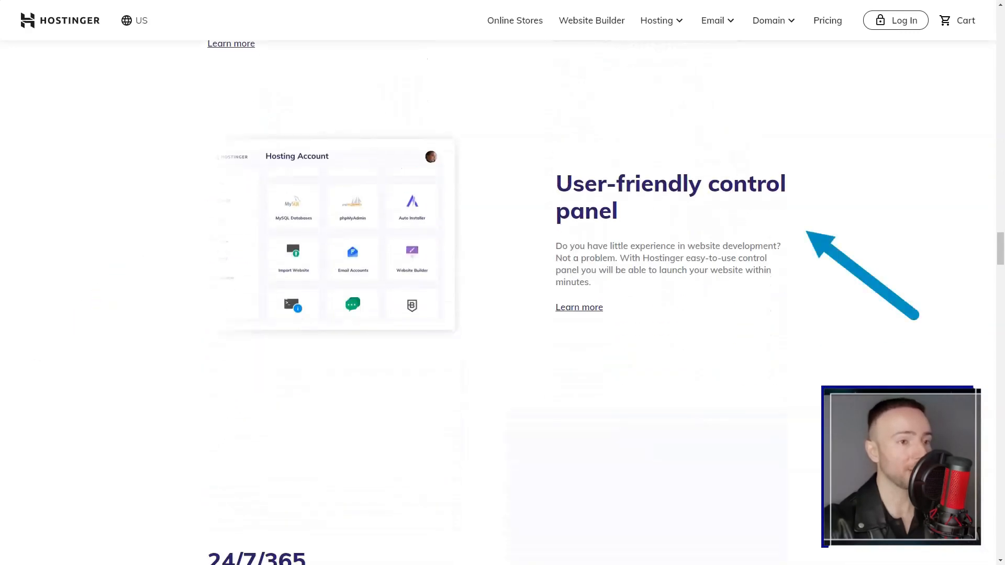
scroll(down, 3)
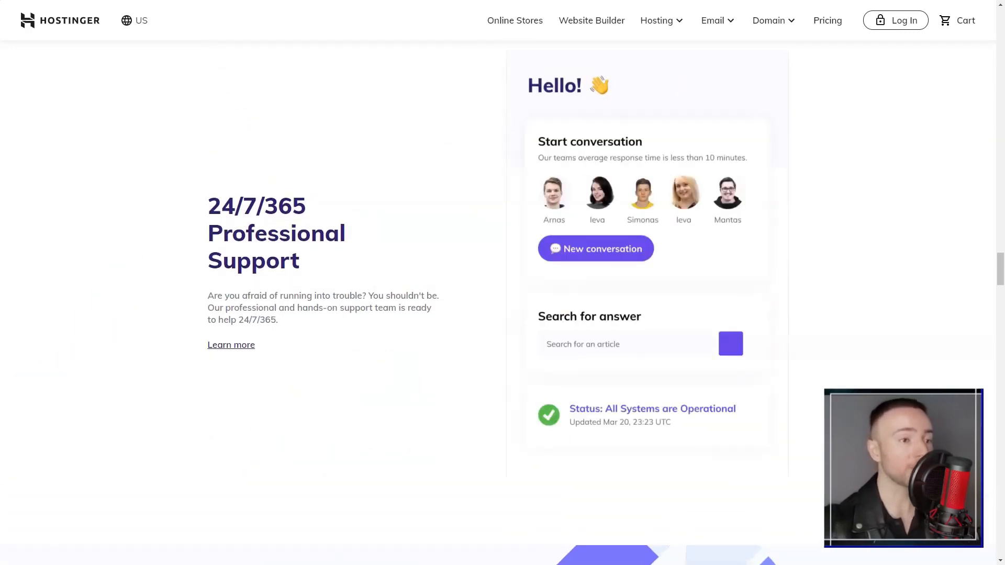
scroll(down, 3)
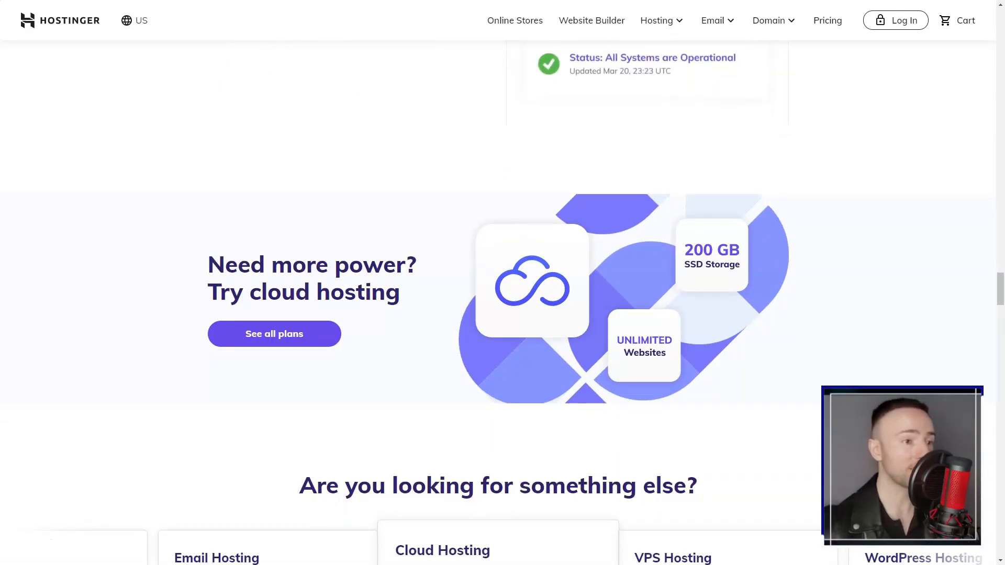
scroll(down, 3)
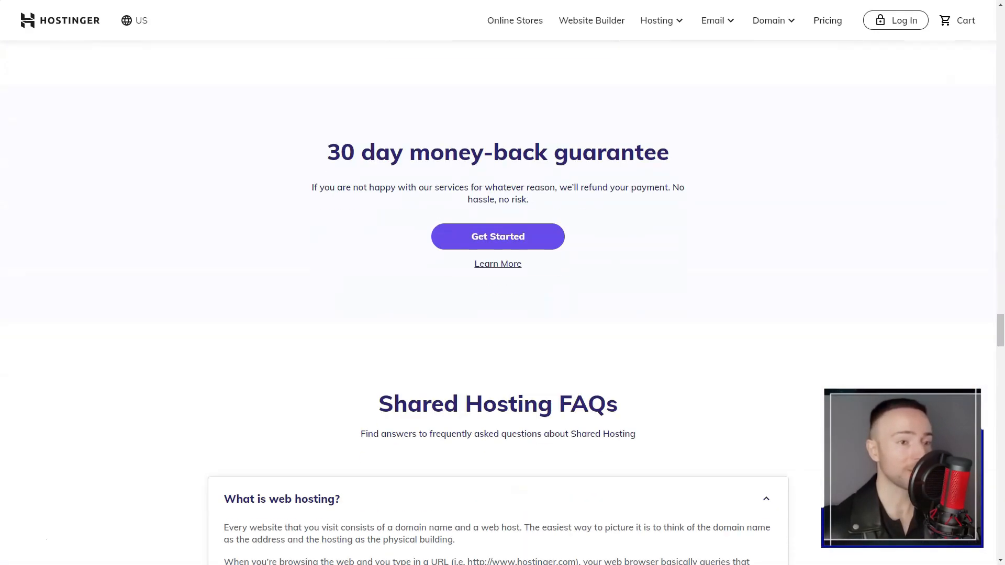
scroll(down, 3)
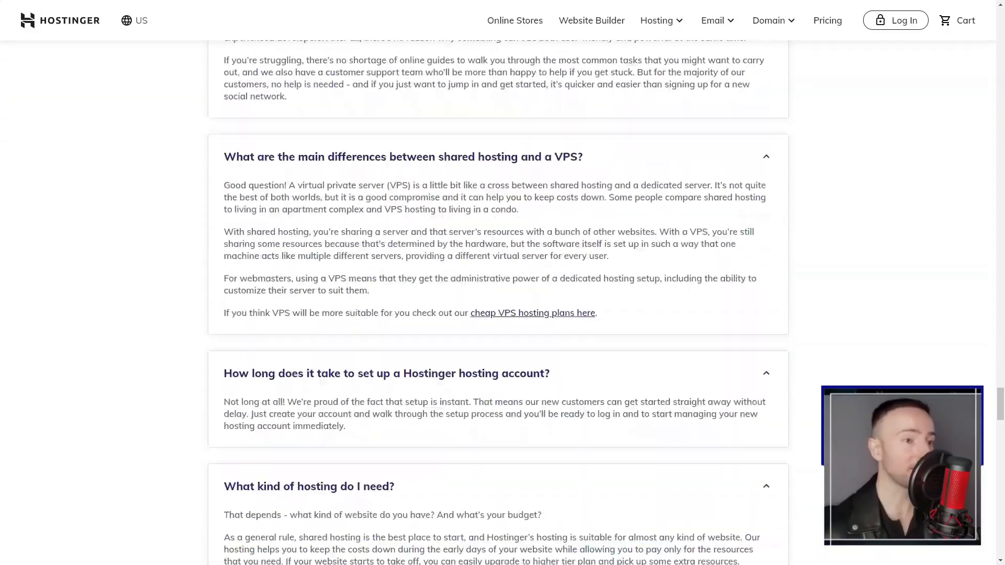
scroll(down, 3)
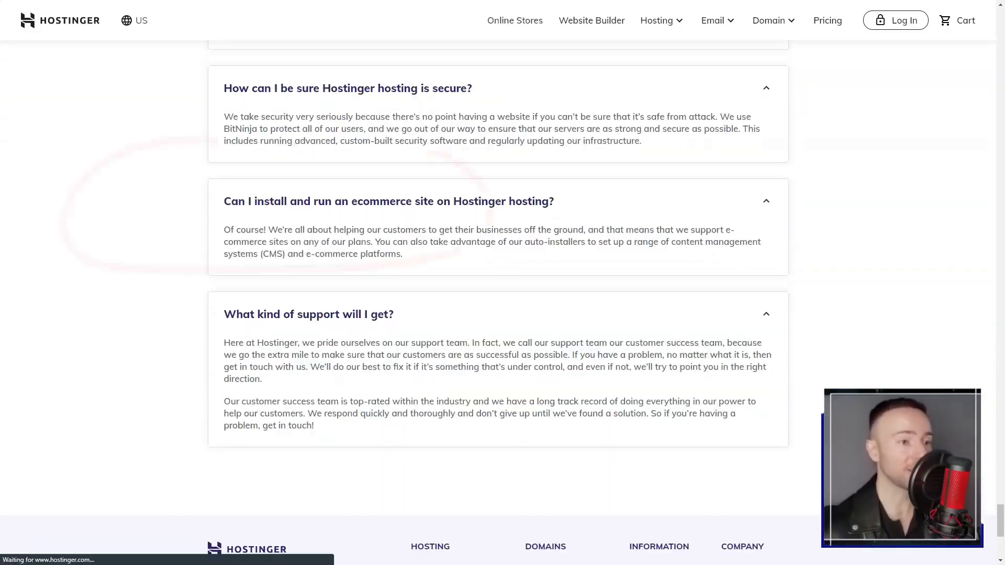
Step: Scroll down the Website Builder page
scroll(up, 3)
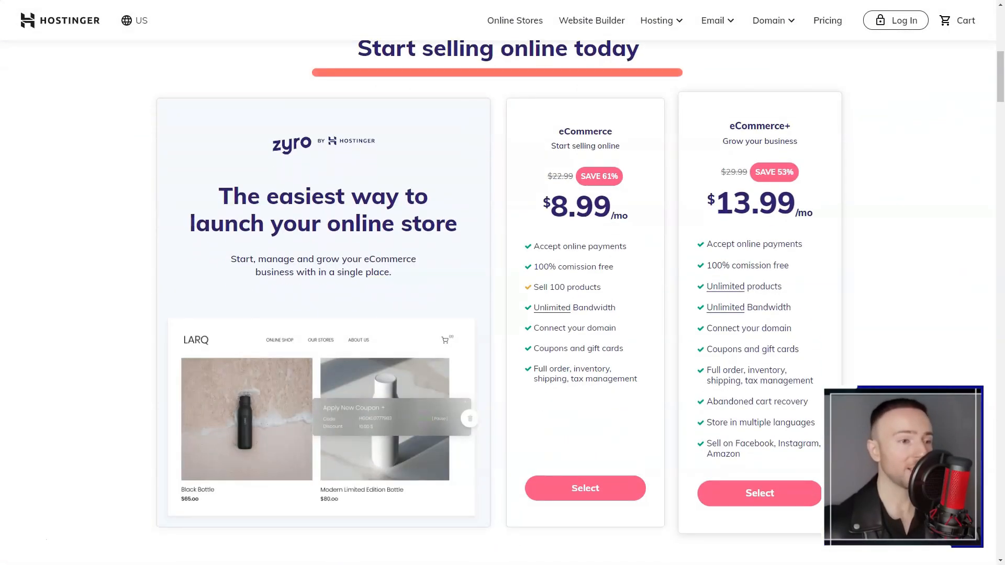
scroll(down, 3)
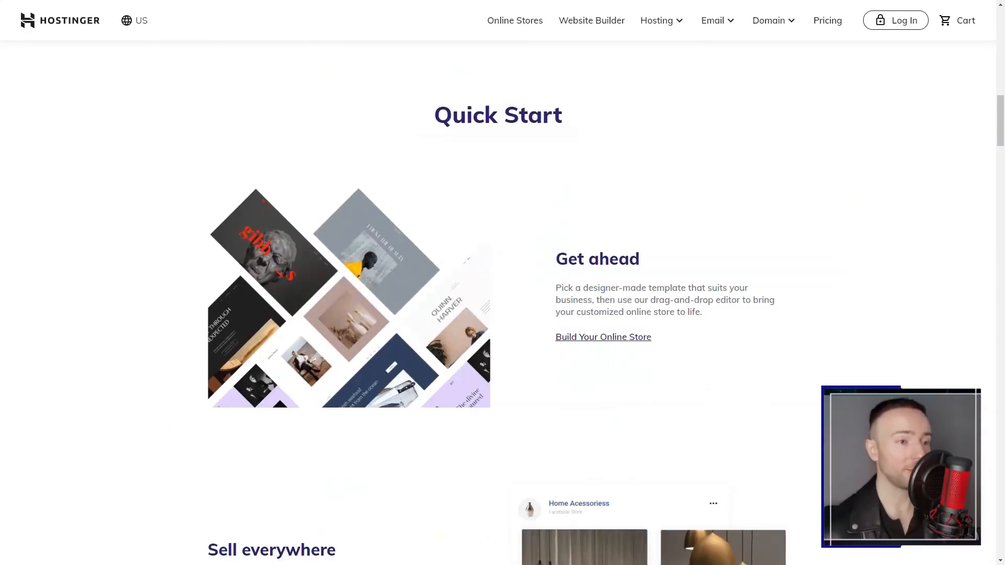
scroll(down, 3)
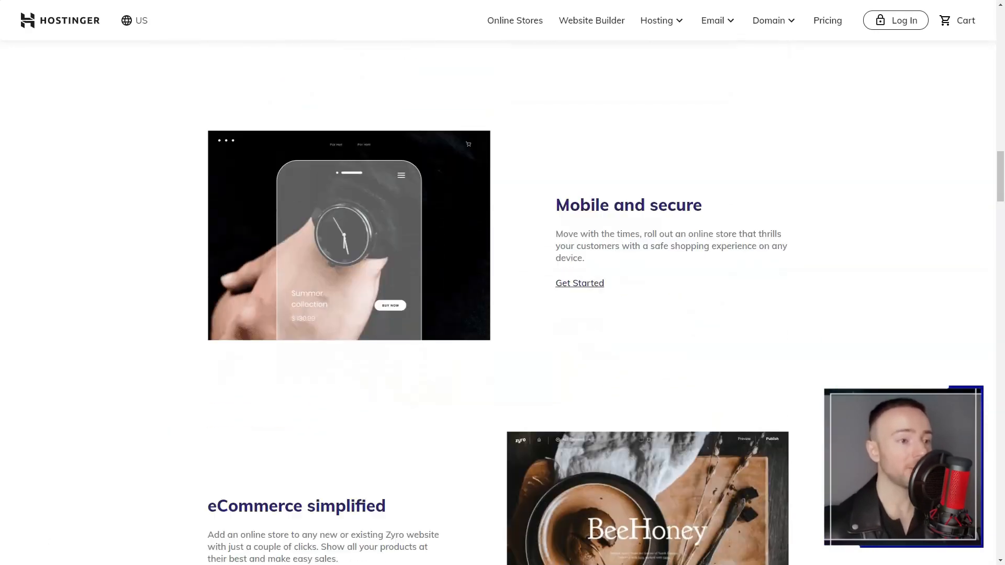
scroll(down, 3)
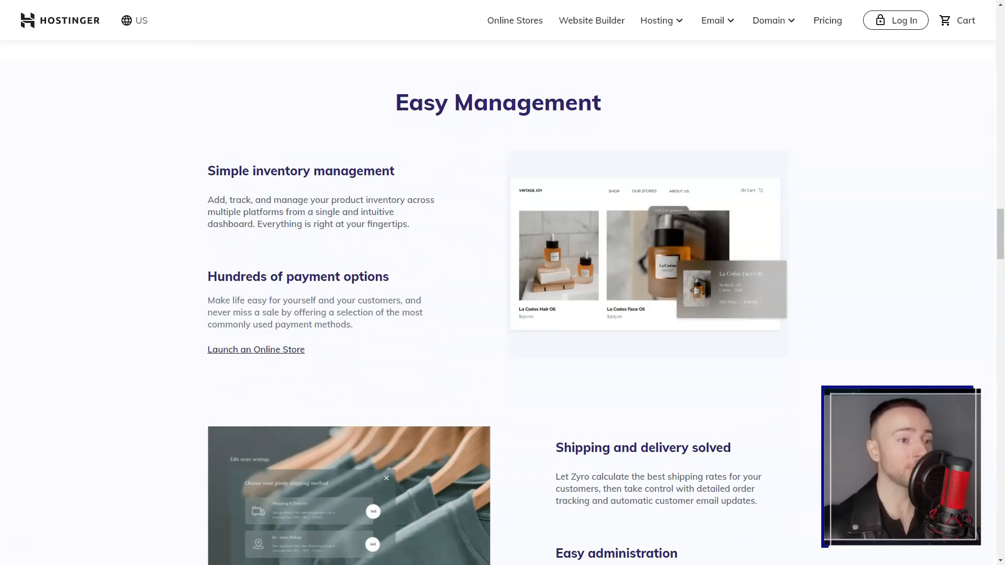
scroll(down, 3)
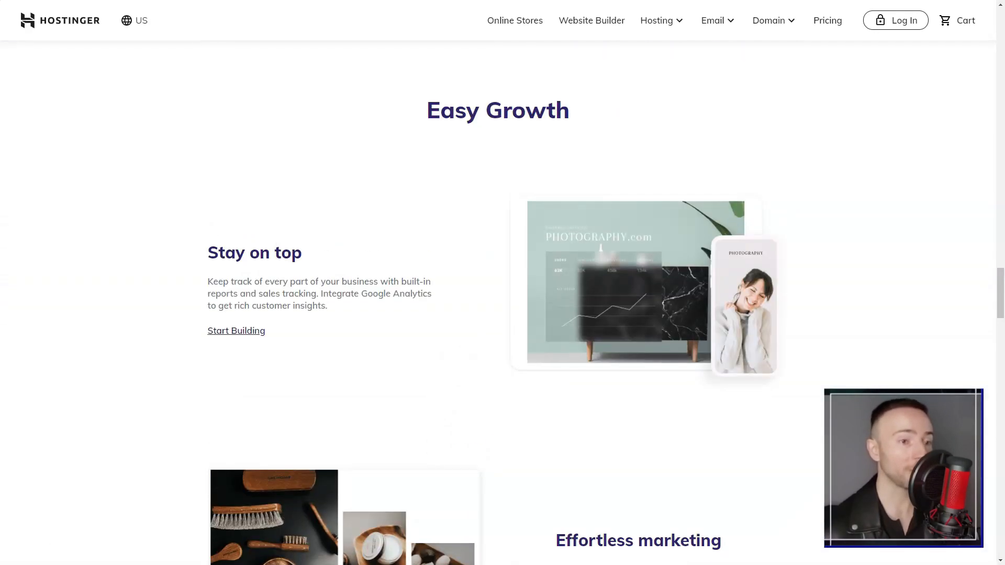
scroll(down, 3)
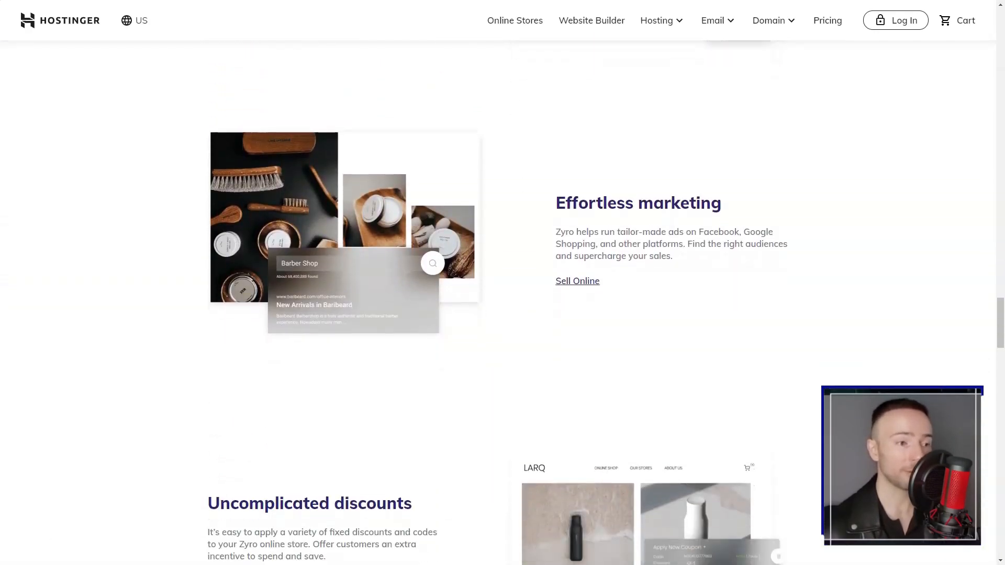
scroll(down, 3)
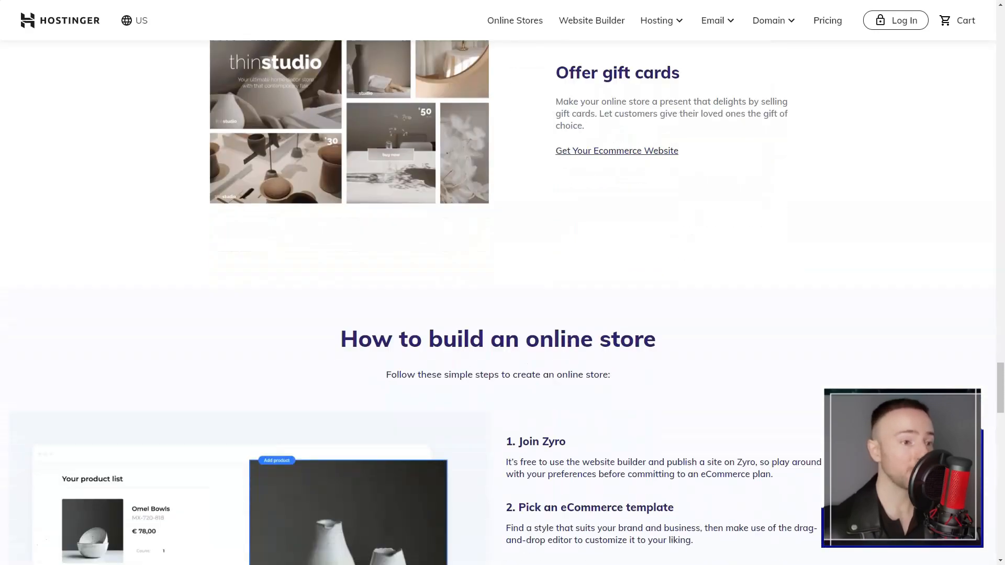
scroll(up, 3)
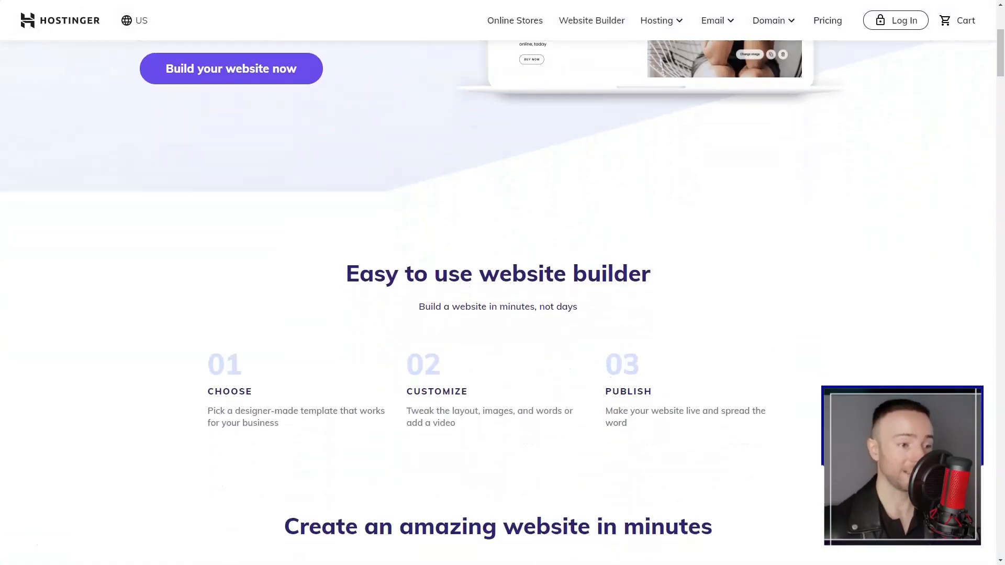
scroll(down, 3)
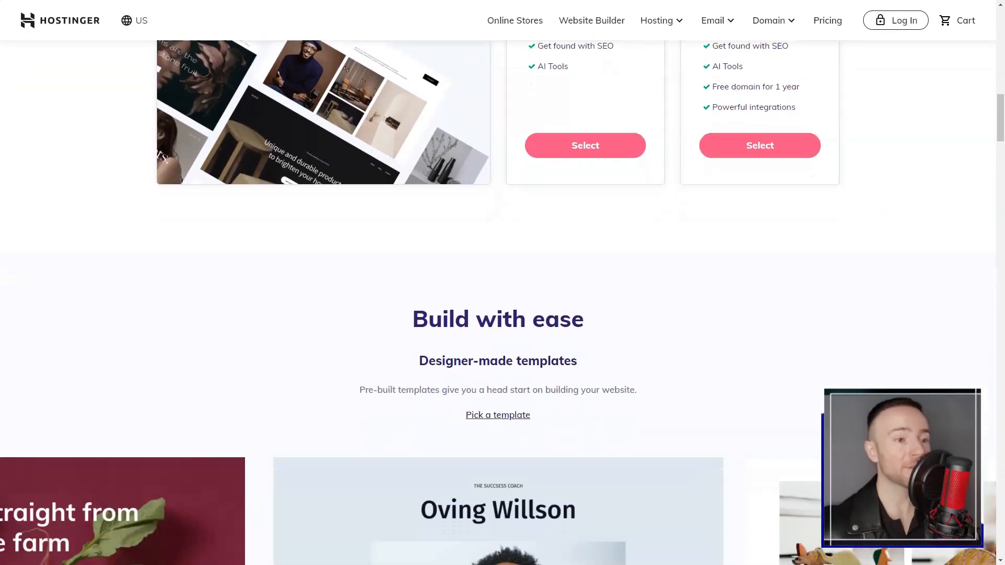
scroll(down, 3)
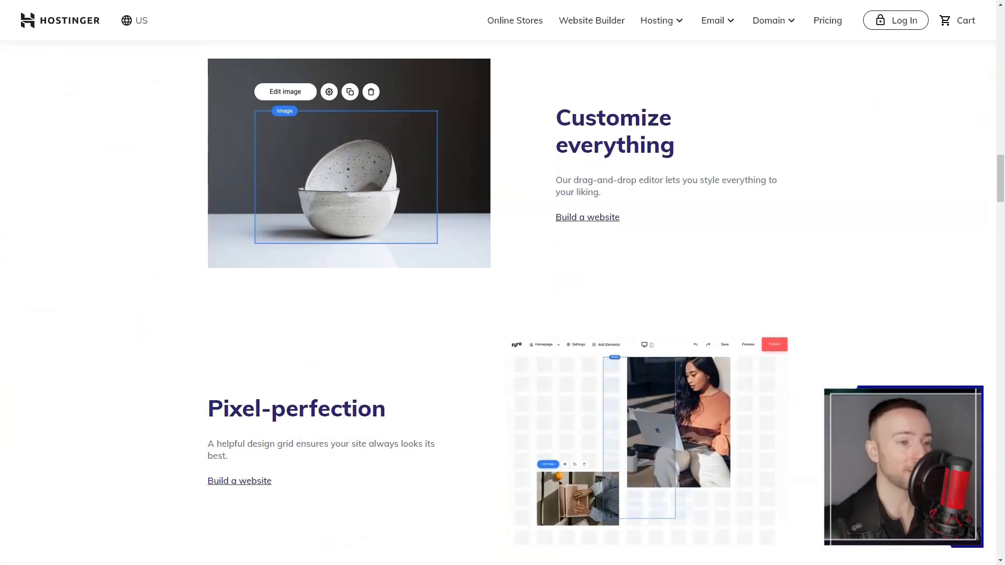
scroll(down, 3)
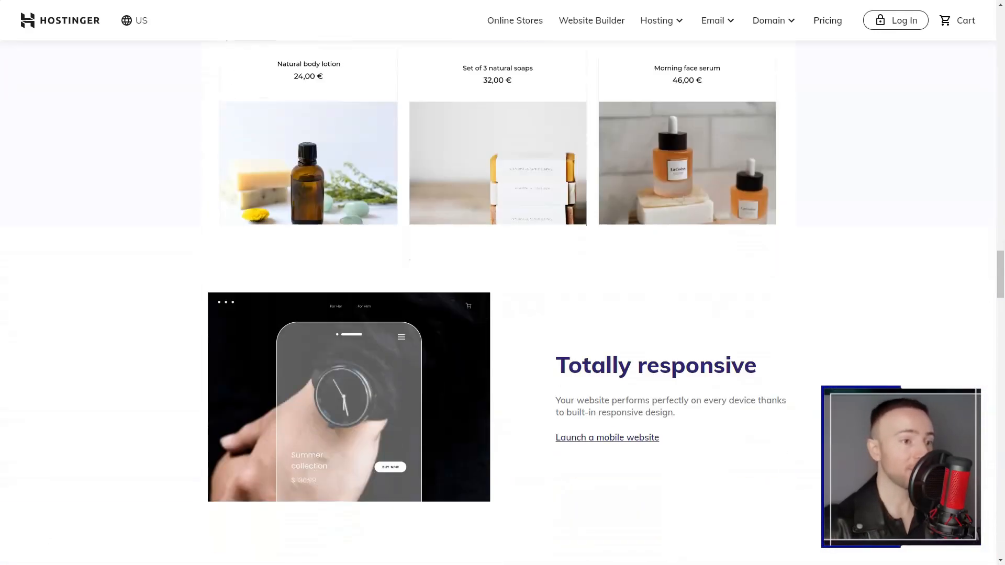
scroll(down, 3)
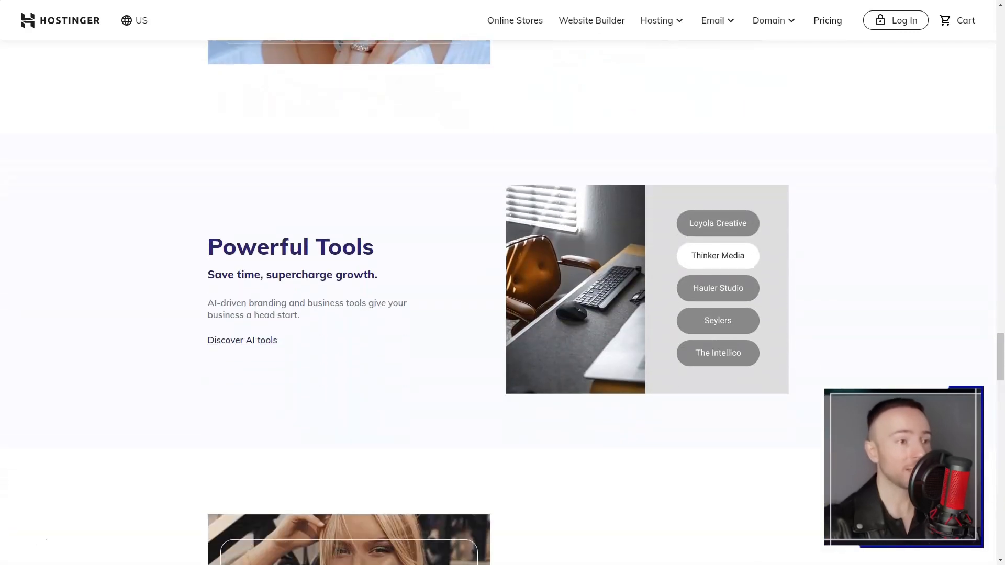
scroll(down, 3)
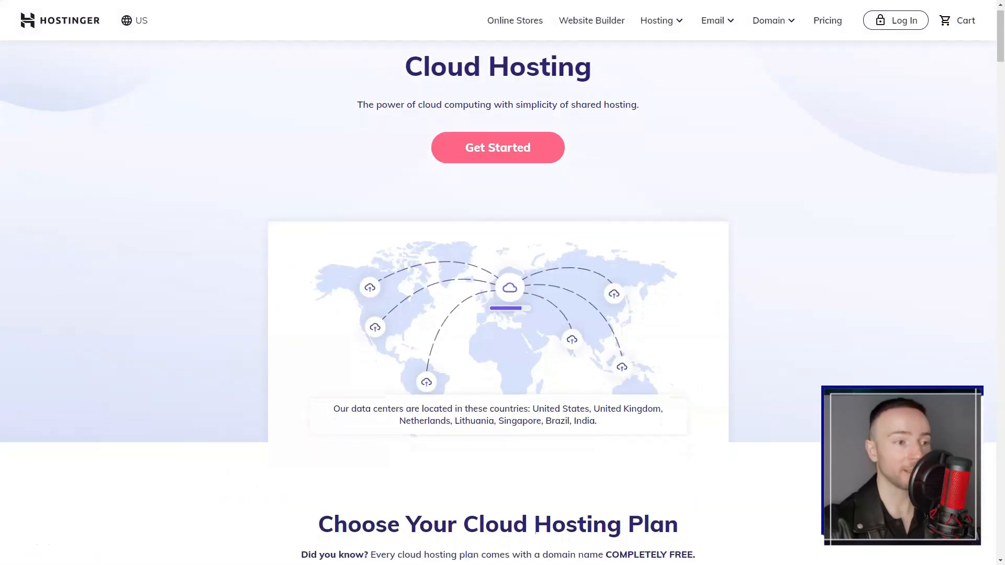
Step: Scroll down Hostinger's Cloud Hosting page
scroll(down, 3)
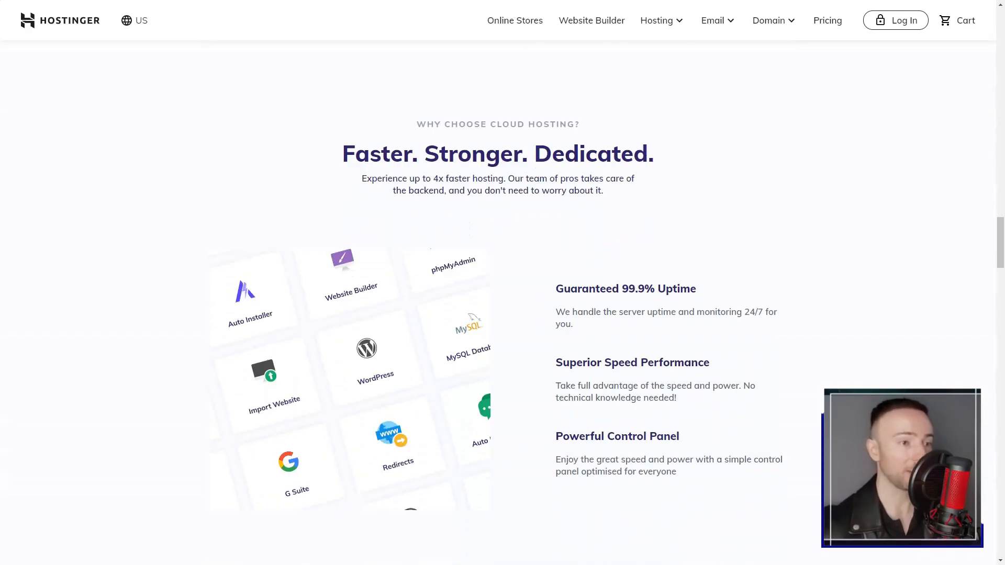
scroll(down, 3)
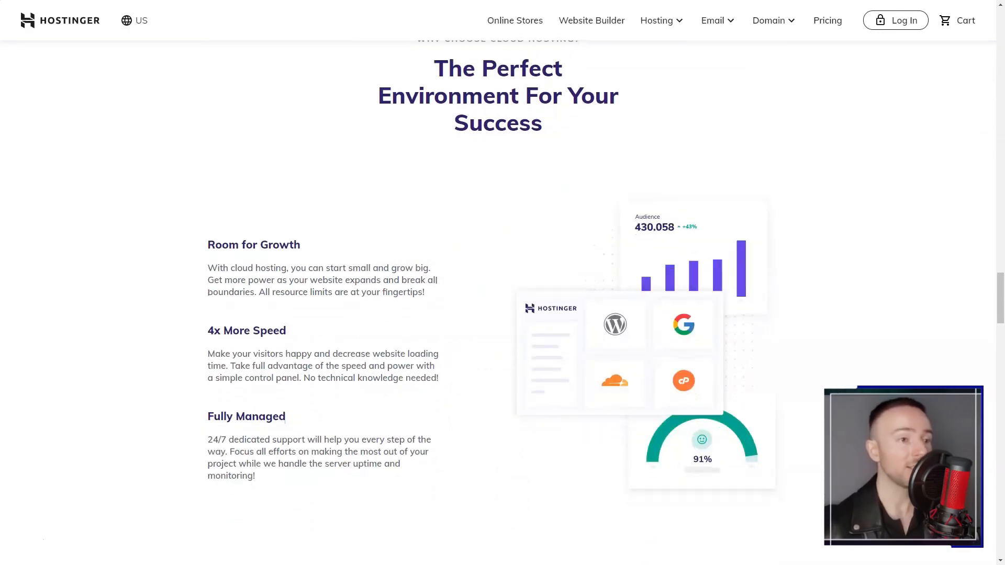
scroll(down, 3)
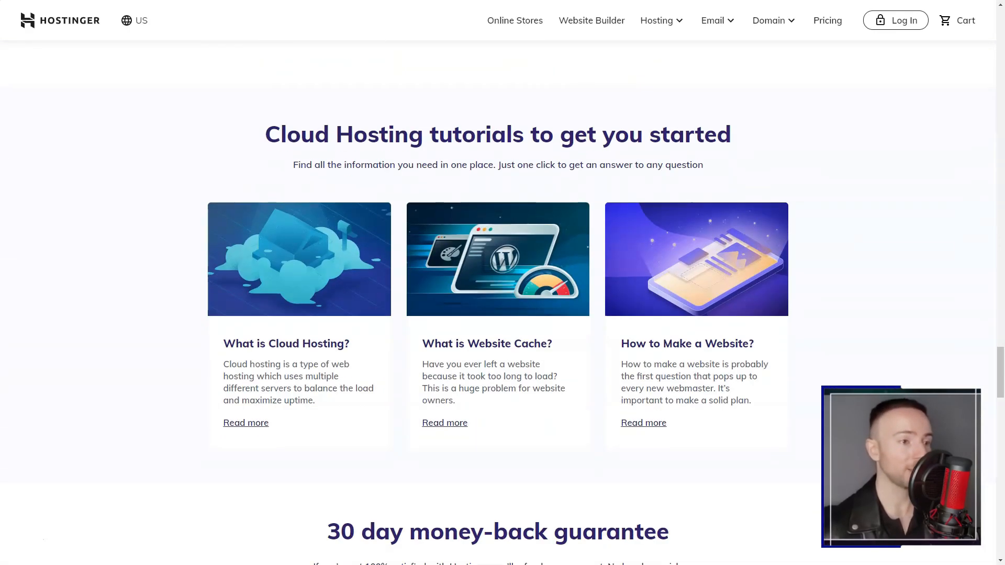
Step: Go to the WordPress hosting page and scroll past its features and support to the tutorials
click(658, 20)
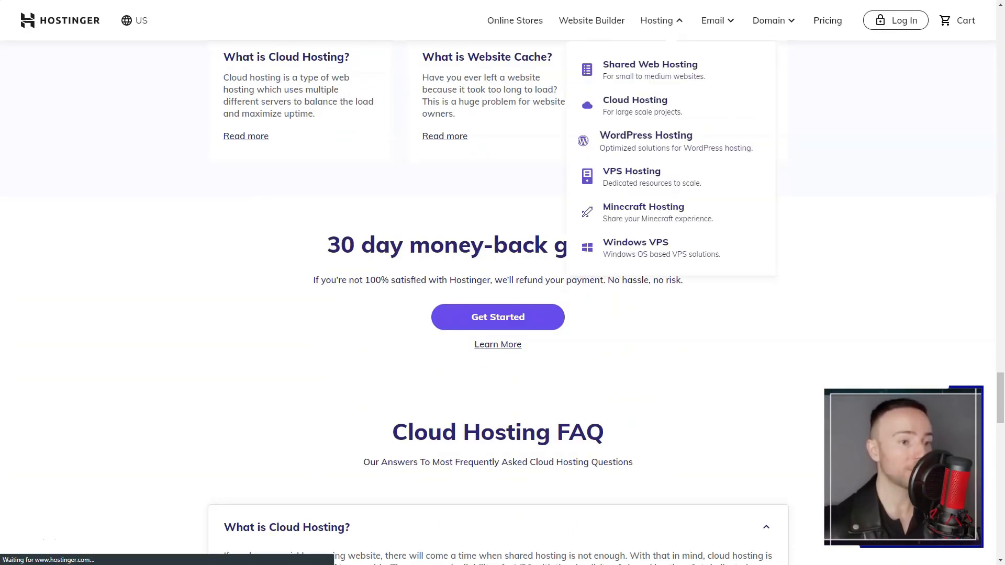
click(646, 135)
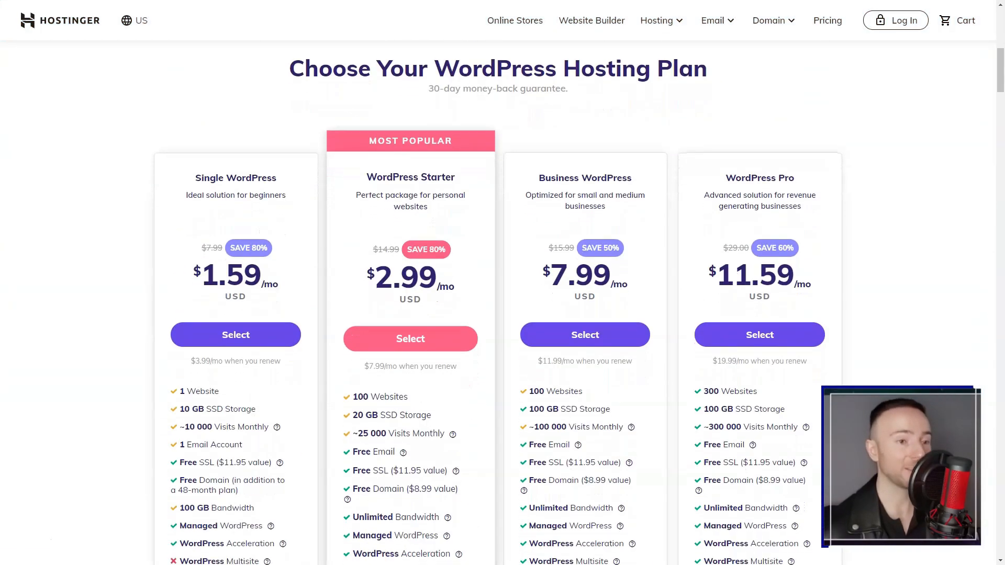
scroll(down, 3)
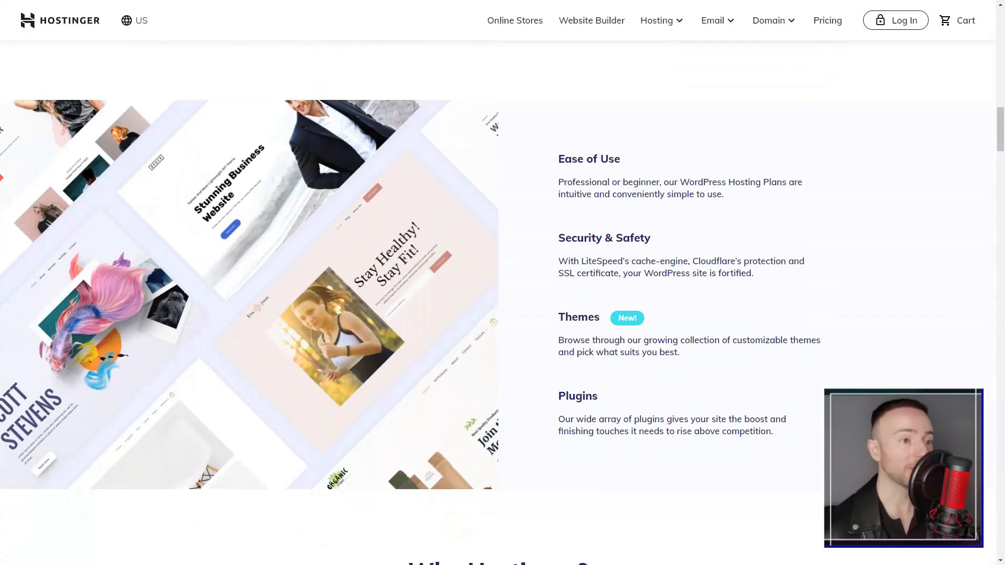
scroll(down, 3)
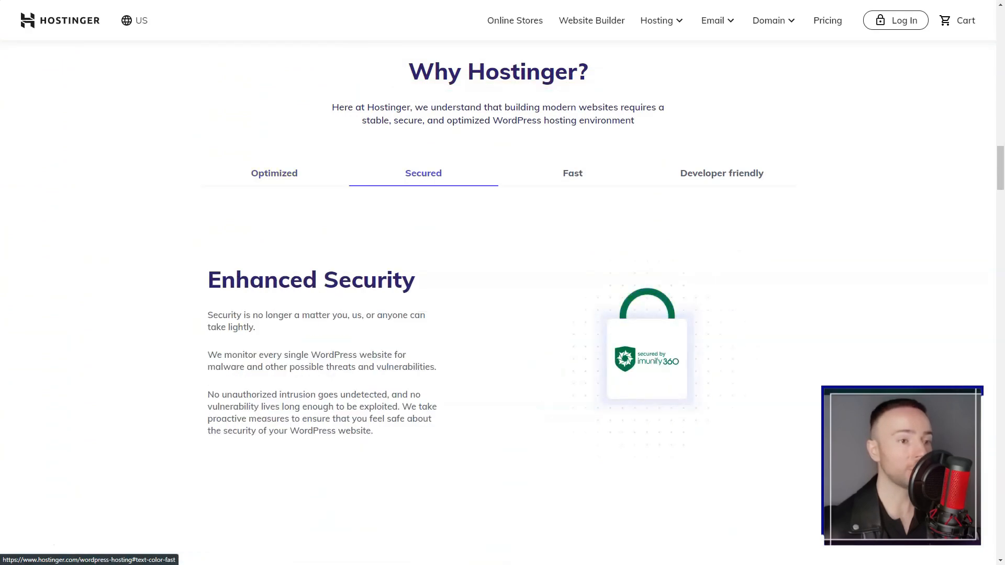
scroll(down, 3)
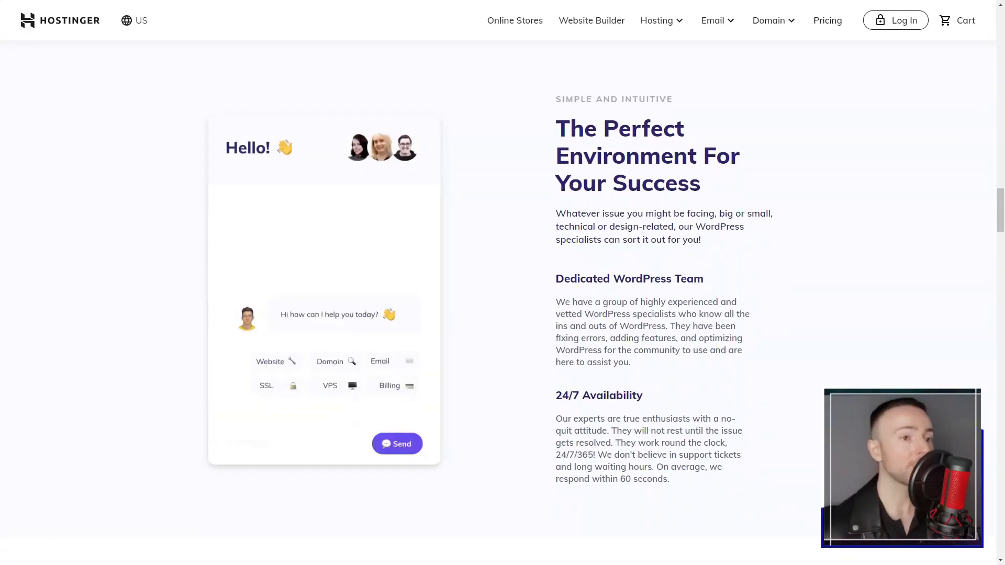
scroll(down, 3)
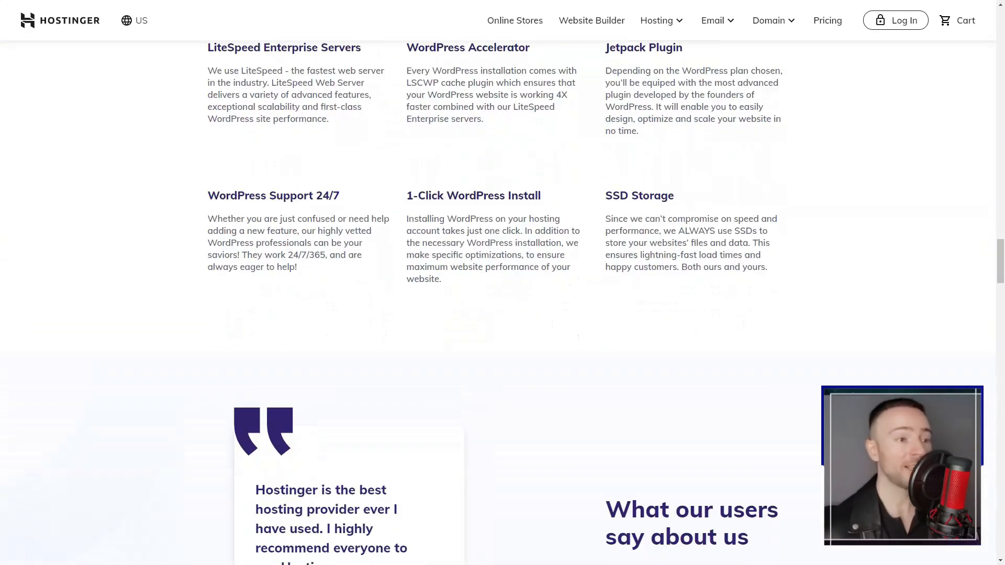
scroll(down, 3)
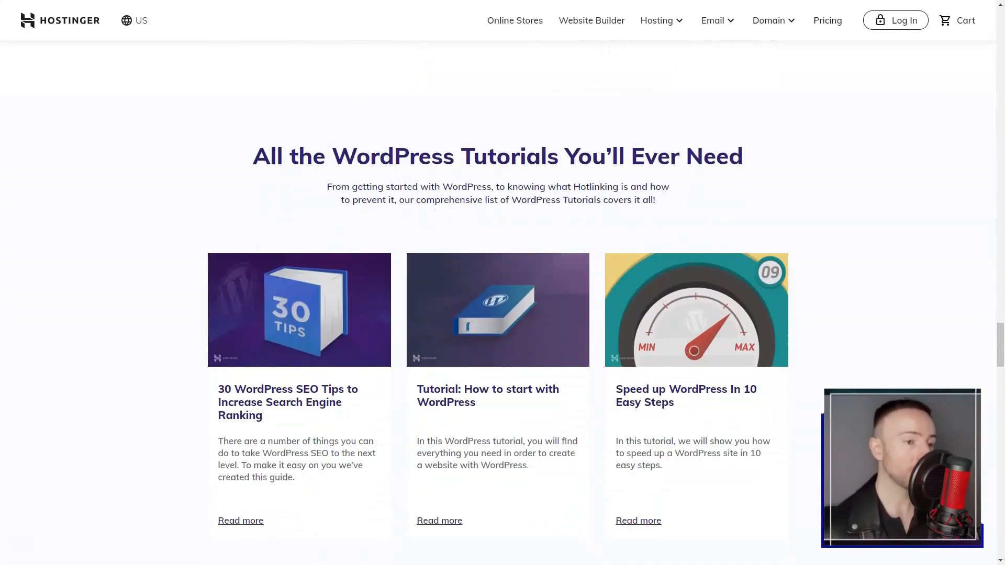
scroll(down, 3)
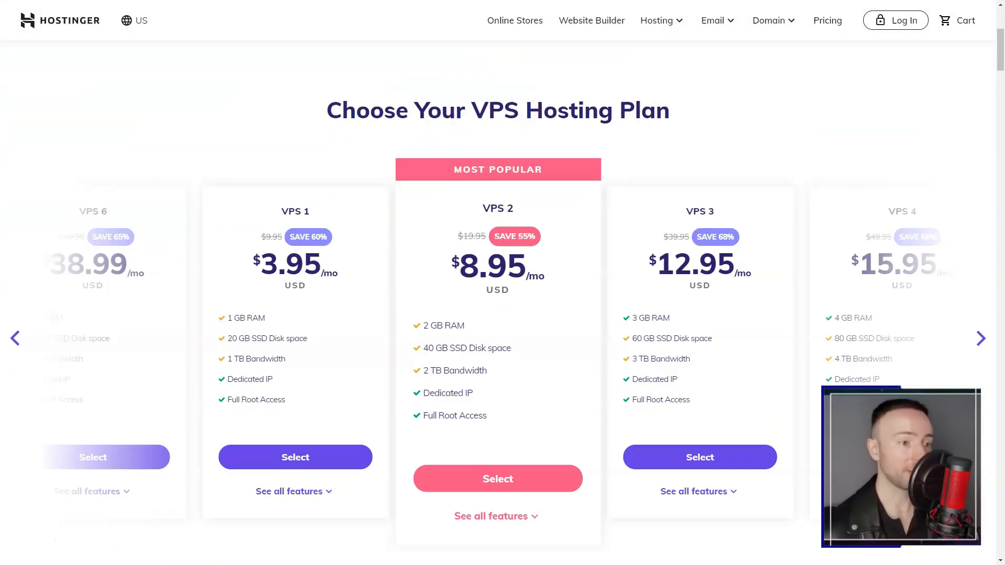
Step: Scroll through the VPS hosting plans and features
scroll(down, 3)
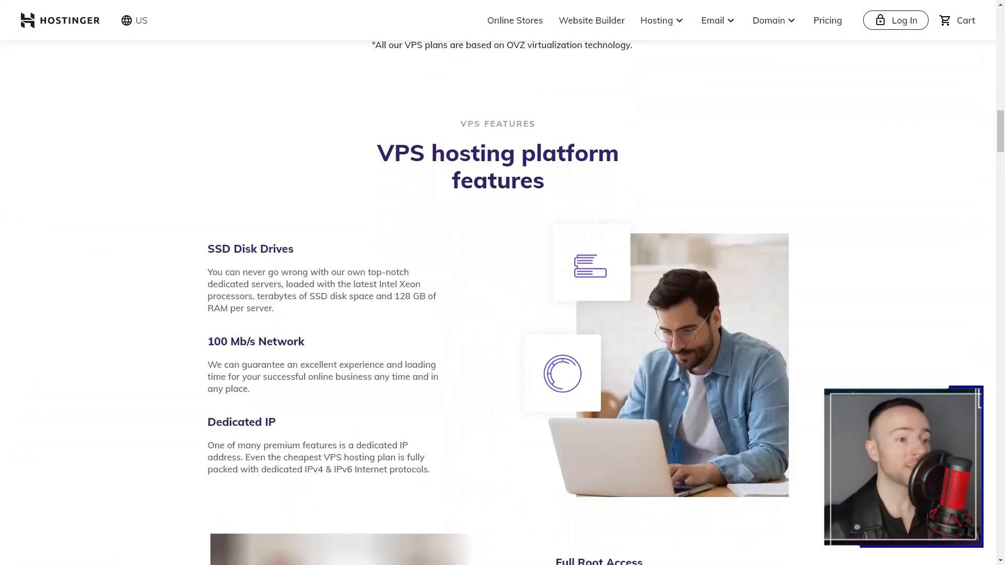
scroll(down, 3)
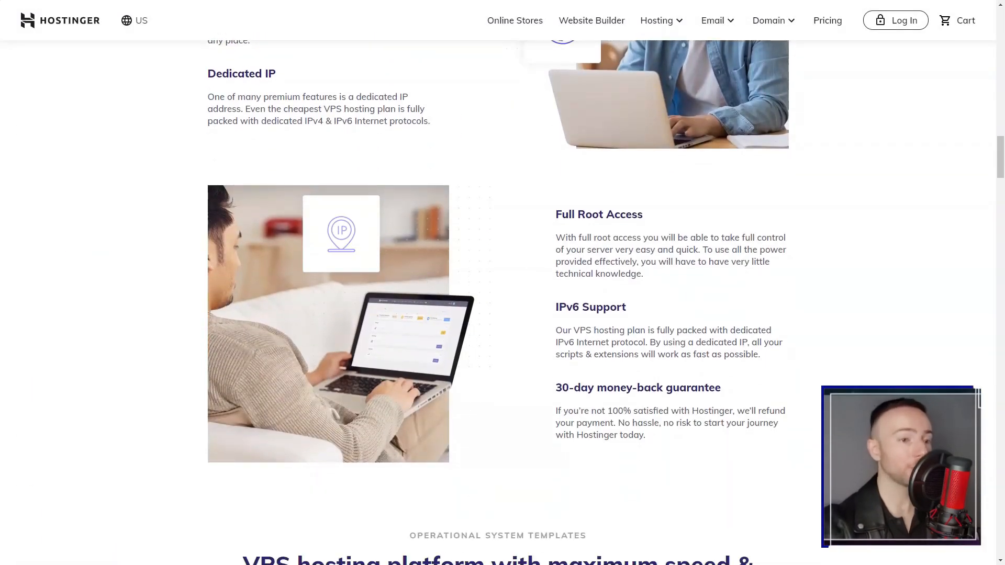
scroll(down, 3)
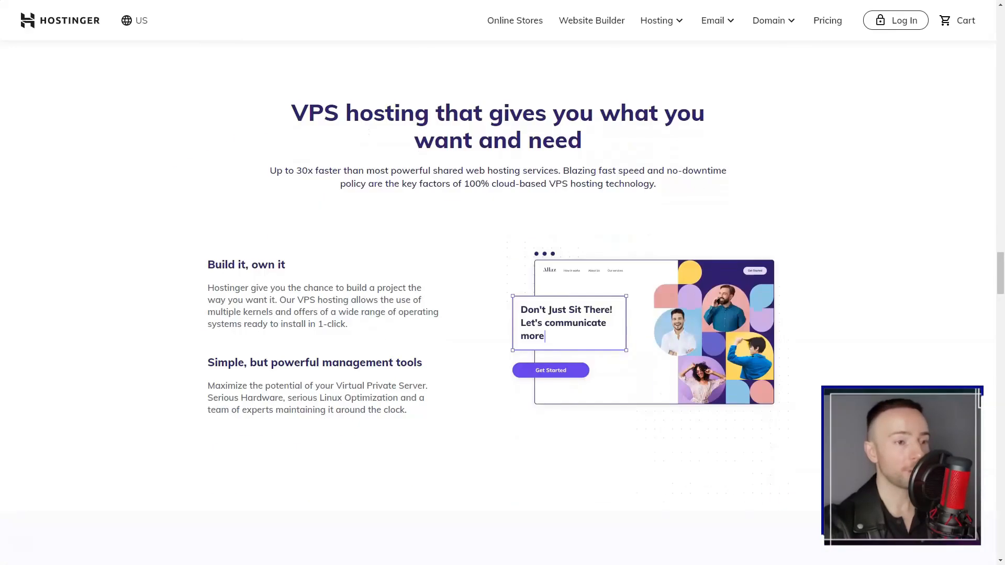
Step: Go to the Minecraft hosting page and scroll down to the servers-around-the-globe map
click(658, 20)
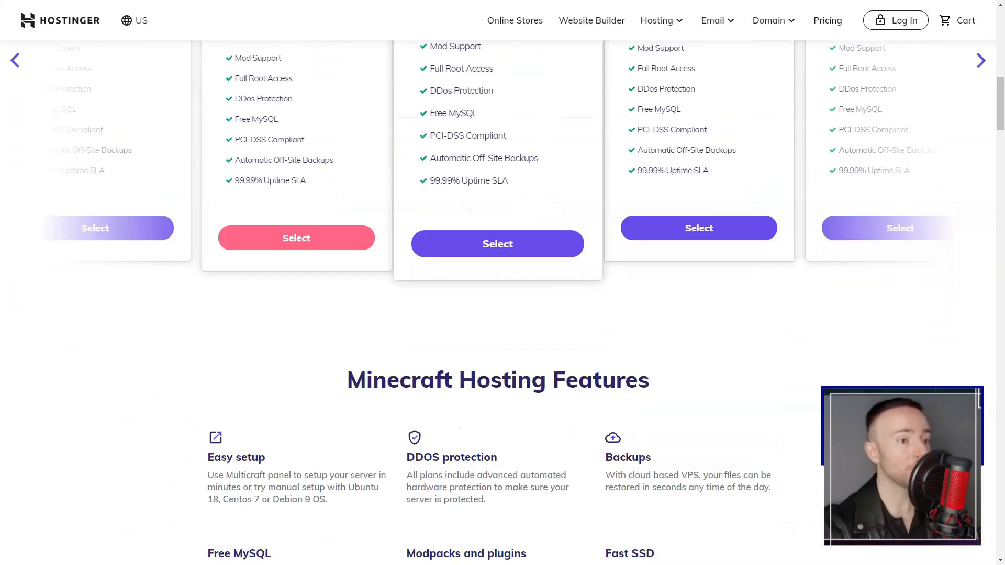
scroll(down, 3)
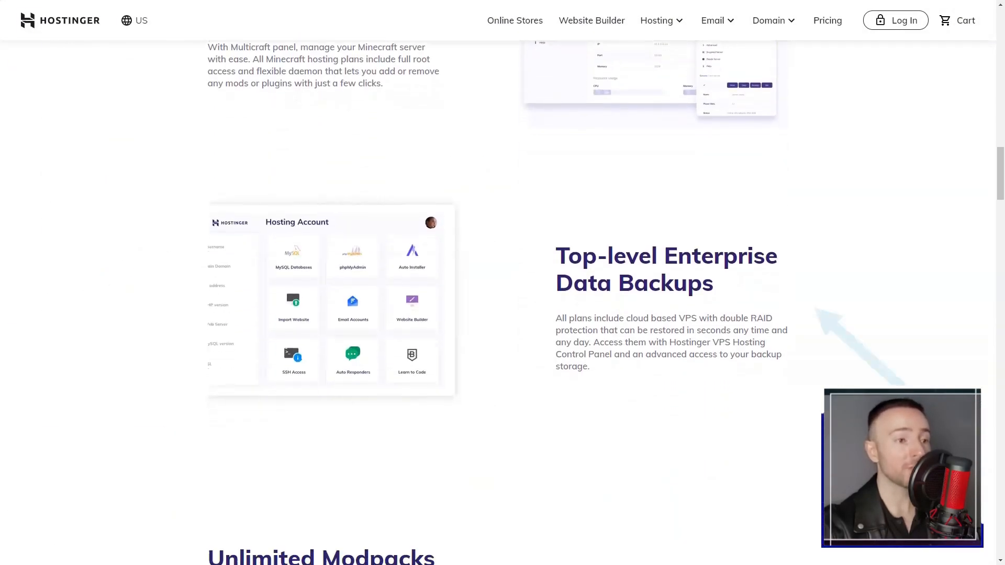
scroll(down, 3)
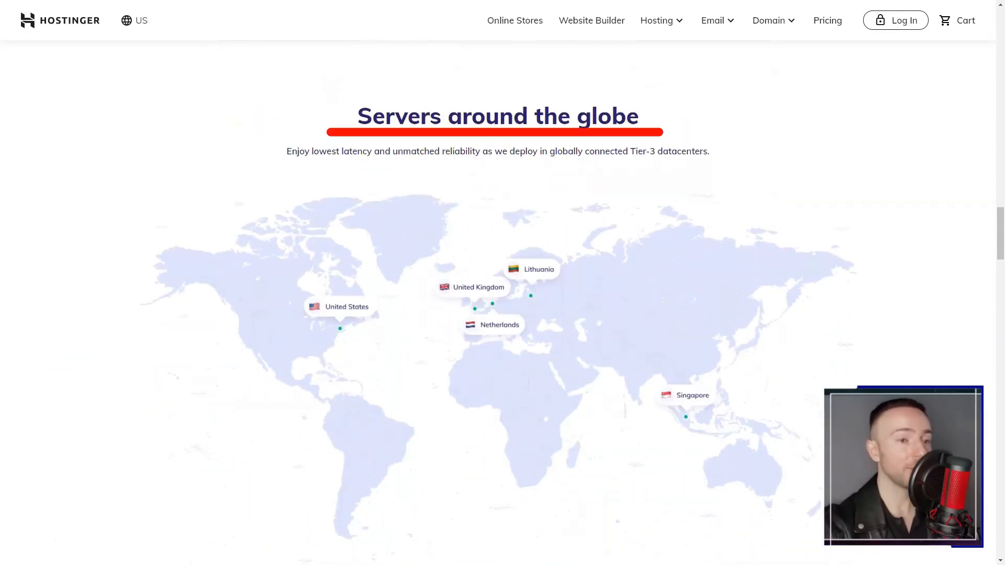
scroll(down, 3)
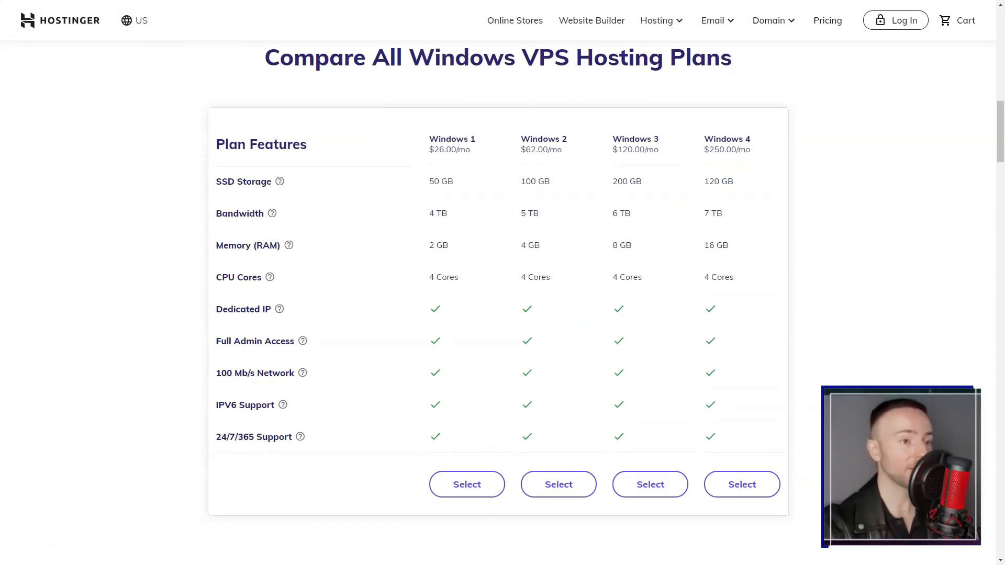
Step: Scroll through the Windows VPS, Google Workspace, email hosting and domain checker pages
scroll(down, 3)
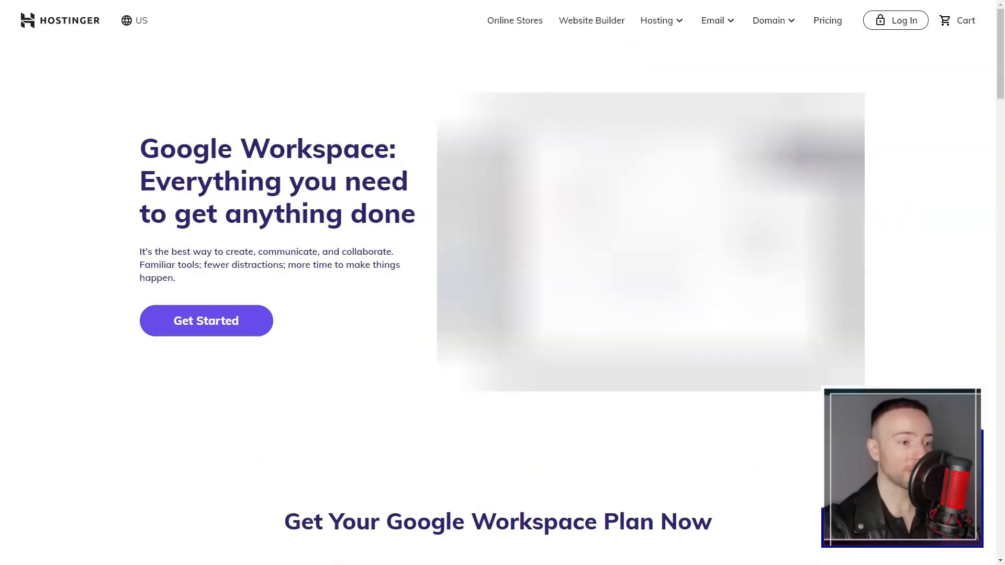
scroll(down, 3)
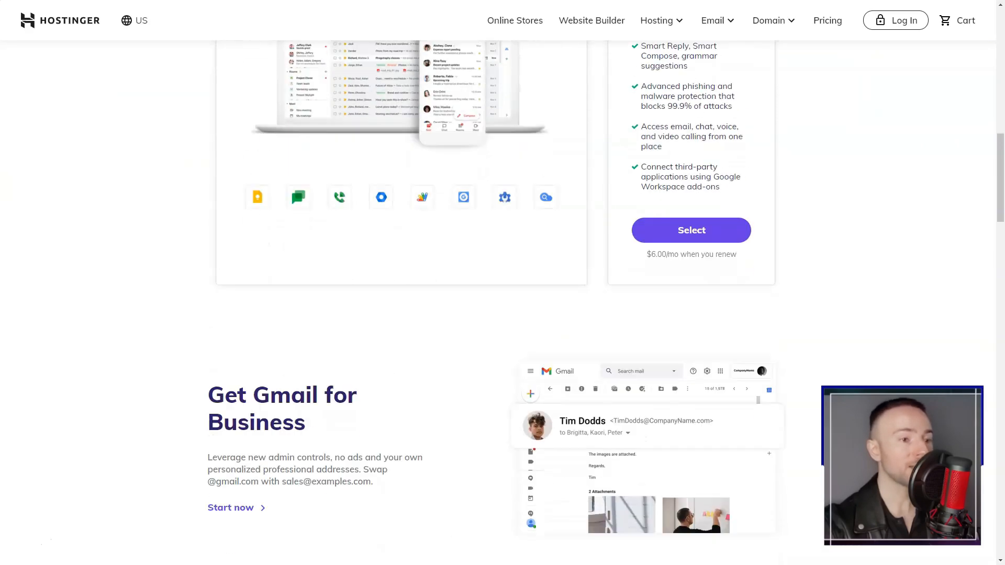
scroll(down, 3)
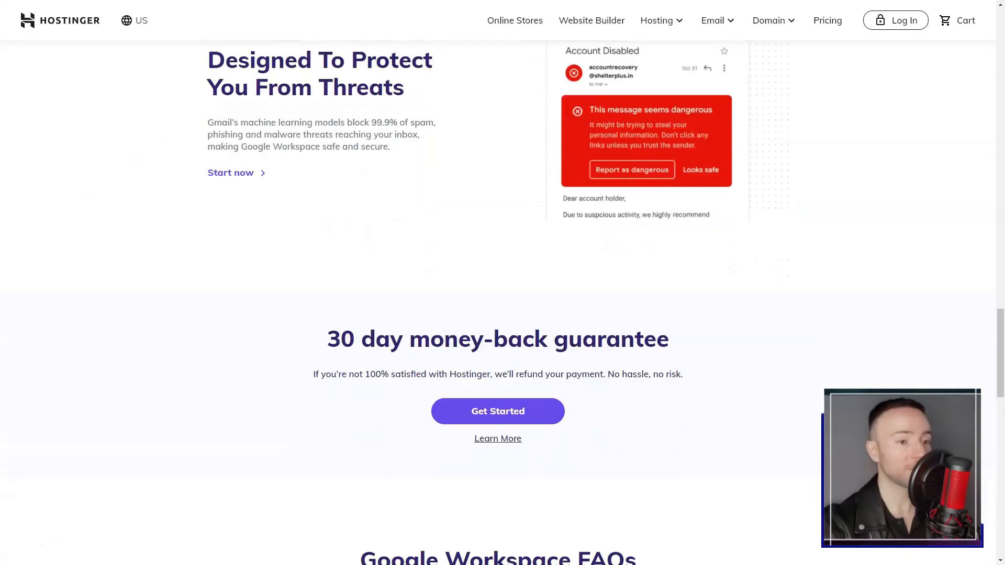
scroll(up, 3)
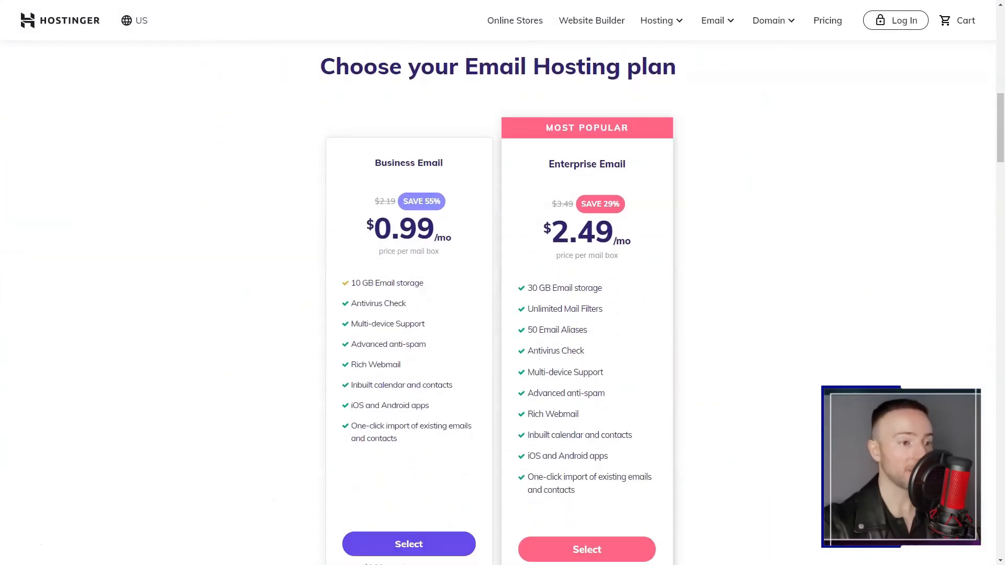
scroll(down, 3)
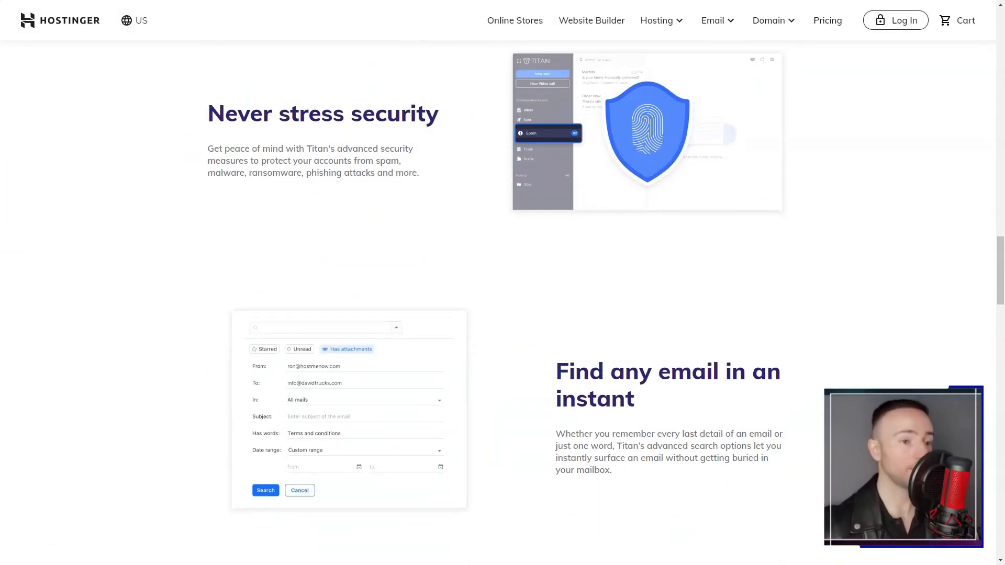
scroll(down, 3)
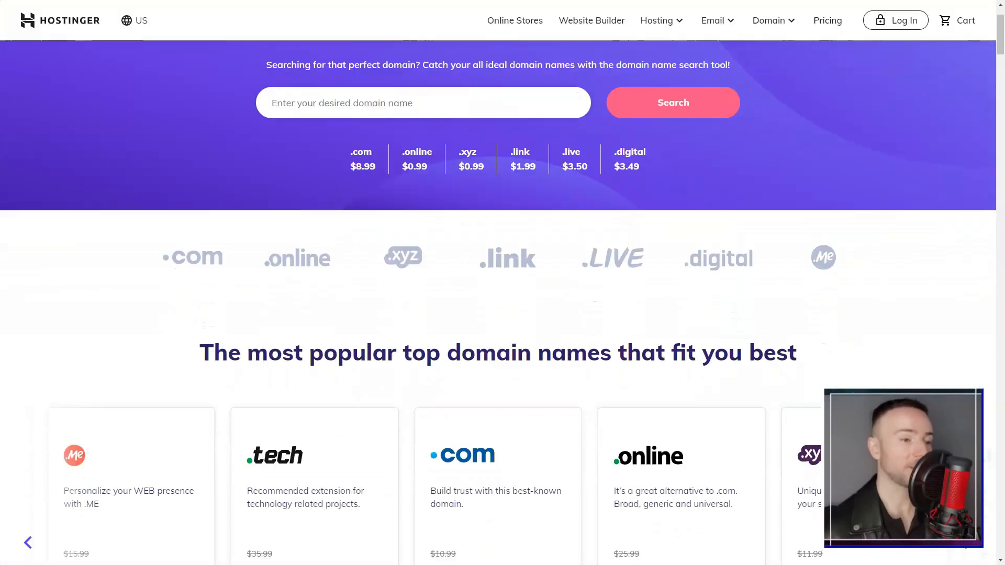
scroll(down, 3)
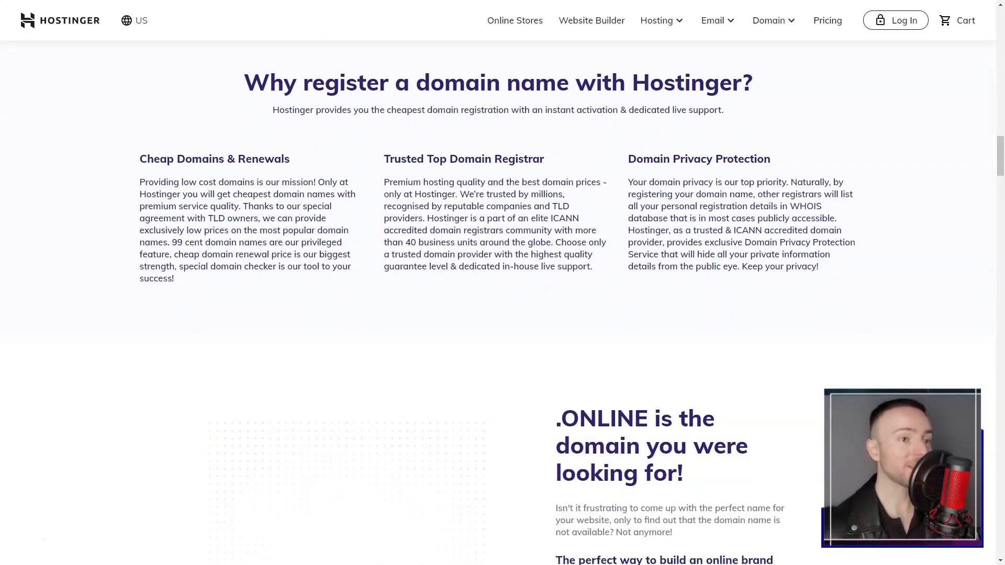
Step: Go to the Domain Transfer page from the Domain menu and scroll down
click(773, 20)
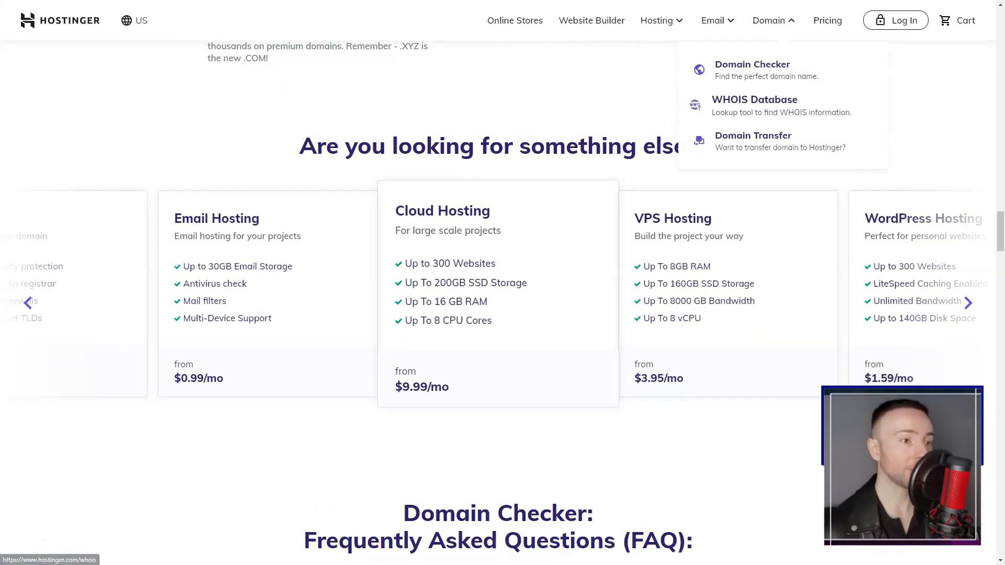
click(755, 105)
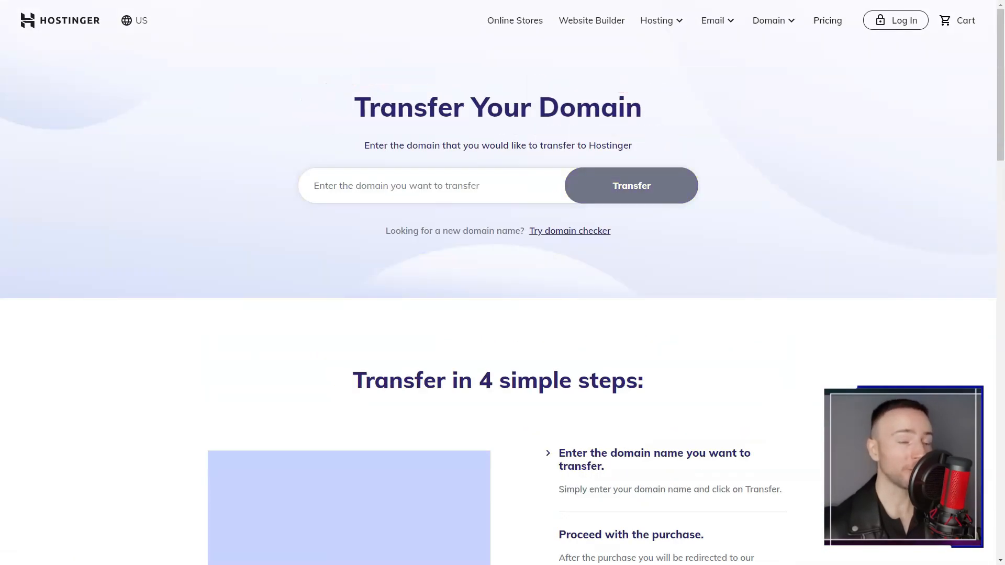
scroll(down, 3)
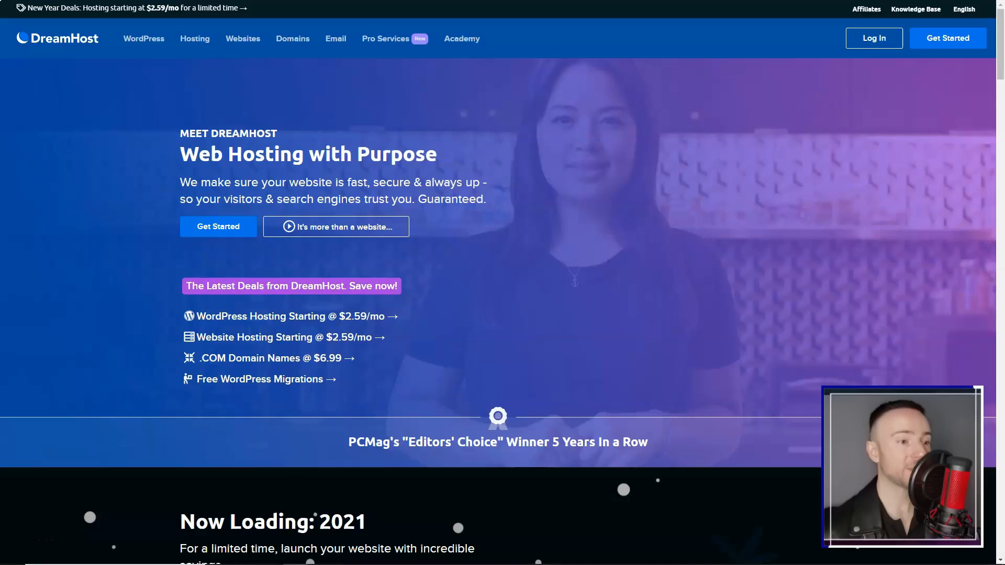
Step: Scroll the DreamHost homepage past hosting products, testimonials and 'What Makes DreamHost So Different?'
scroll(down, 3)
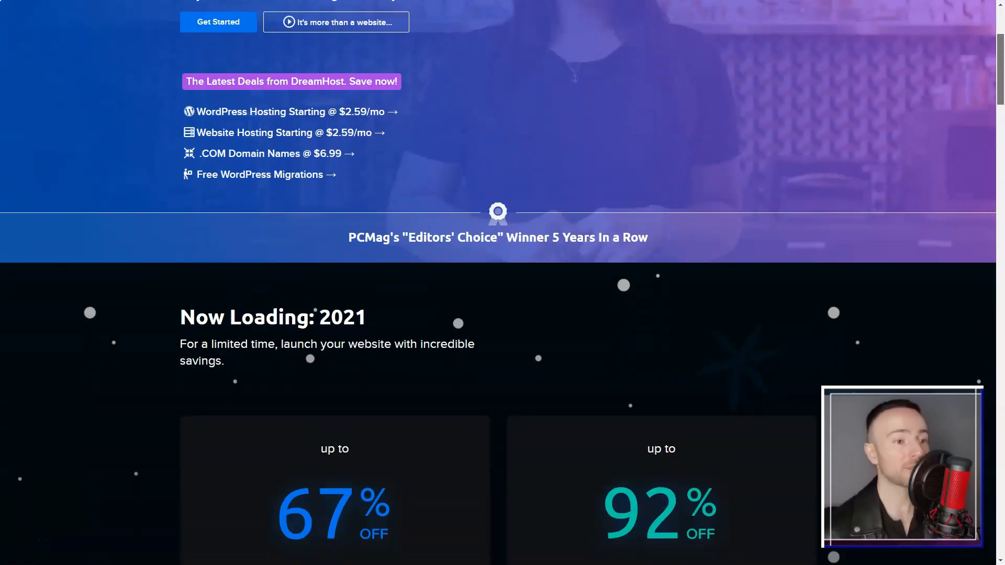
scroll(down, 3)
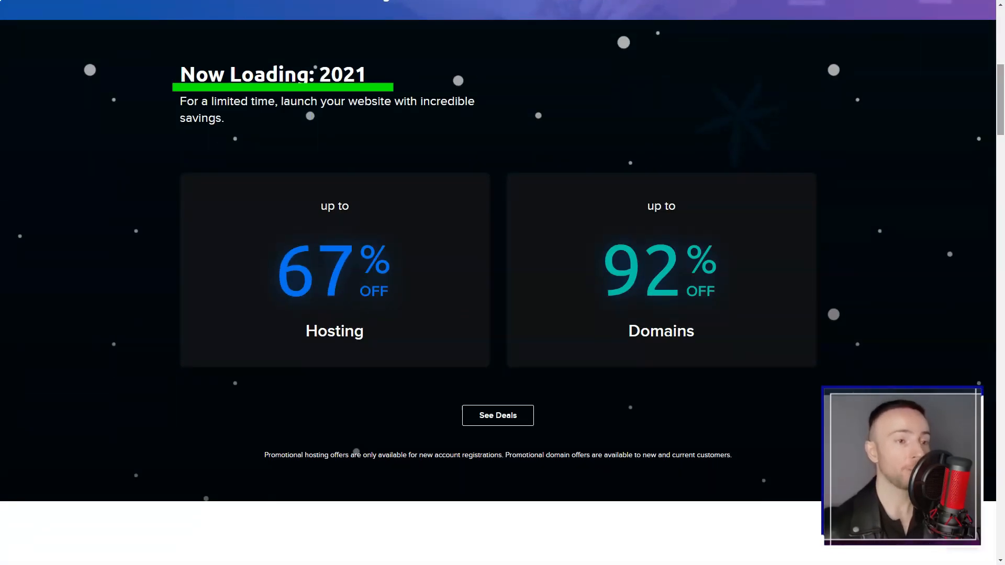
scroll(down, 3)
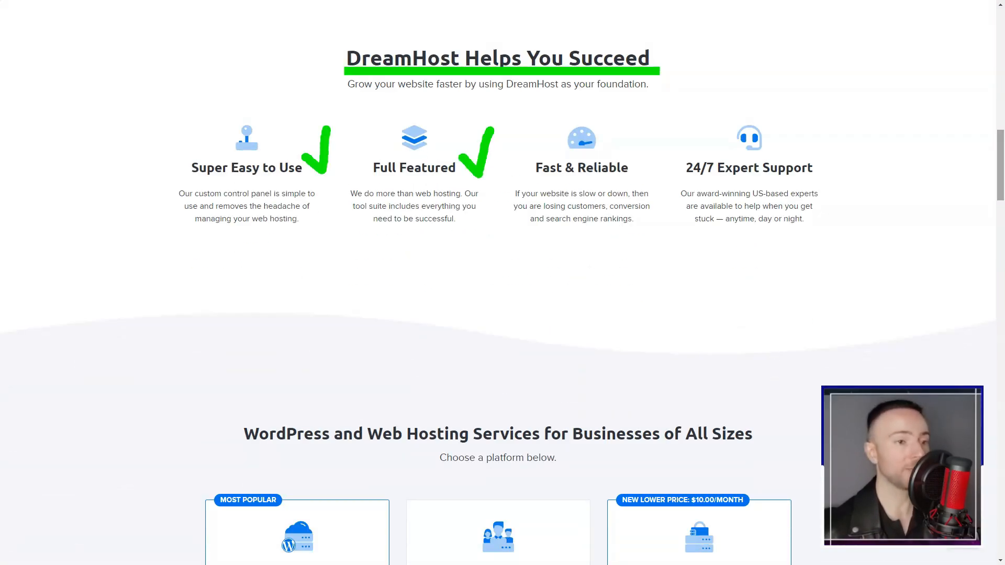
scroll(down, 3)
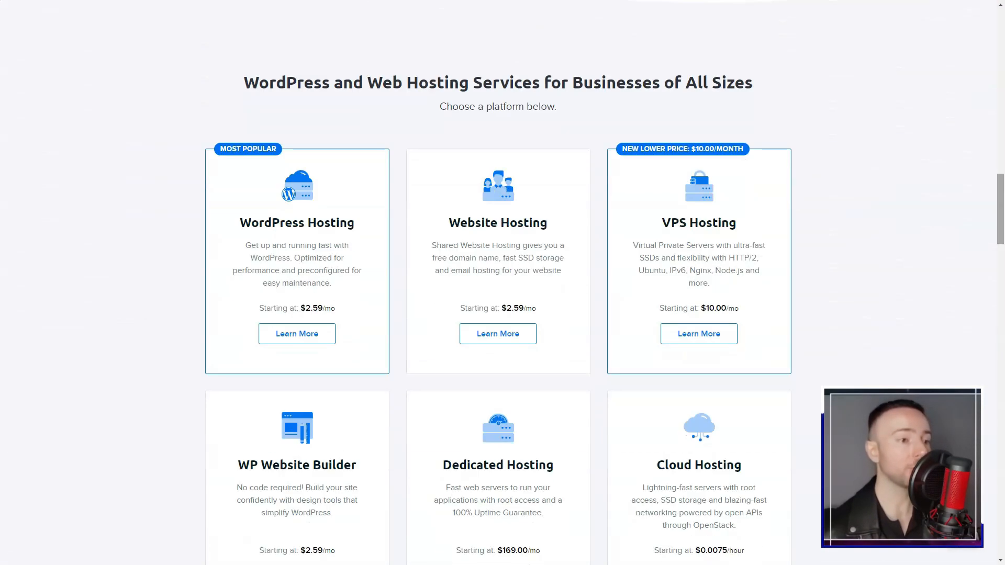
scroll(down, 3)
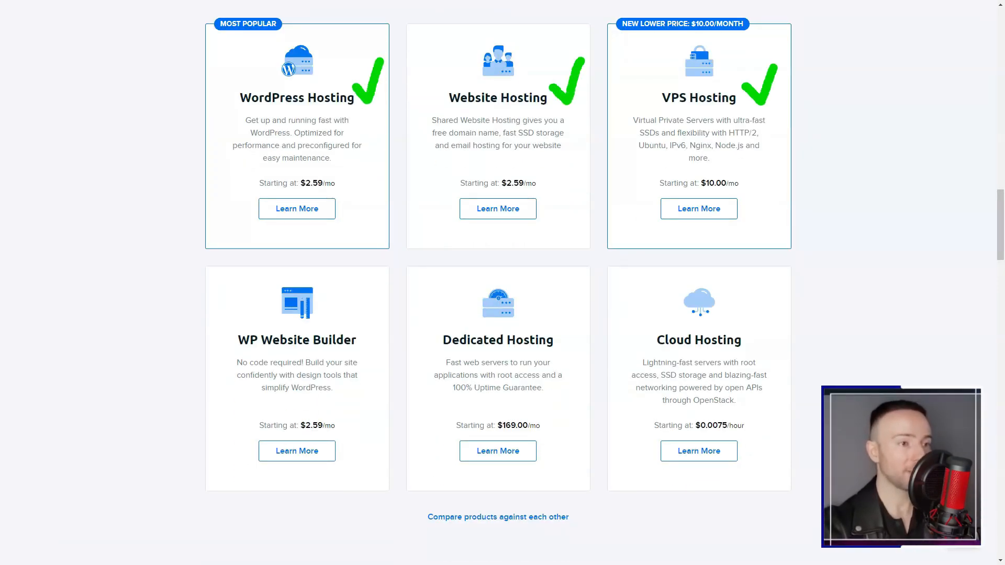
scroll(down, 3)
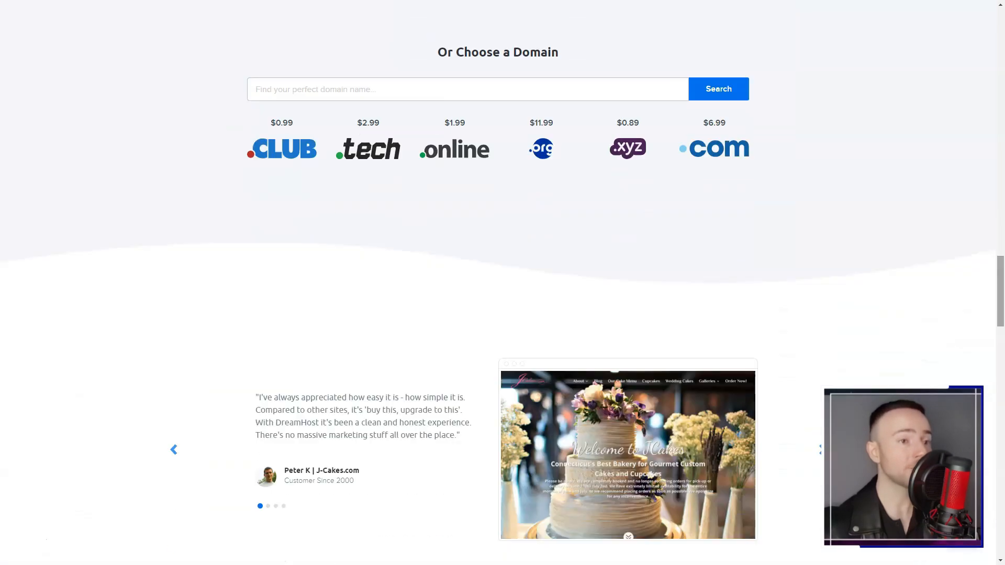
scroll(down, 3)
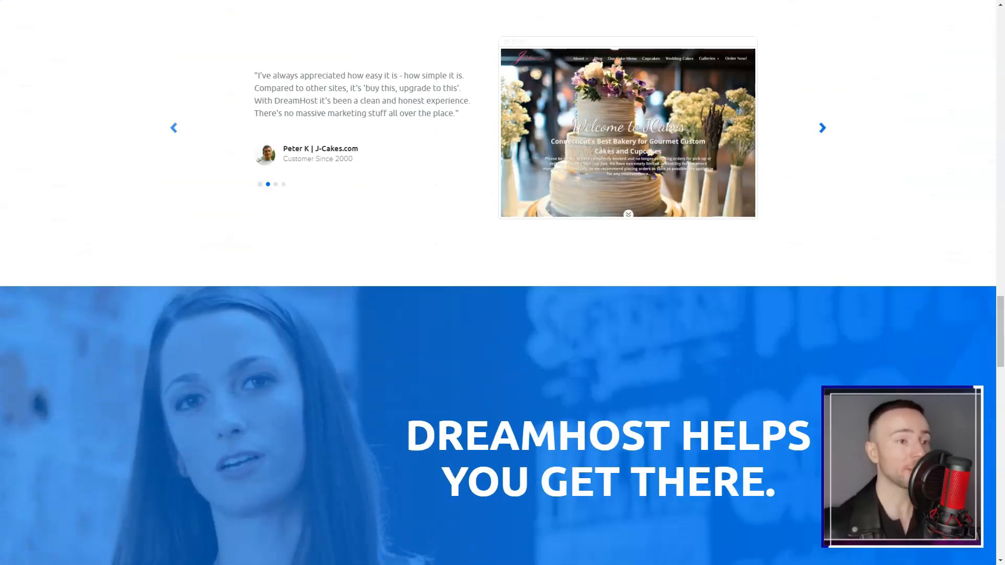
Step: Continue down the homepage through the hosting FAQ answers
click(823, 127)
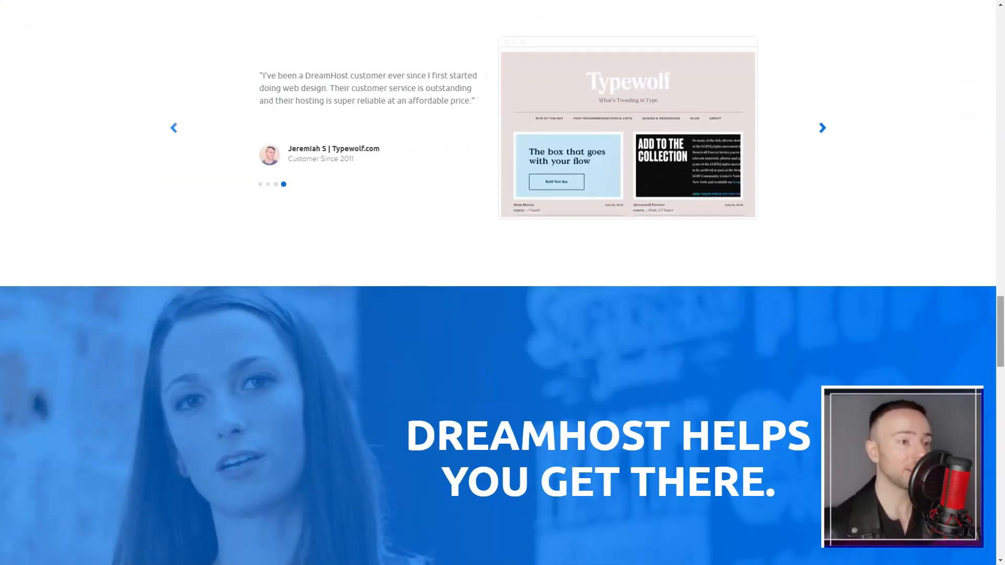
scroll(down, 3)
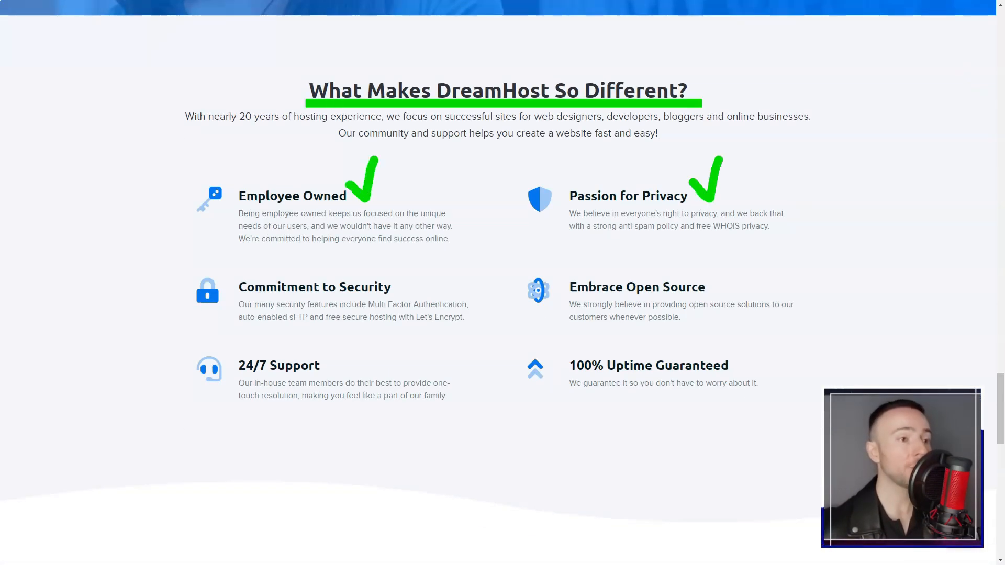
scroll(down, 3)
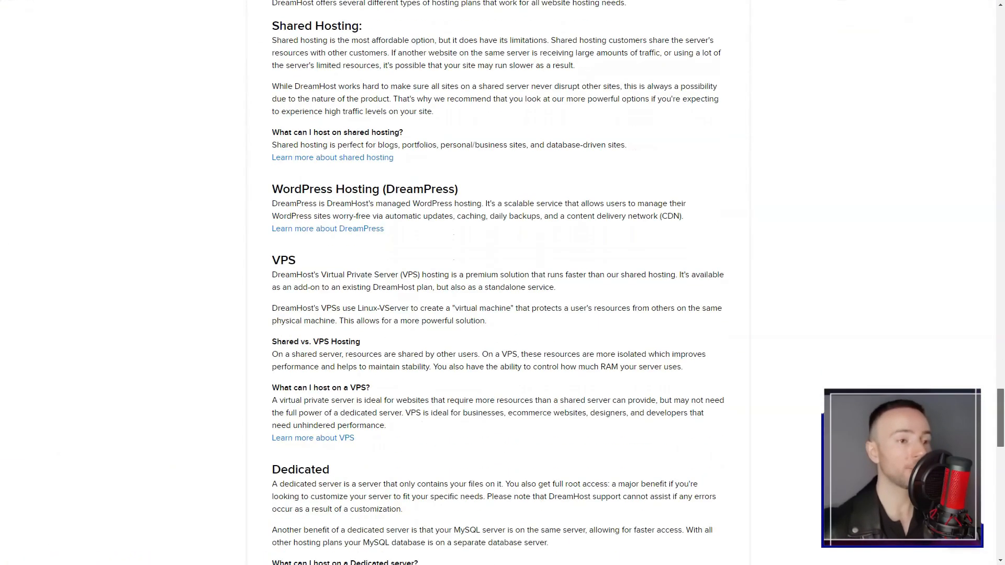
scroll(down, 3)
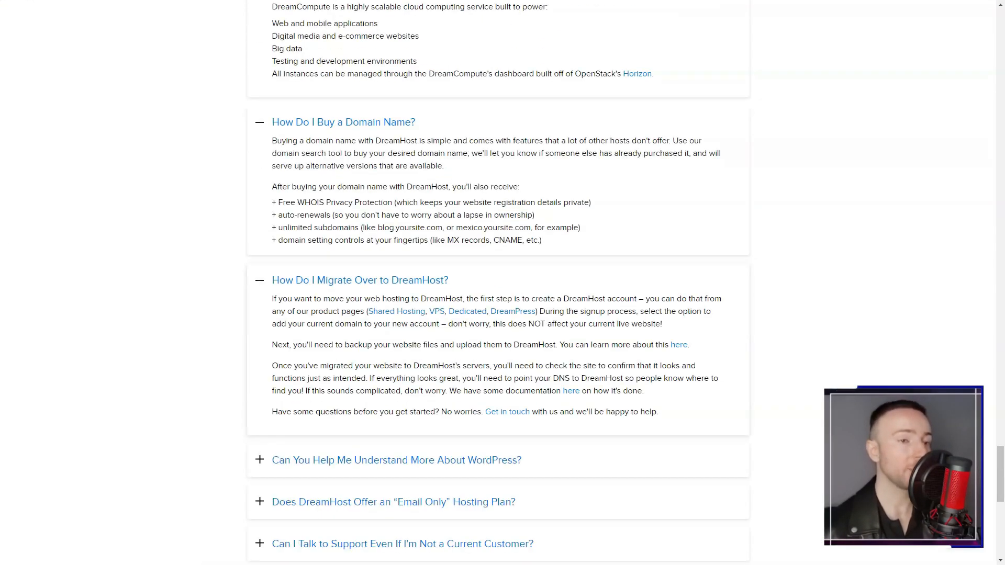
scroll(down, 3)
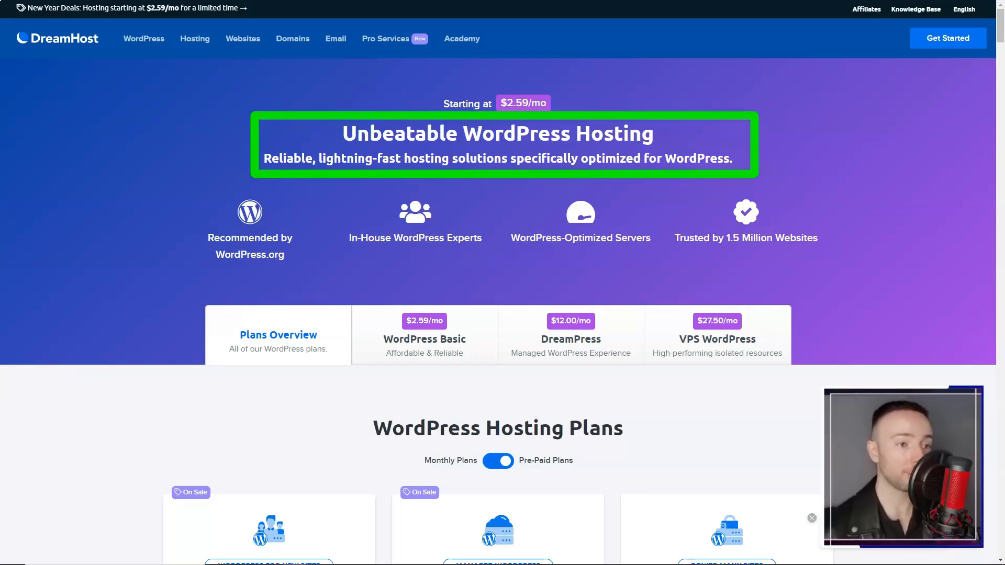
Step: Scroll through the DreamHost WordPress hosting plans and speed features
scroll(down, 3)
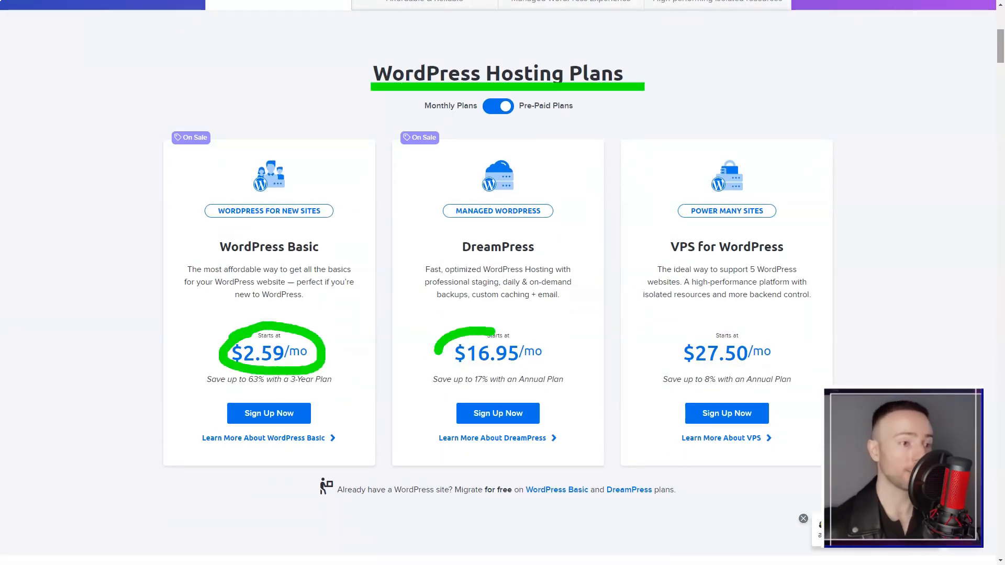
scroll(down, 3)
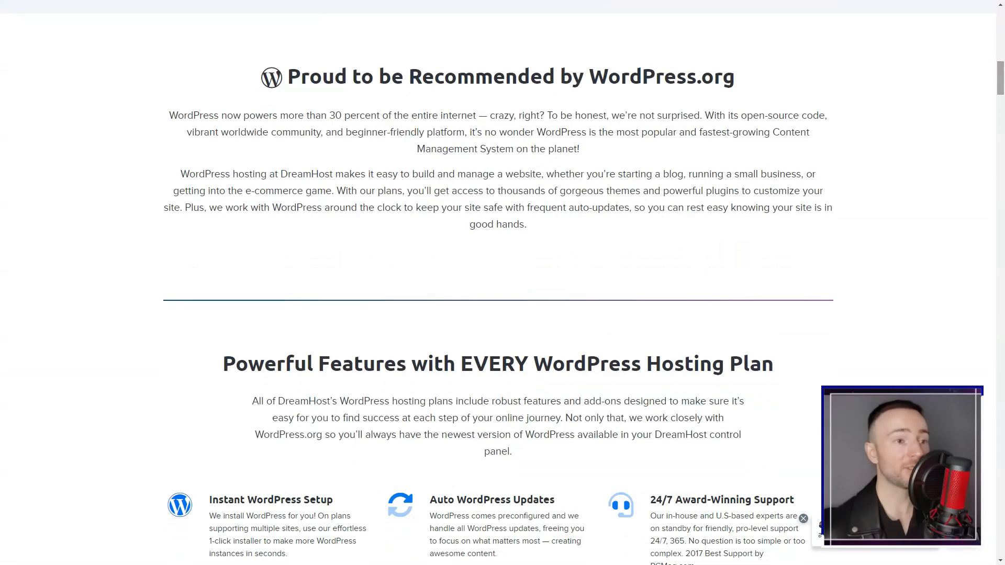
scroll(down, 3)
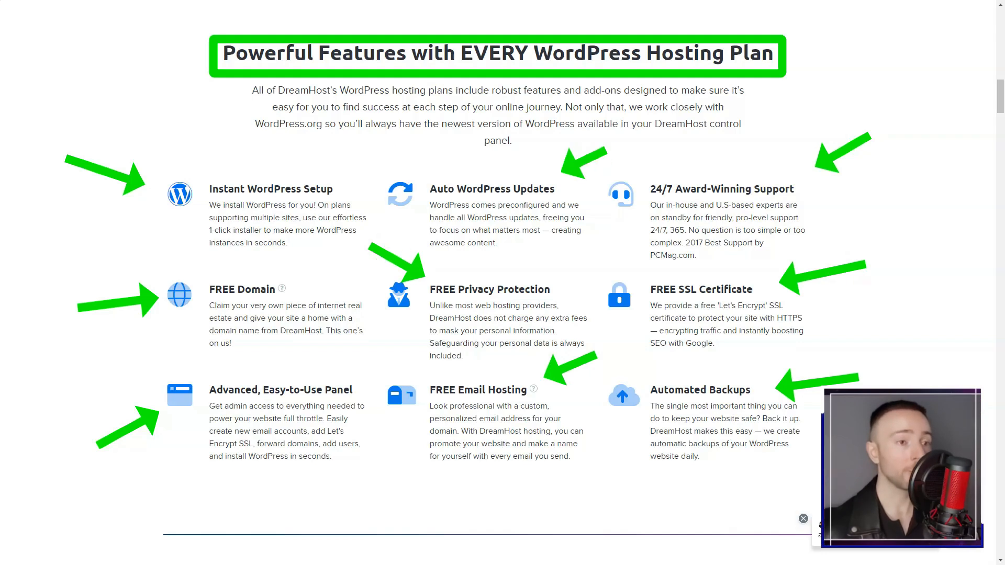
scroll(down, 3)
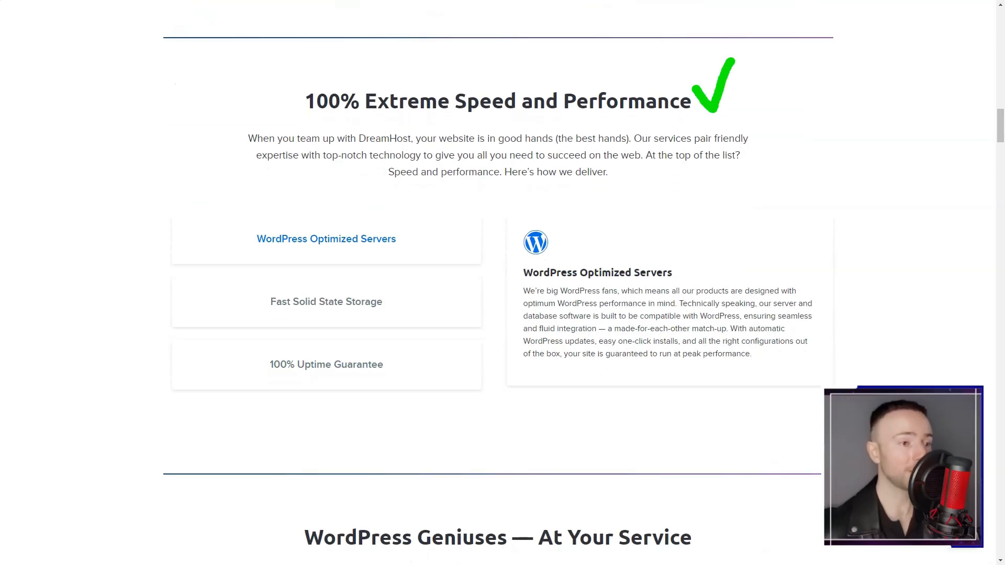
Step: View the Fast Solid State Storage details, then scroll through support, plan comparison and FAQ
click(327, 302)
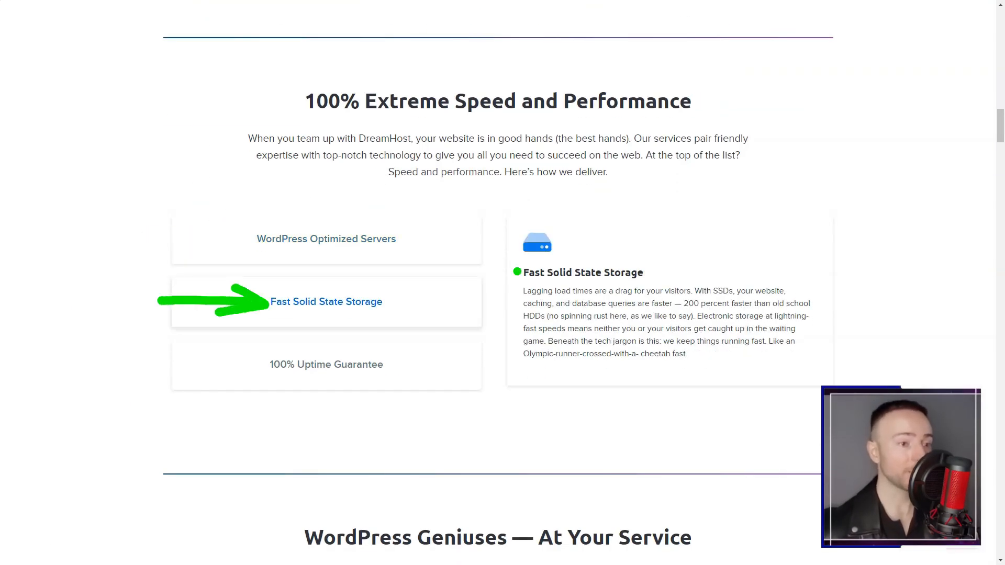
scroll(down, 3)
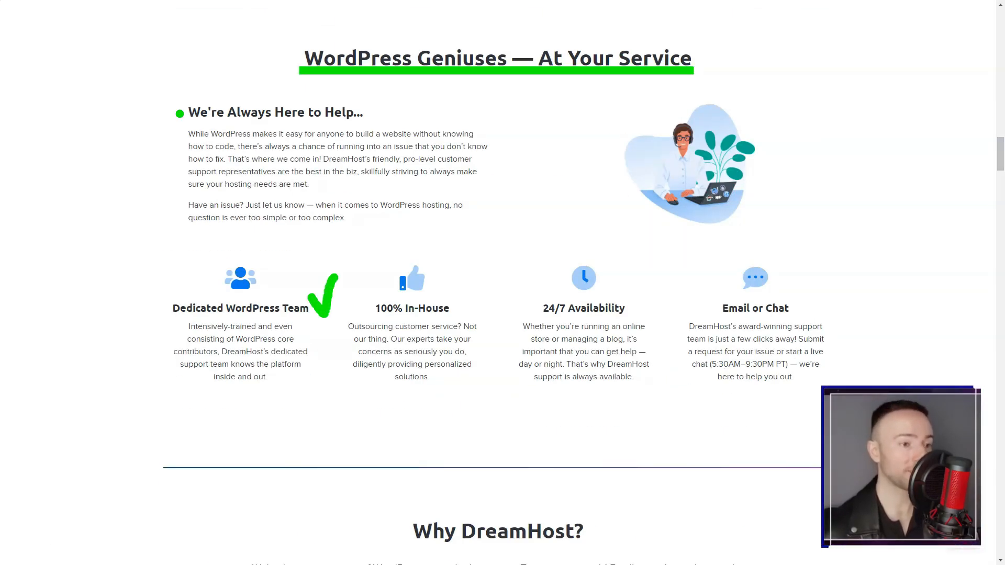
scroll(down, 3)
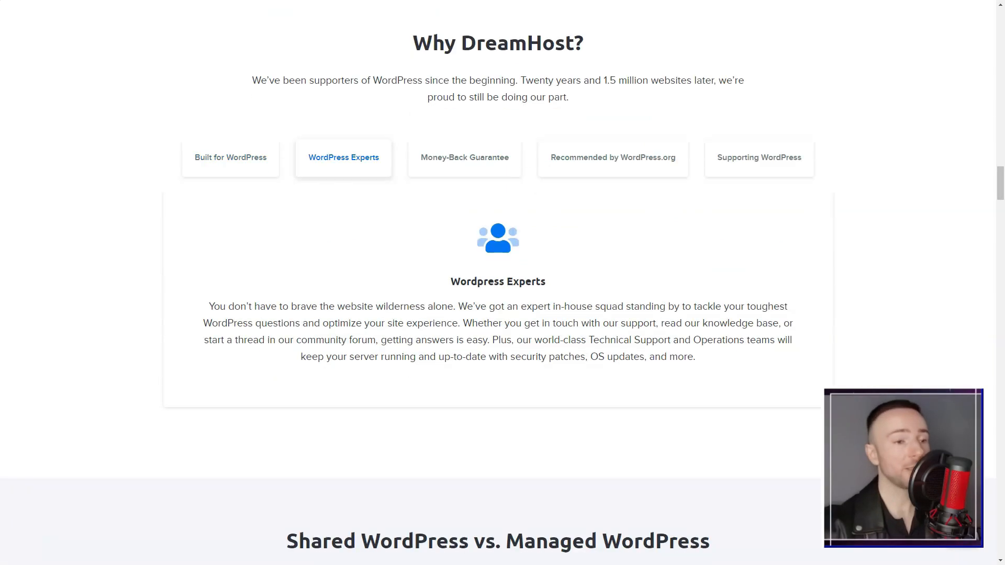
scroll(down, 3)
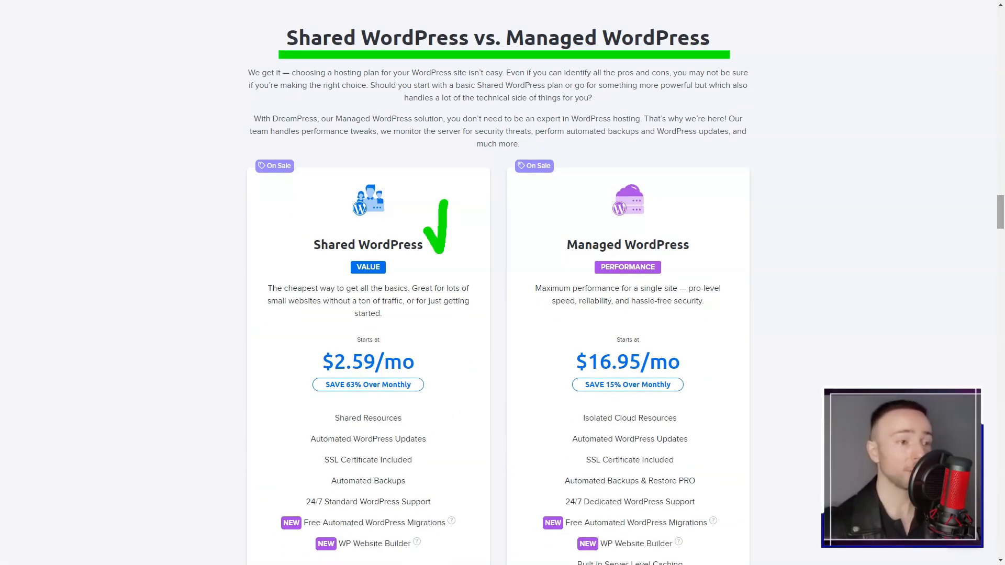
scroll(down, 3)
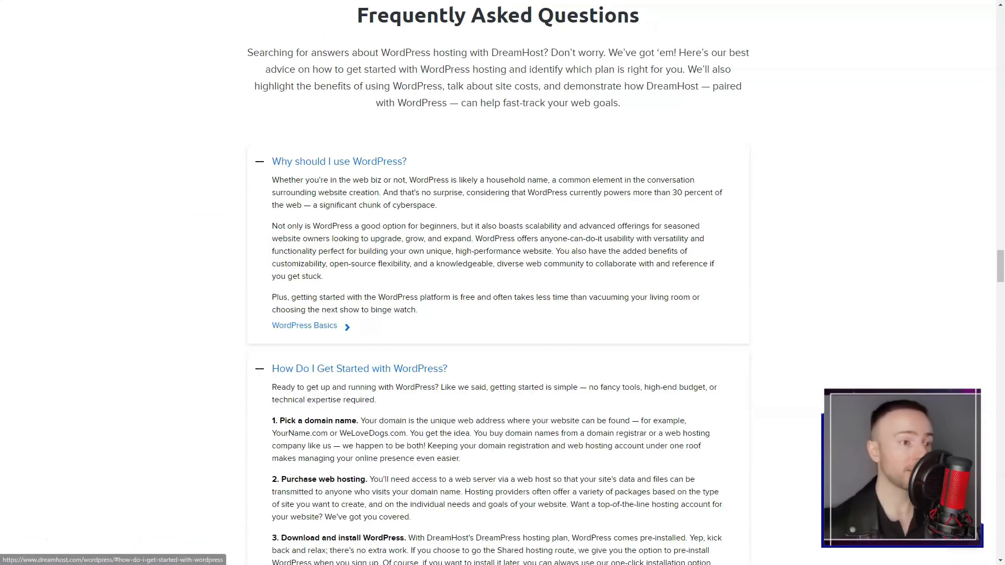
scroll(down, 3)
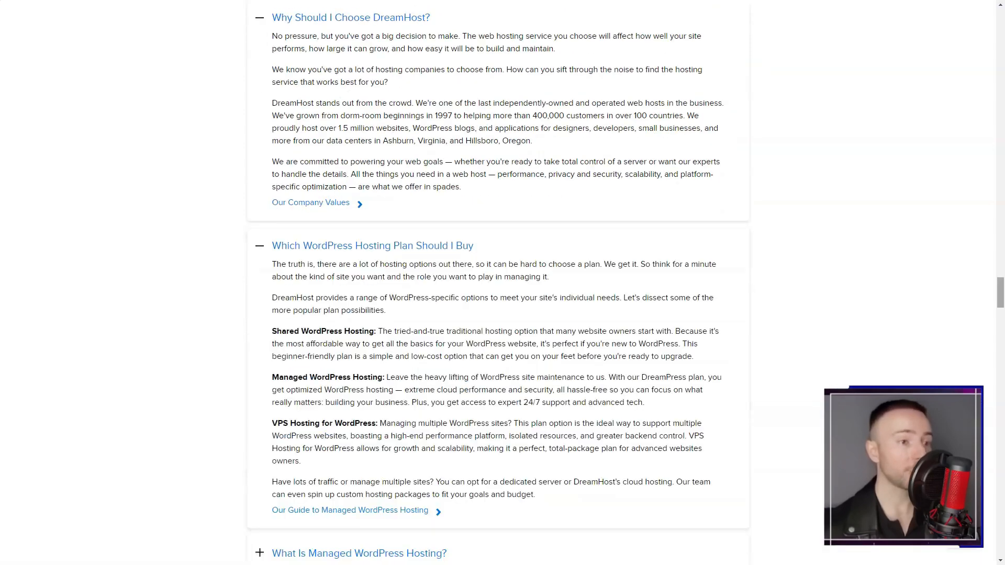
scroll(down, 3)
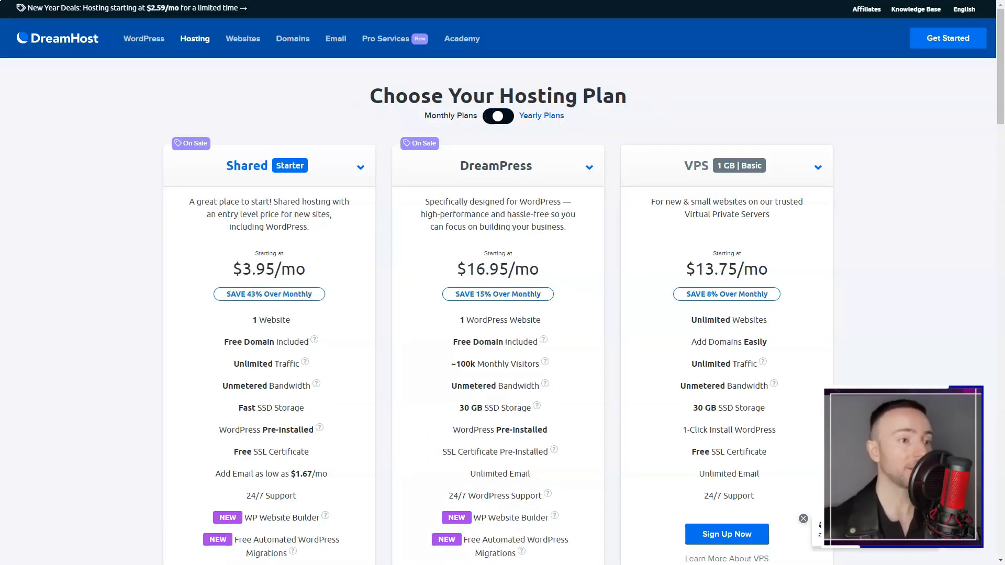
Step: Show DreamHost hosting prices as Monthly Plans and scroll to the features and customer reviews
click(497, 115)
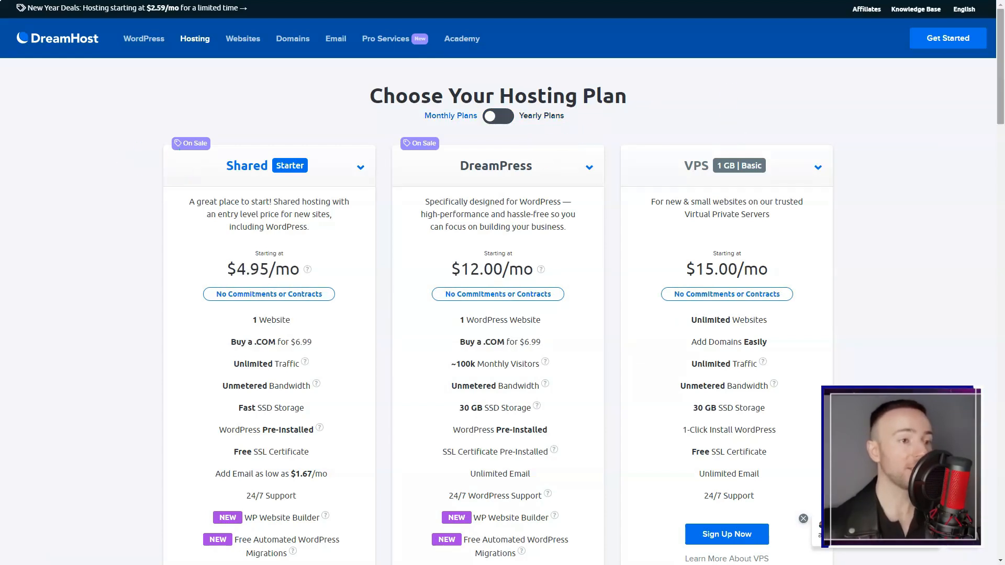
scroll(down, 3)
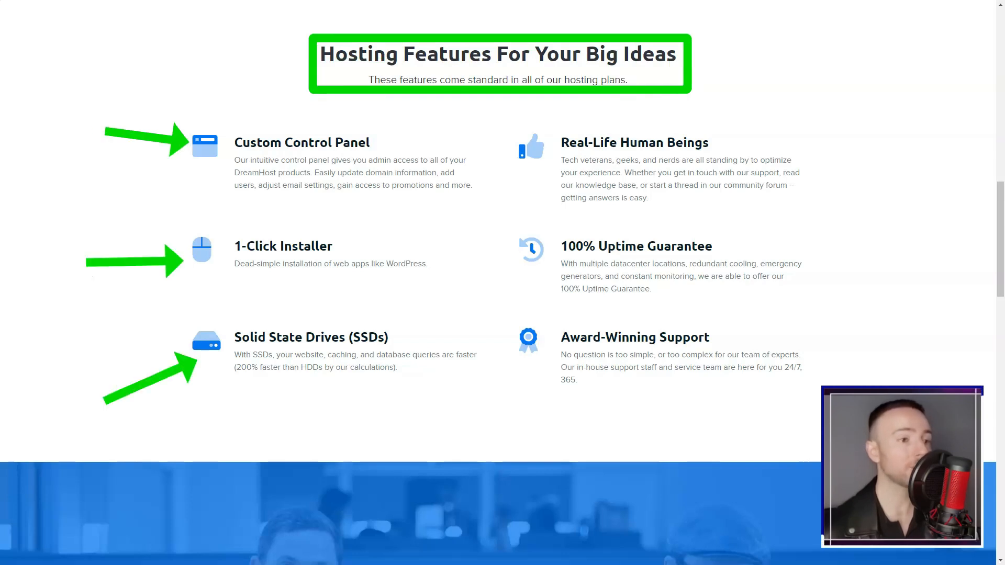
scroll(down, 3)
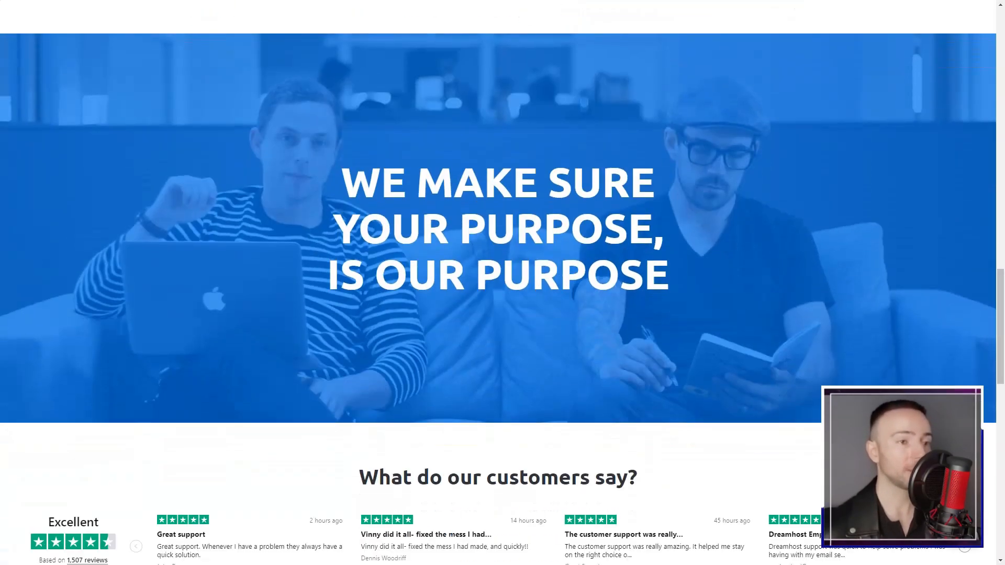
scroll(down, 3)
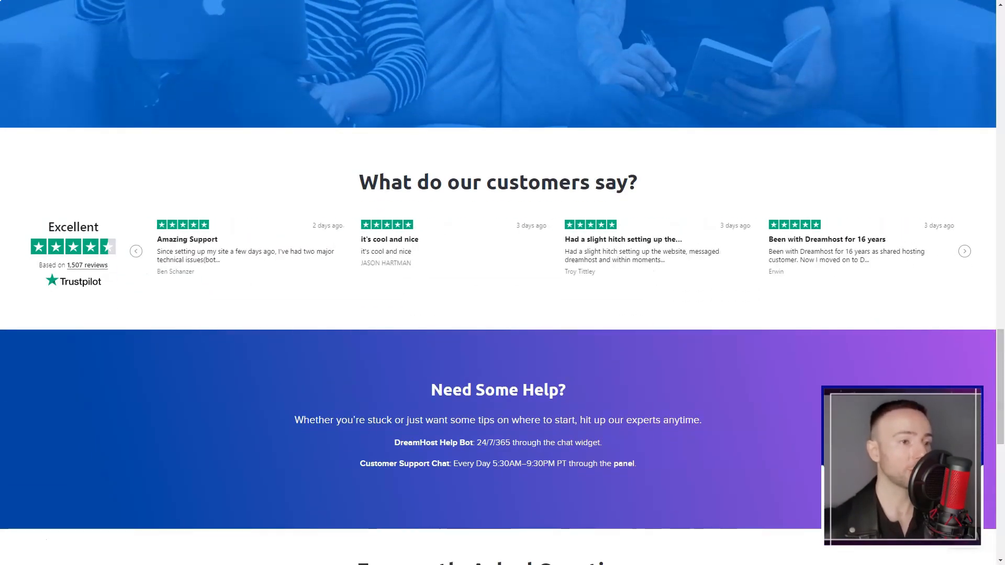
scroll(down, 3)
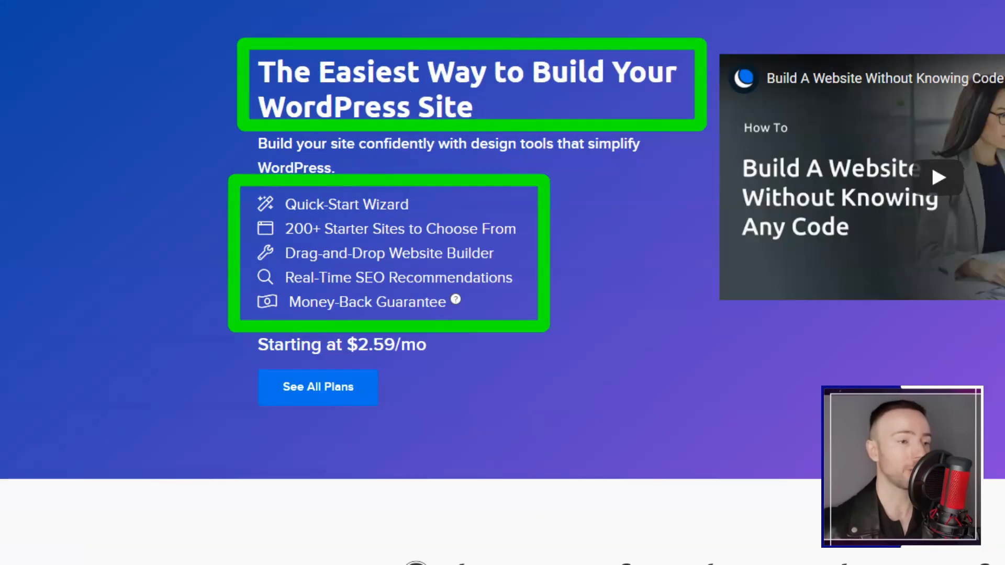
Step: Scroll the WP Website Builder page through design blocks, plans and the Compare All WordPress Hosting Plans table
scroll(down, 3)
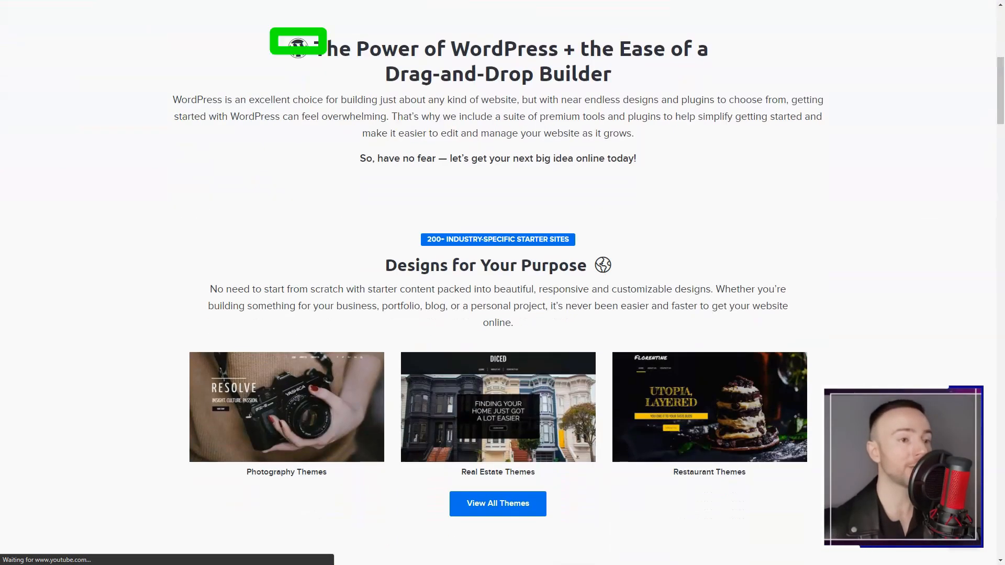
scroll(down, 3)
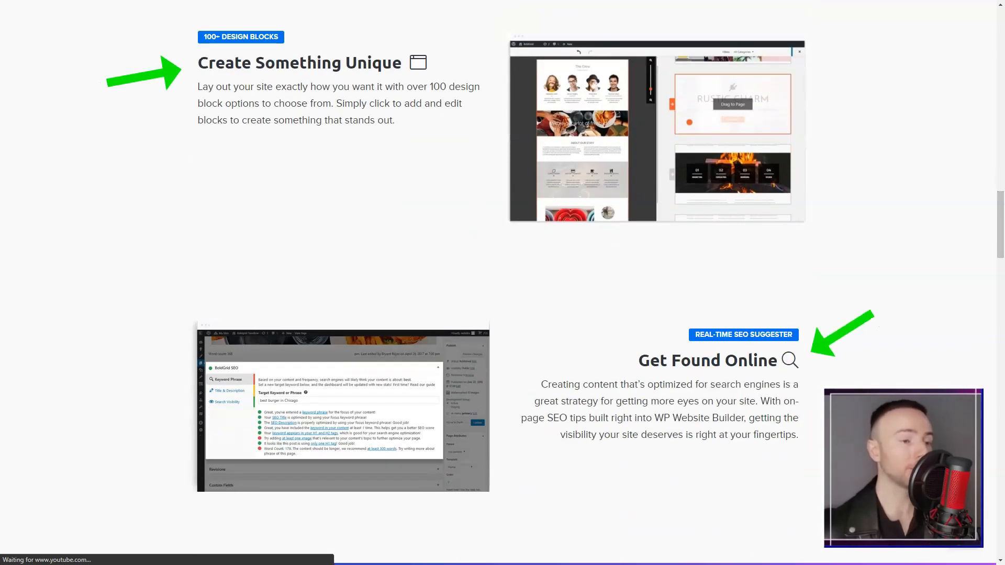
scroll(down, 3)
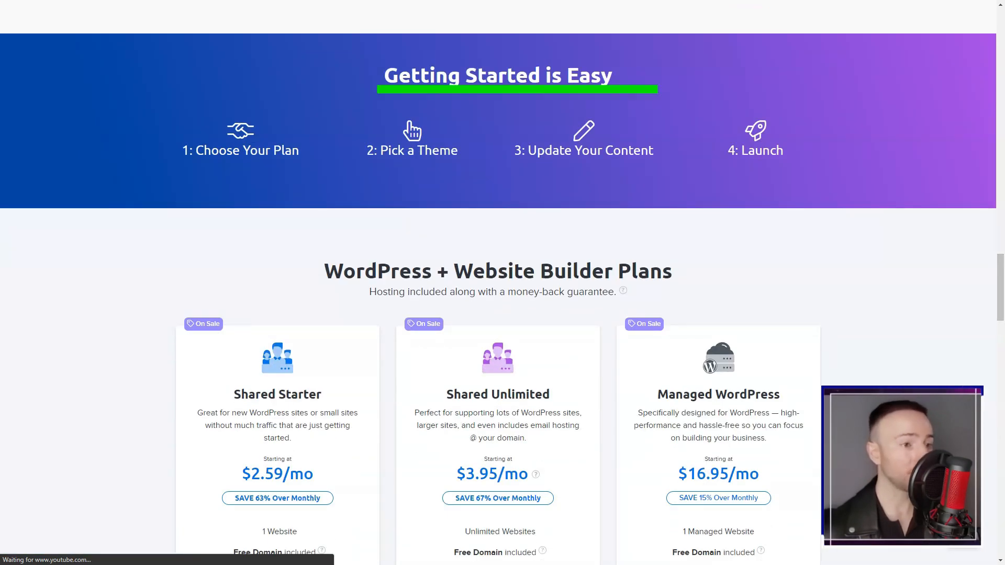
scroll(down, 3)
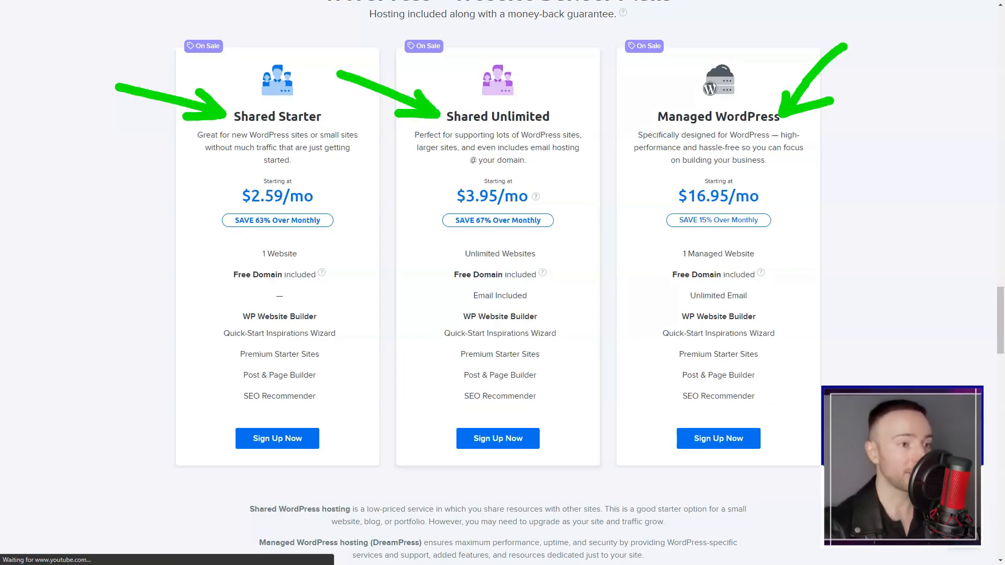
scroll(up, 3)
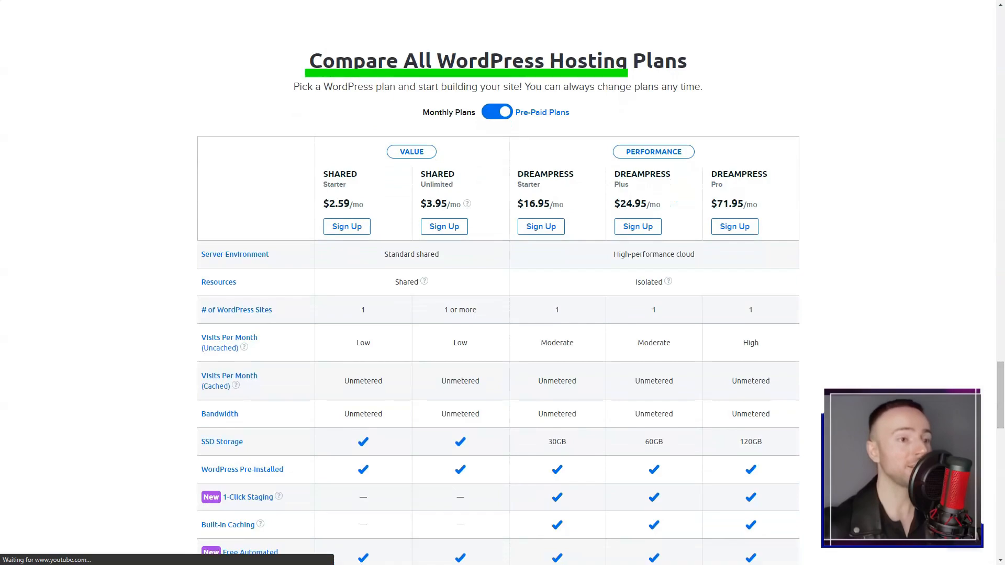
scroll(down, 3)
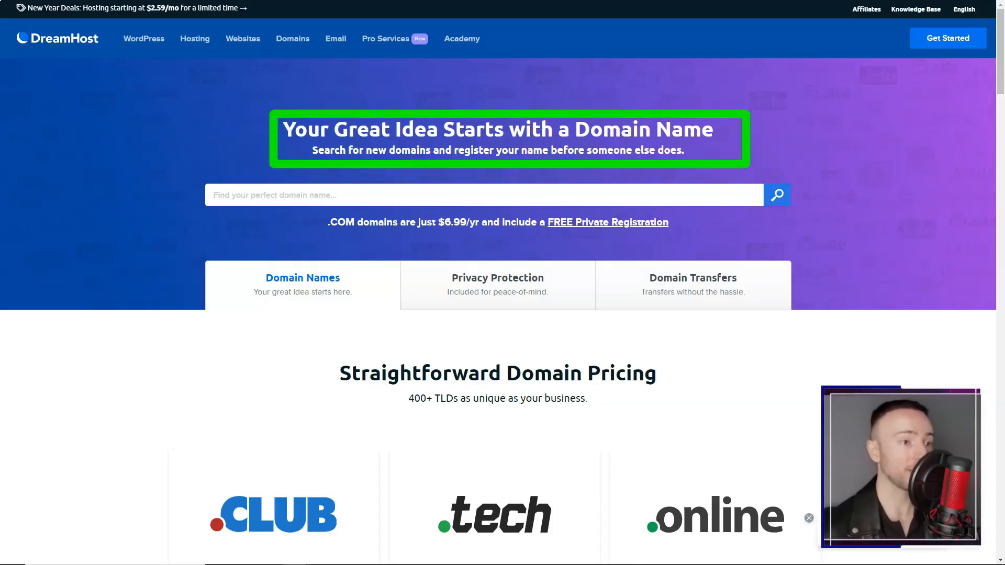
Step: Scroll through the domain FAQs, then the email page's Affordable Email Plans and features
scroll(down, 3)
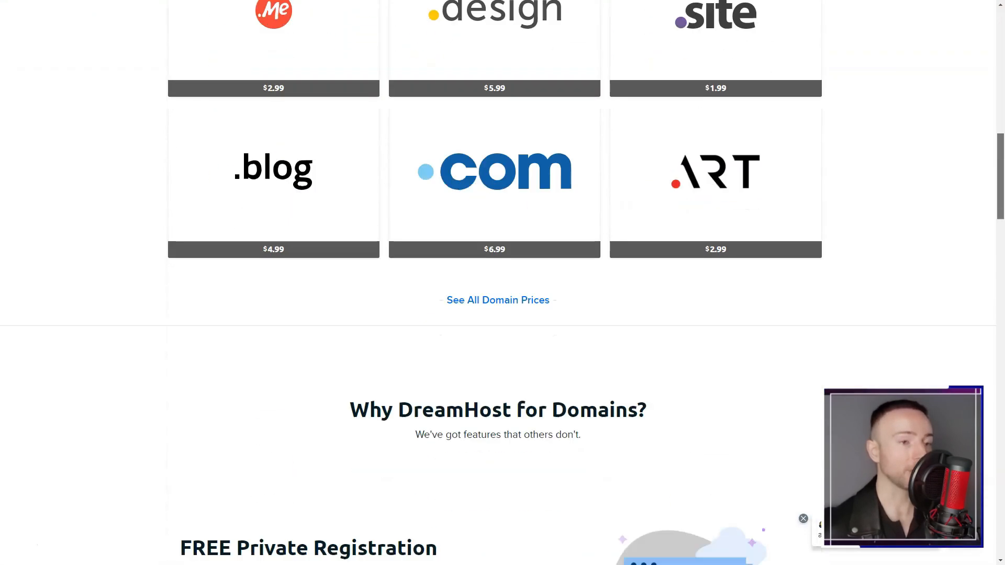
scroll(down, 3)
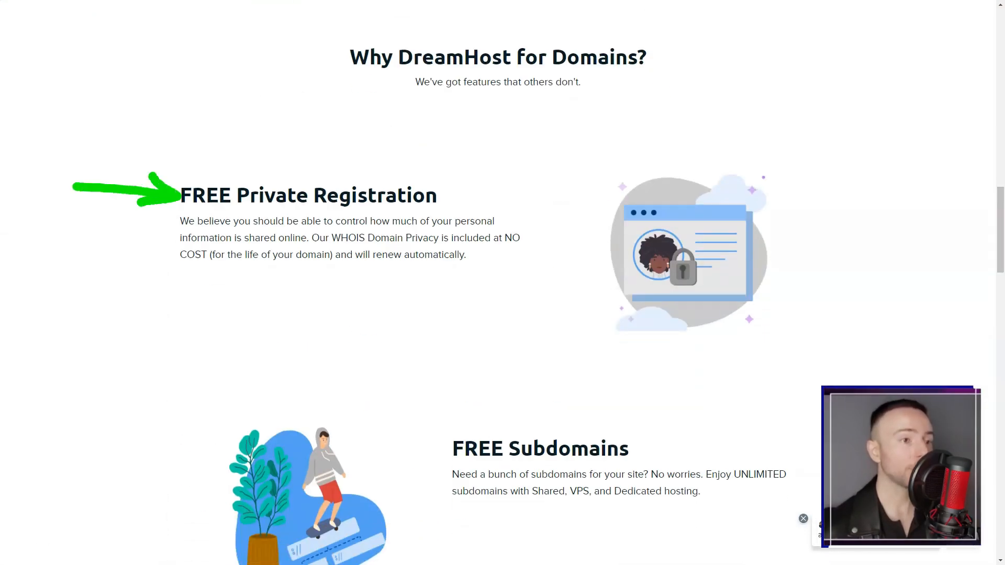
scroll(down, 3)
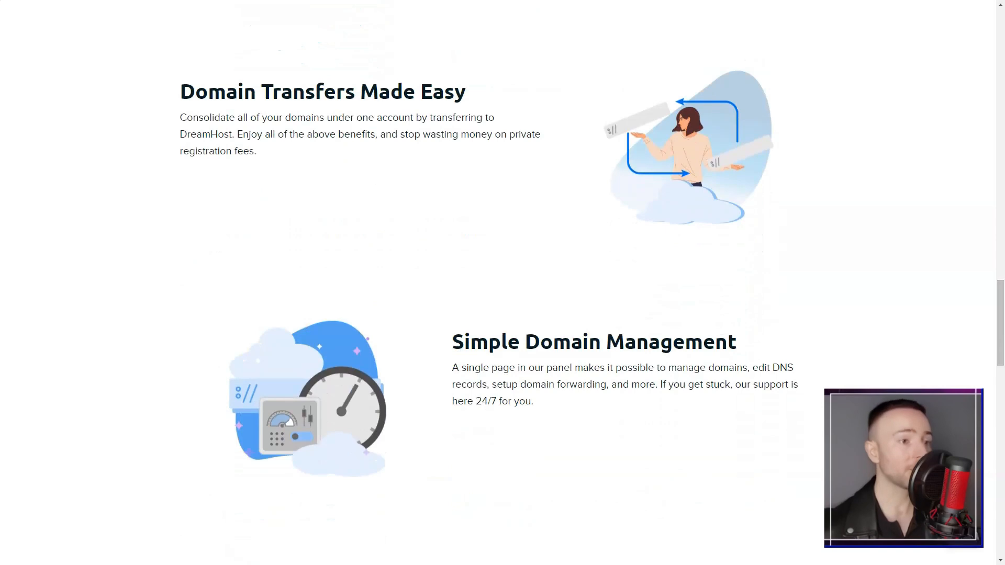
scroll(down, 3)
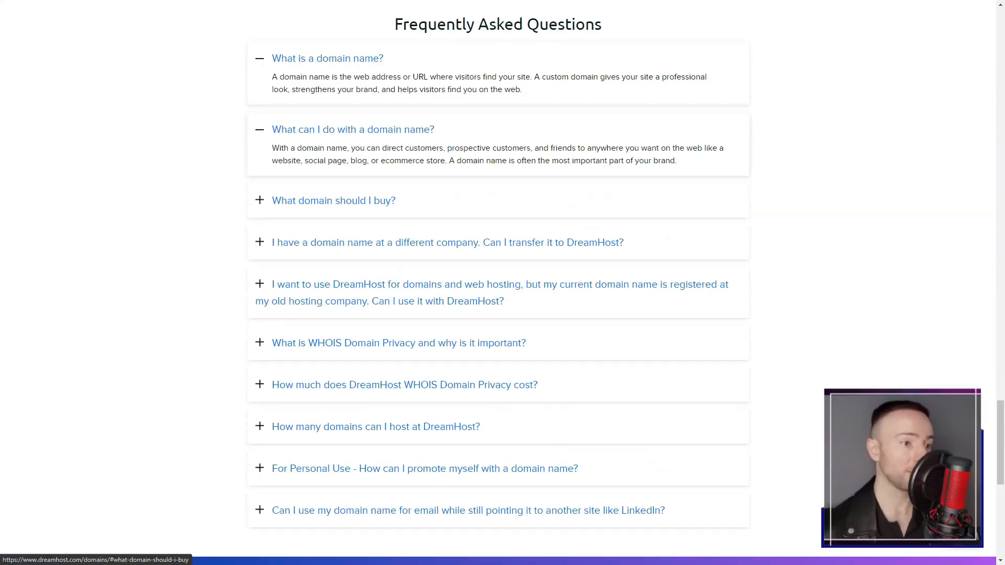
scroll(down, 3)
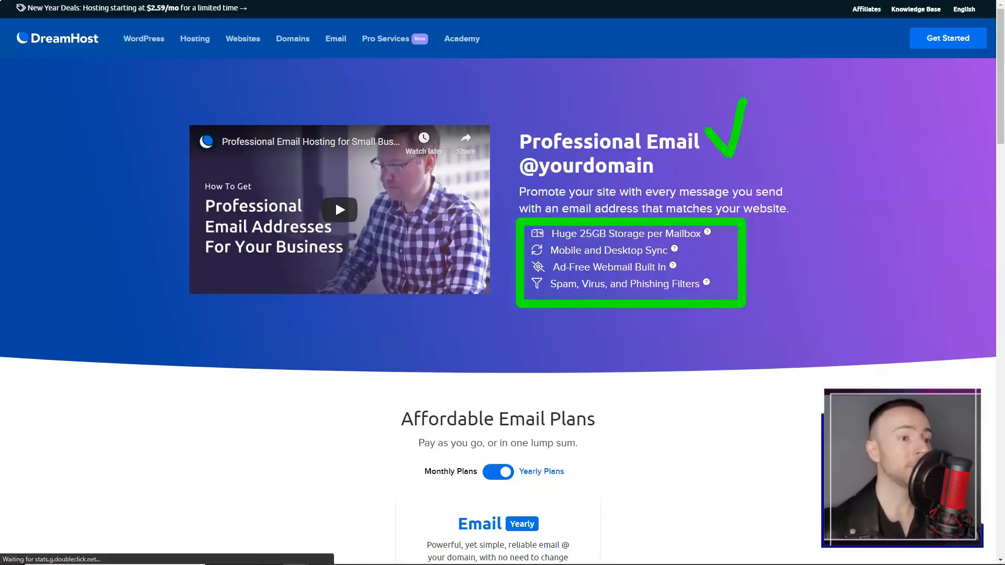
scroll(down, 3)
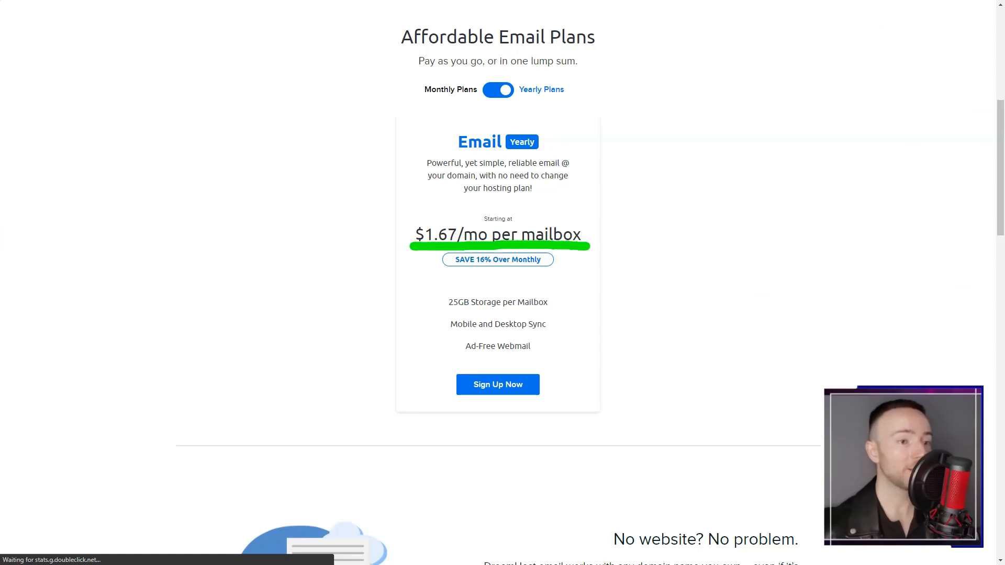
scroll(down, 3)
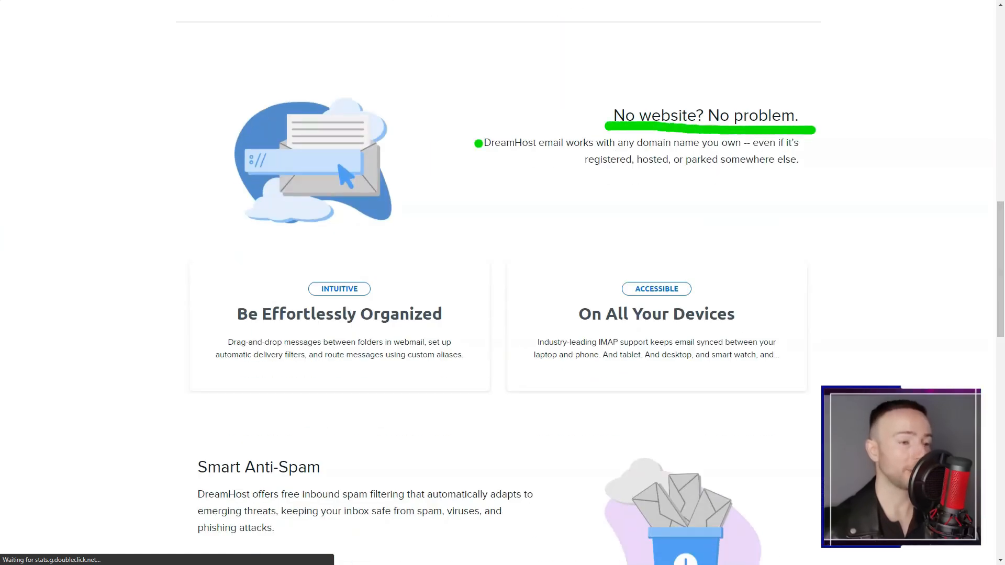
scroll(down, 3)
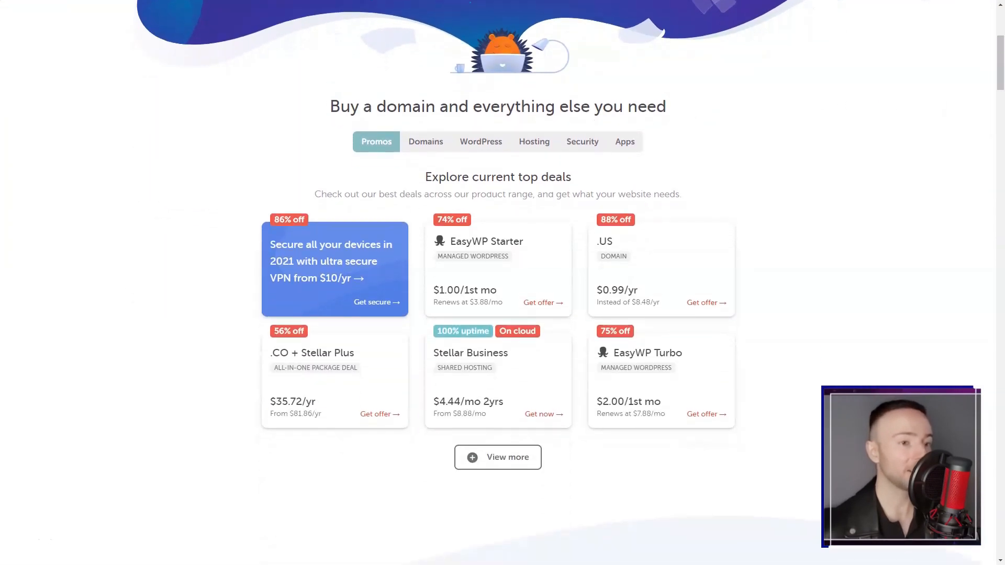
Step: Show Namecheap's Apps offers, then scroll past testimonials and domain FAQs to the footer
click(623, 141)
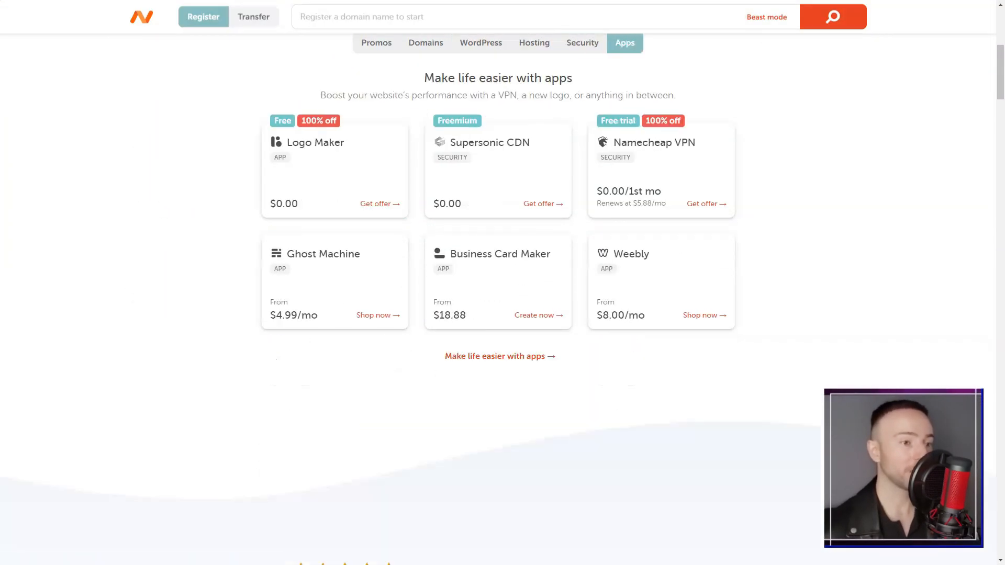
scroll(down, 3)
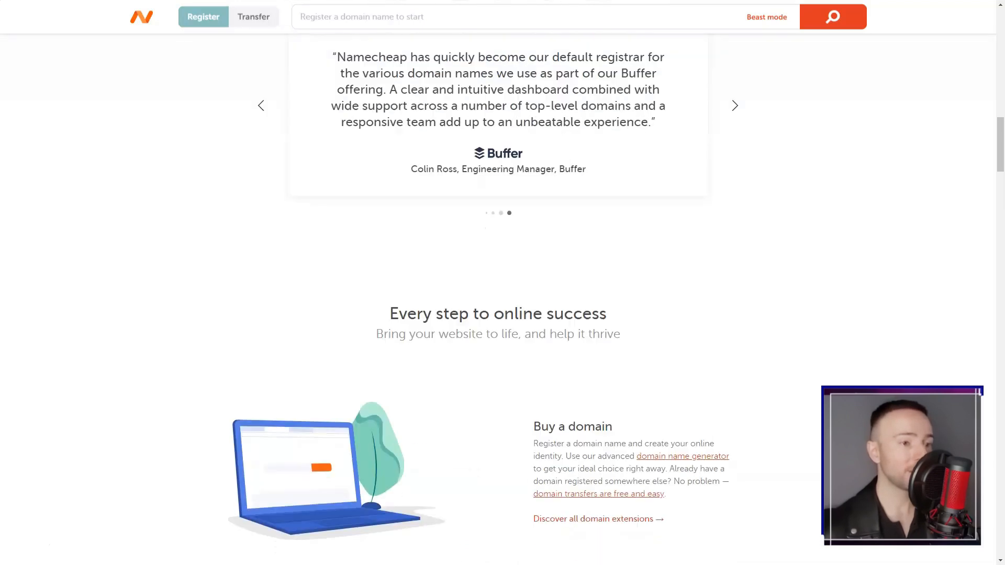
scroll(down, 3)
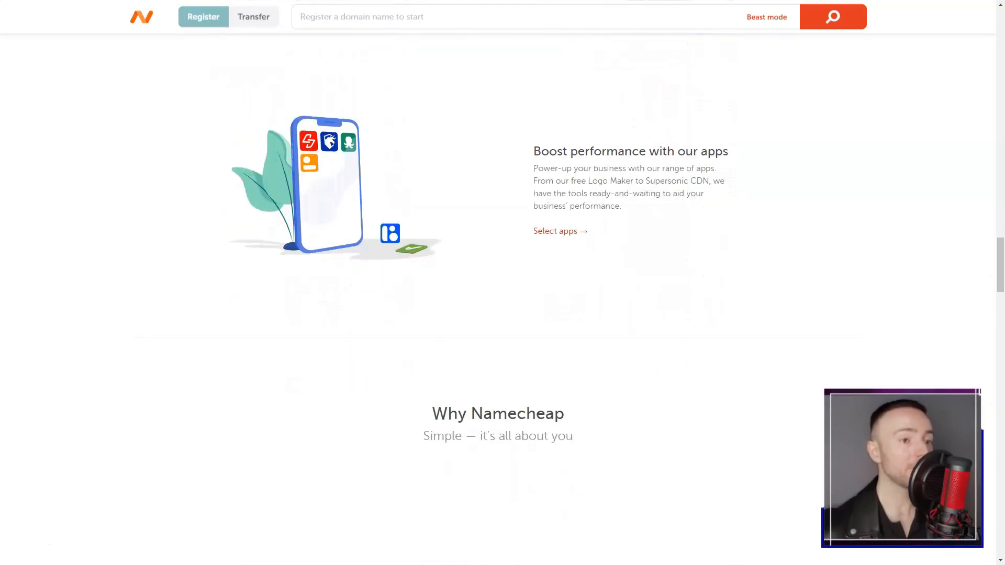
scroll(down, 3)
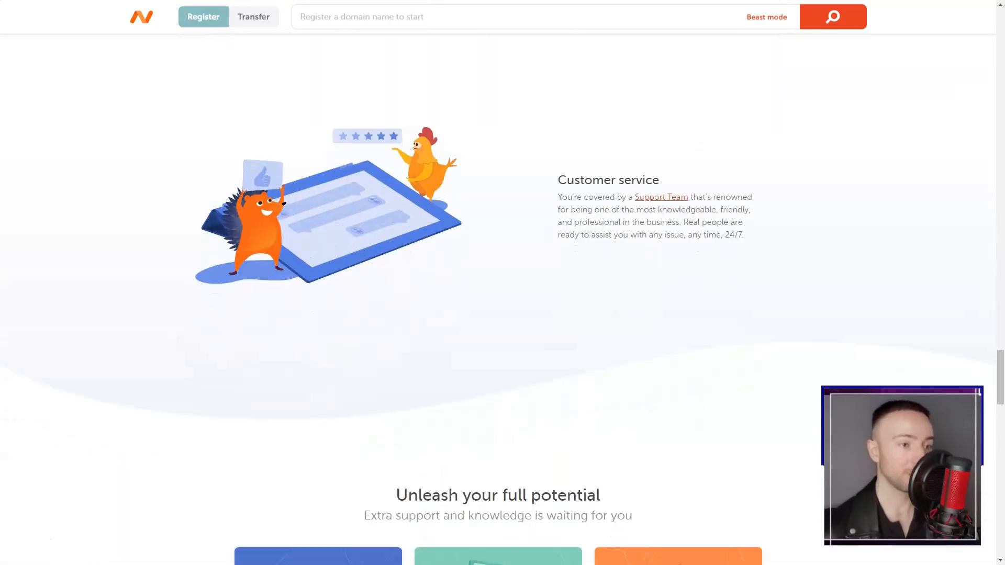
scroll(down, 3)
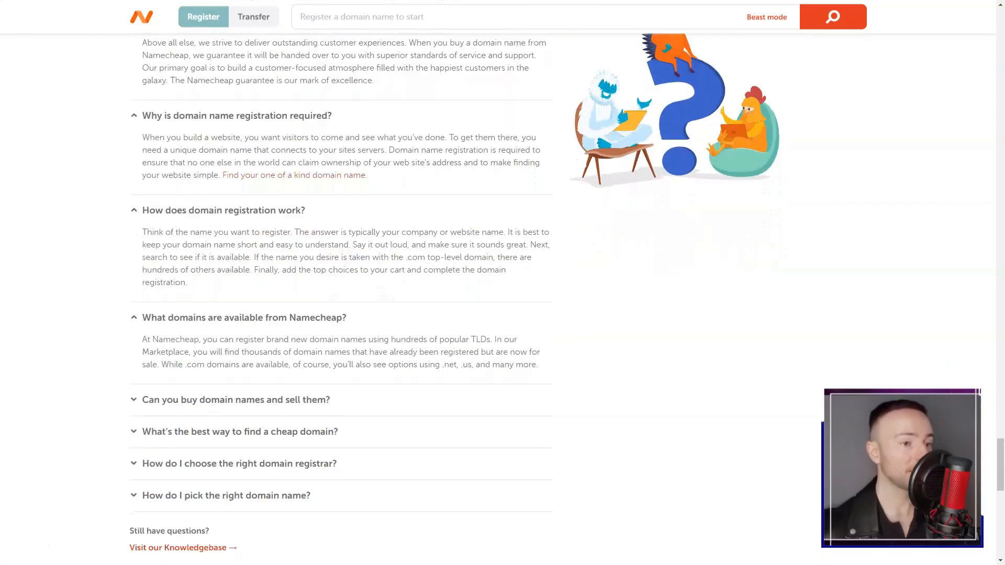
scroll(down, 3)
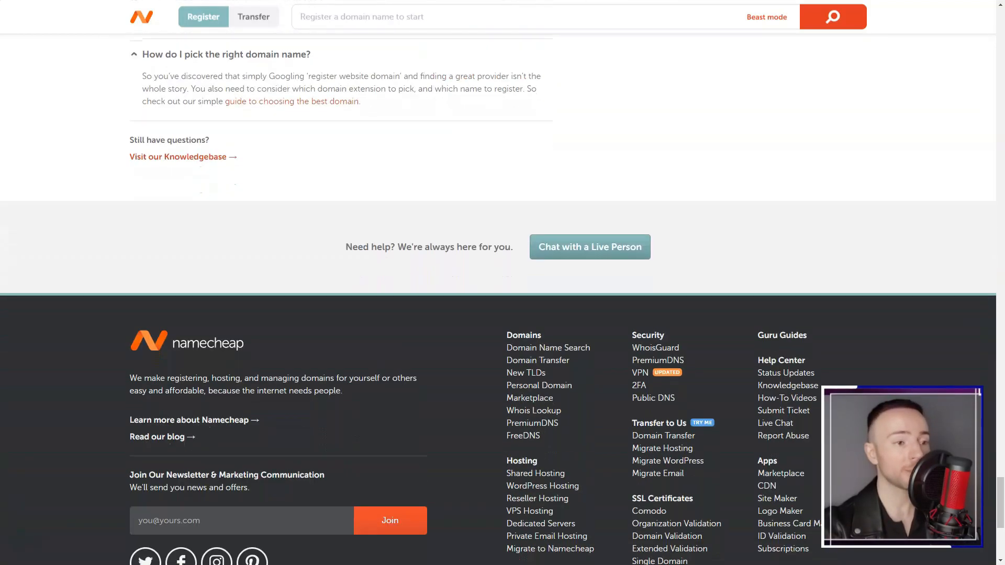
Step: Scroll through Namecheap's TLD price table, domain deals and Free Products section
scroll(up, 3)
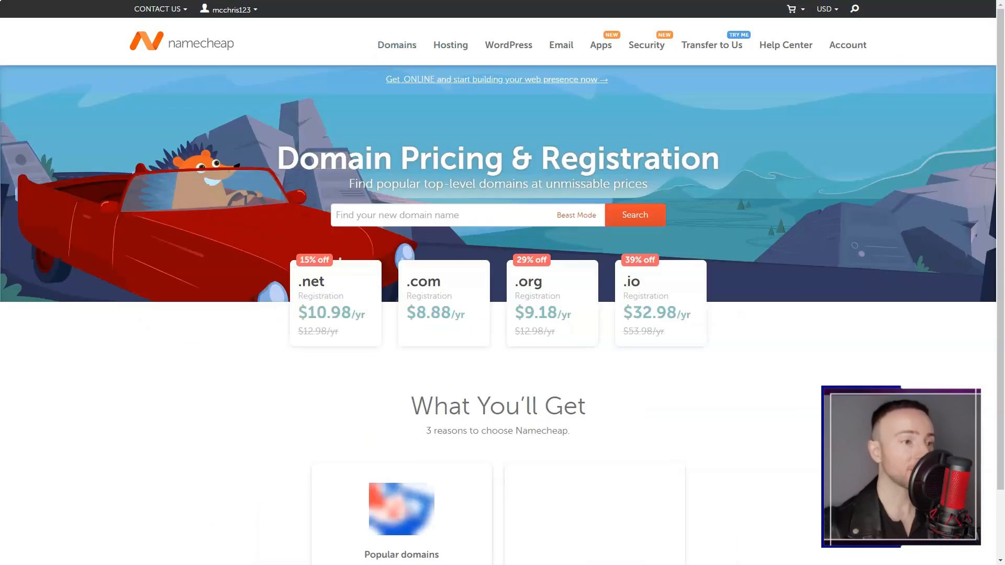
scroll(down, 3)
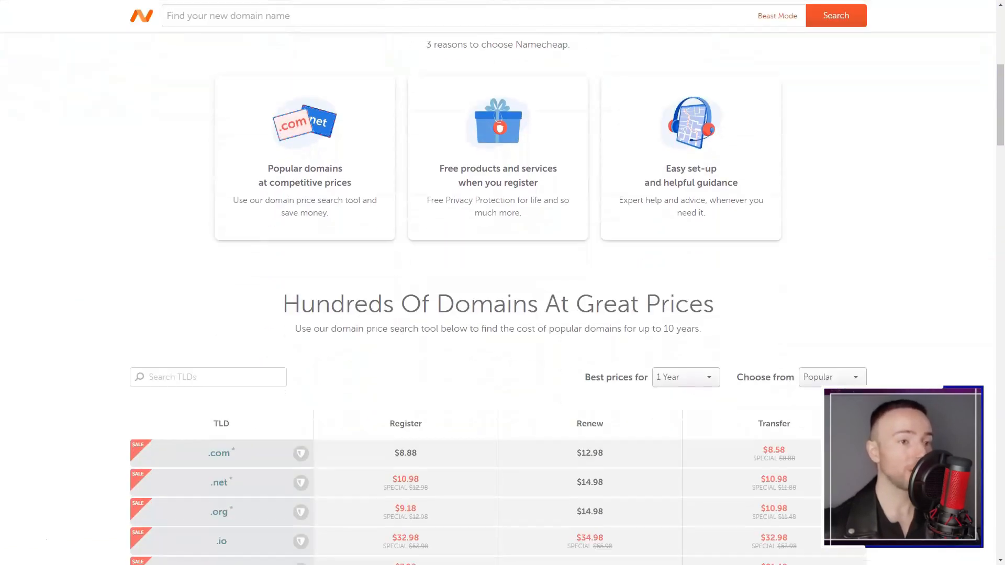
scroll(down, 3)
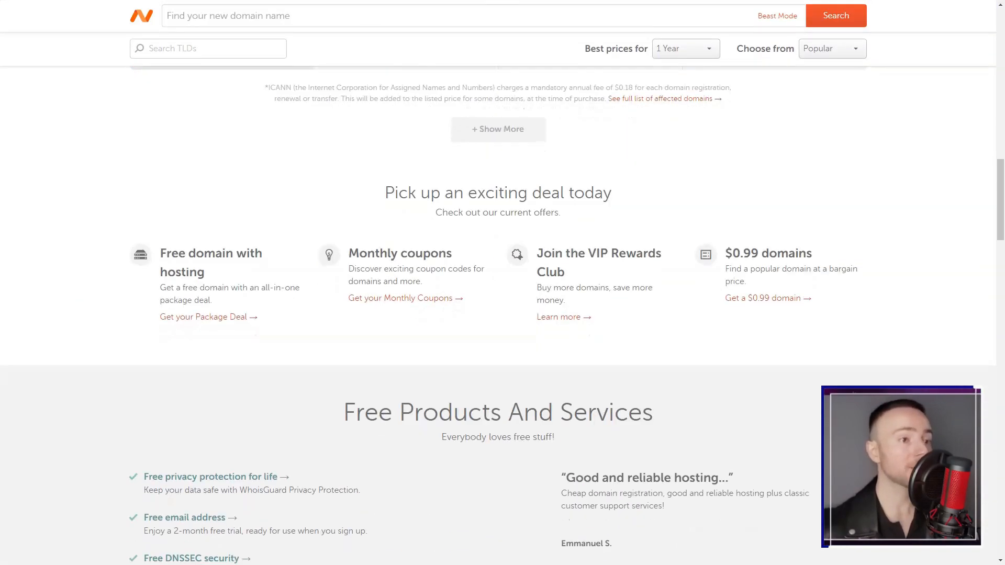
scroll(down, 3)
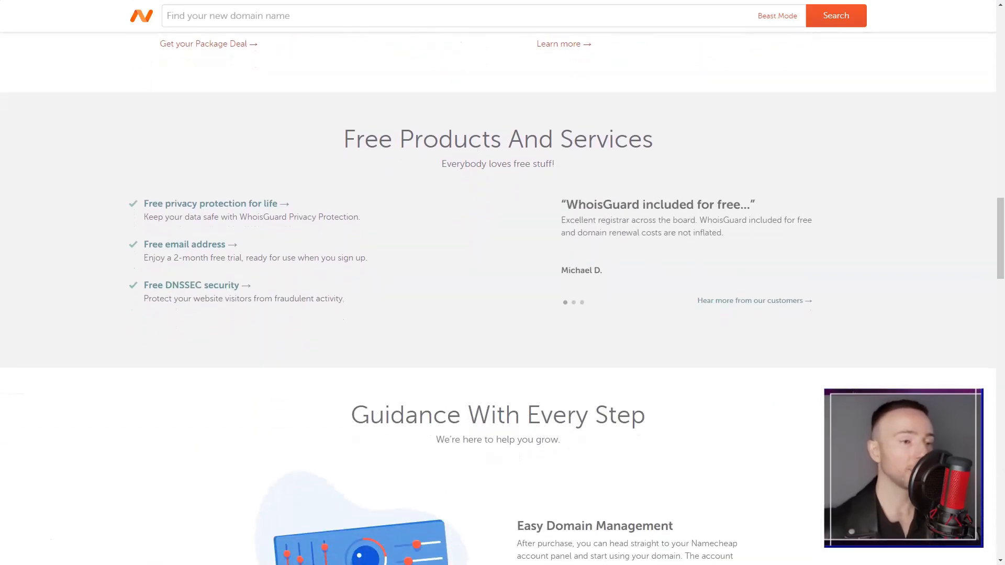
scroll(down, 3)
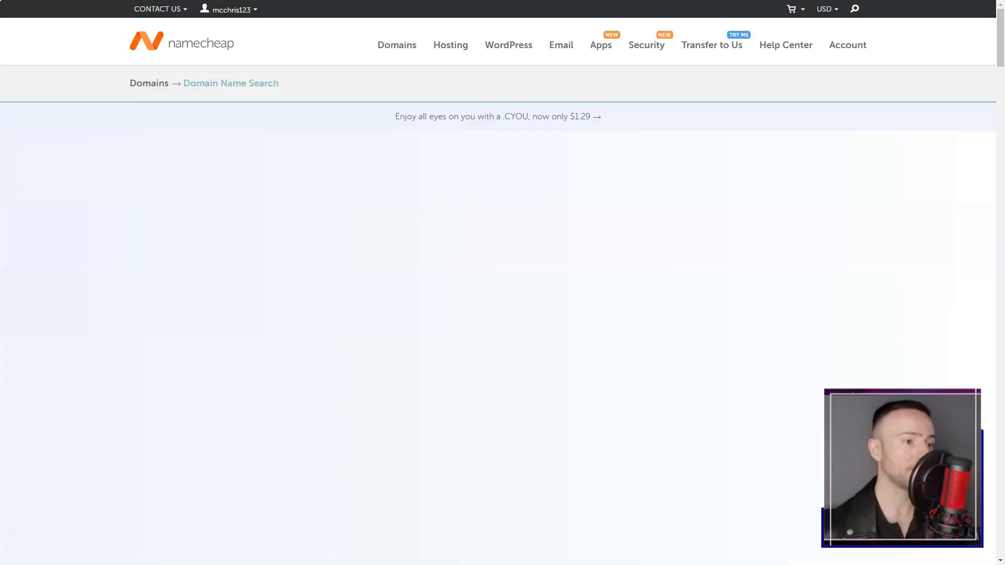
Step: Scroll through Namecheap's Domain Name Search page
scroll(down, 3)
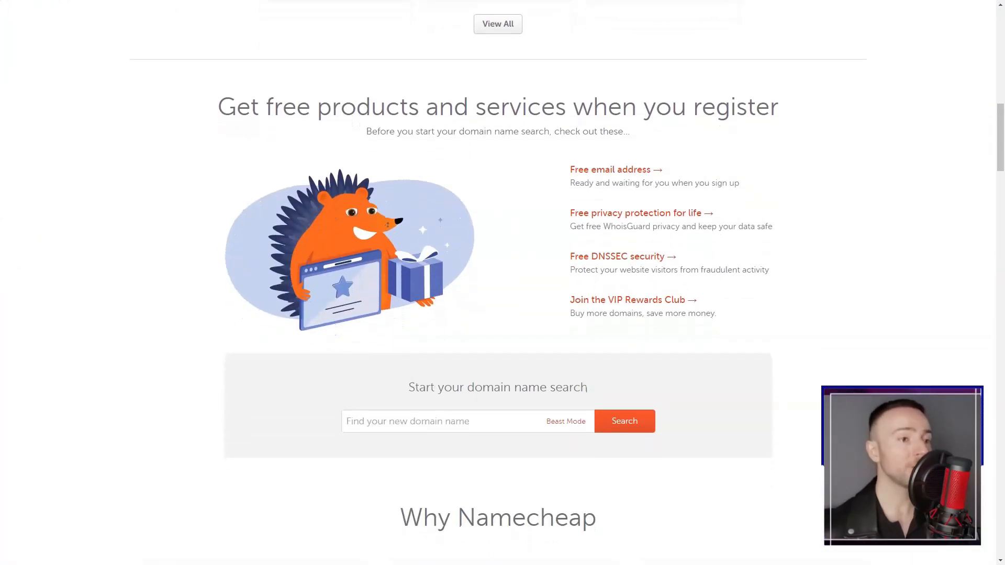
scroll(down, 3)
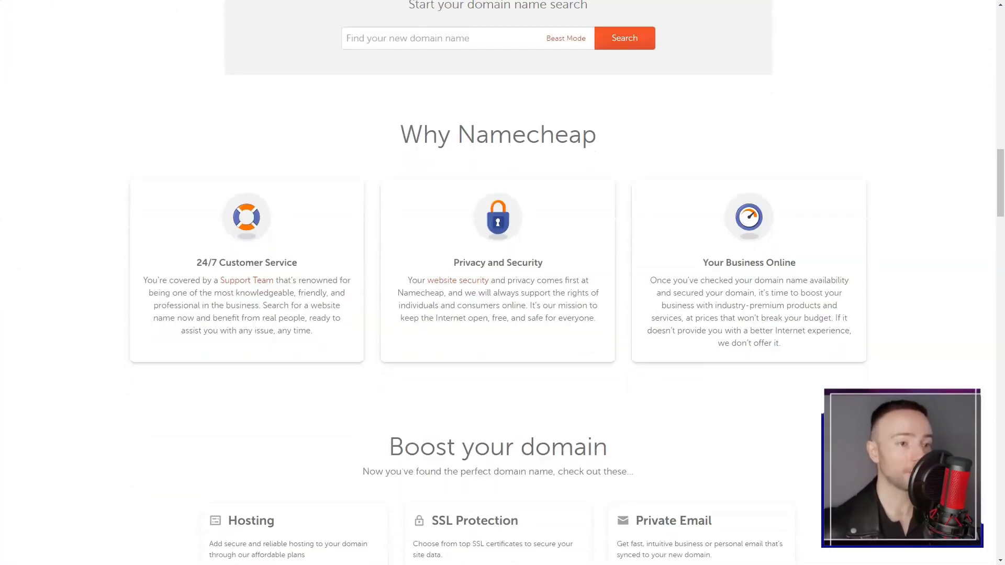
scroll(down, 3)
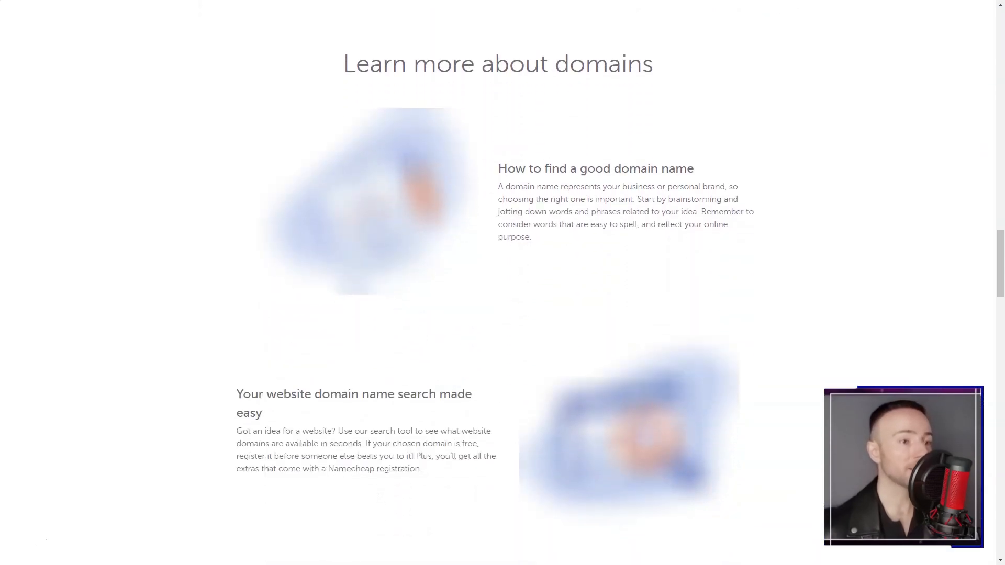
scroll(down, 3)
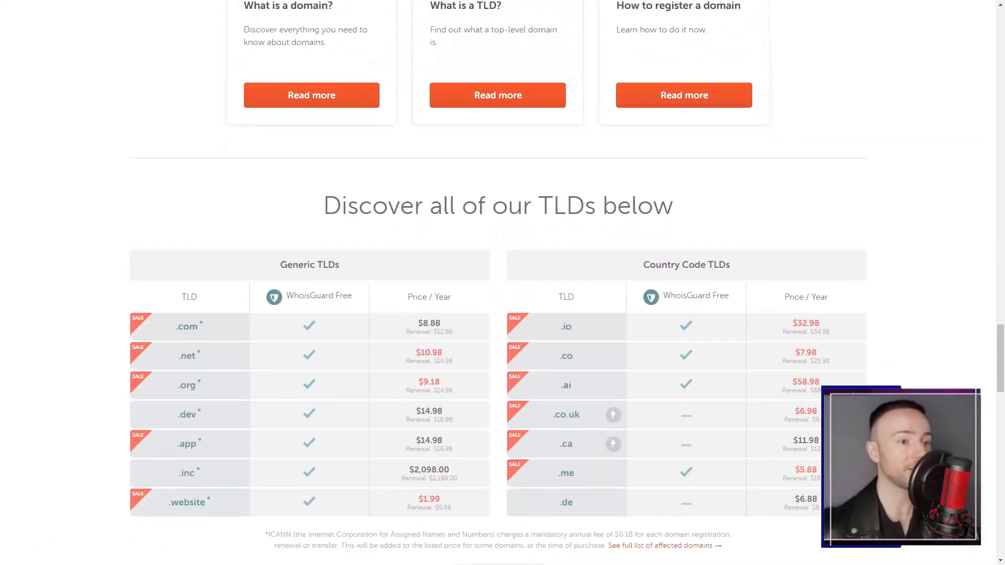
Step: Open the domain transfer pricing page and scroll through its price tables
click(592, 14)
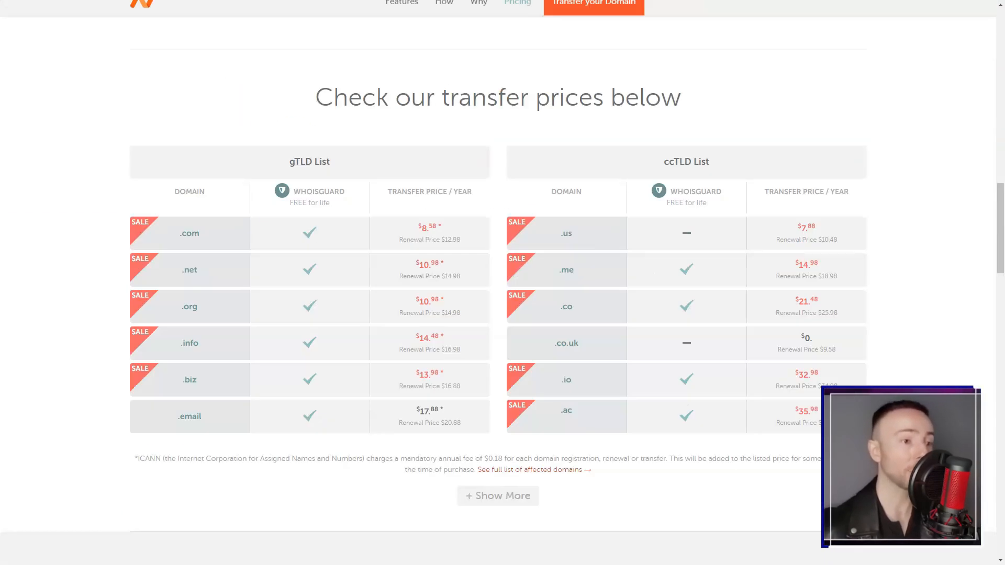
scroll(down, 3)
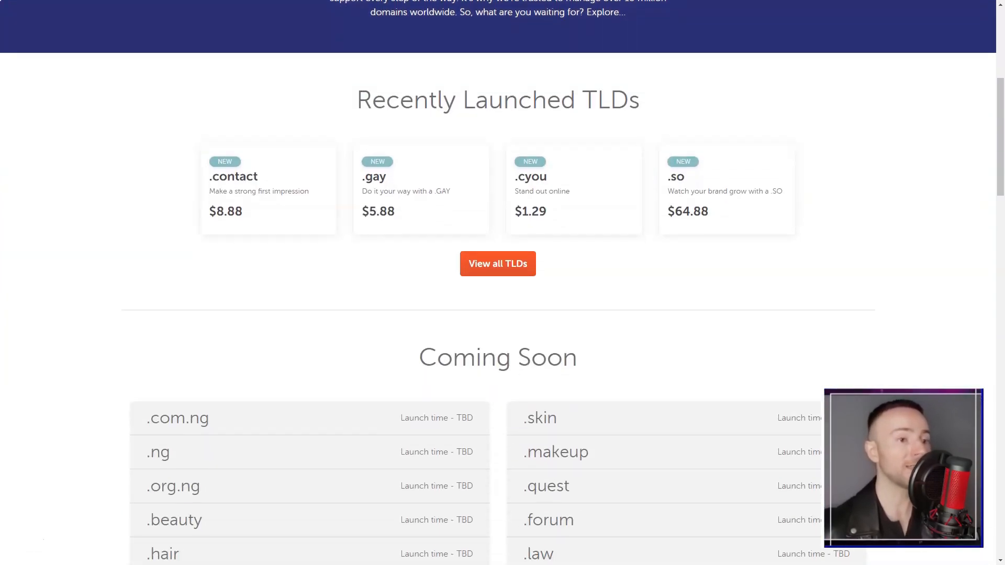
scroll(down, 3)
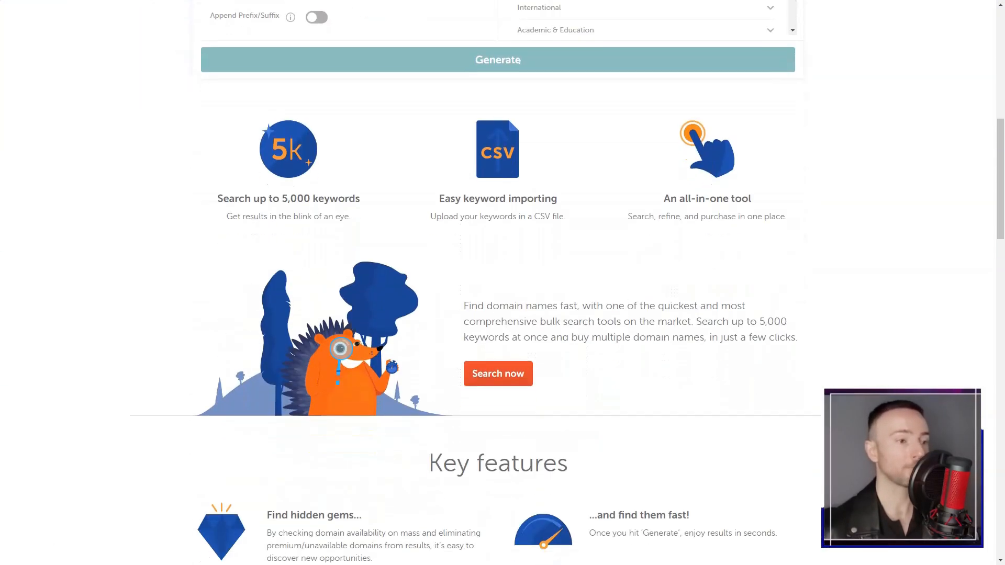
Step: Scroll through the Beast Mode bulk search, Personal Domain and Migrate to Namecheap pages
scroll(down, 3)
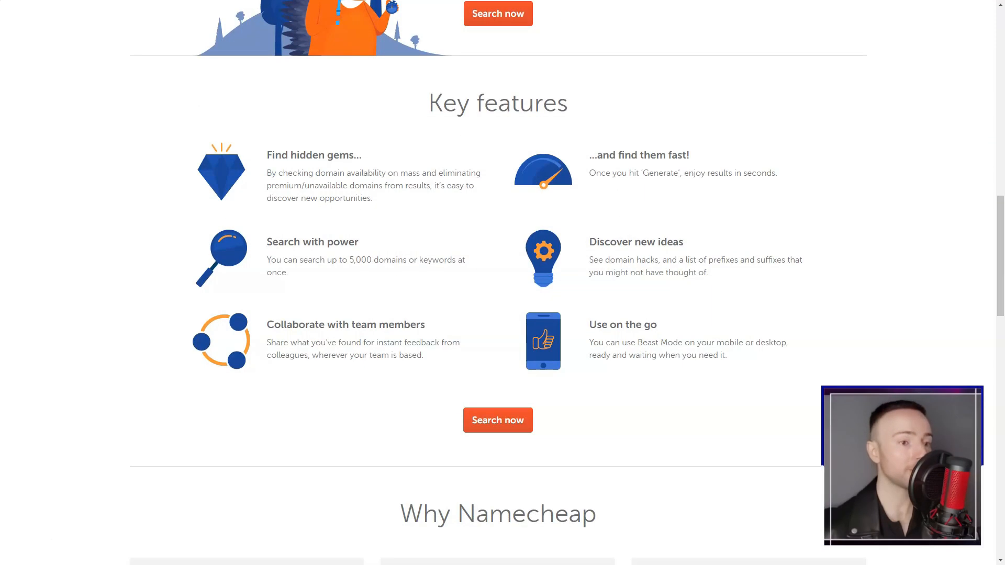
scroll(down, 3)
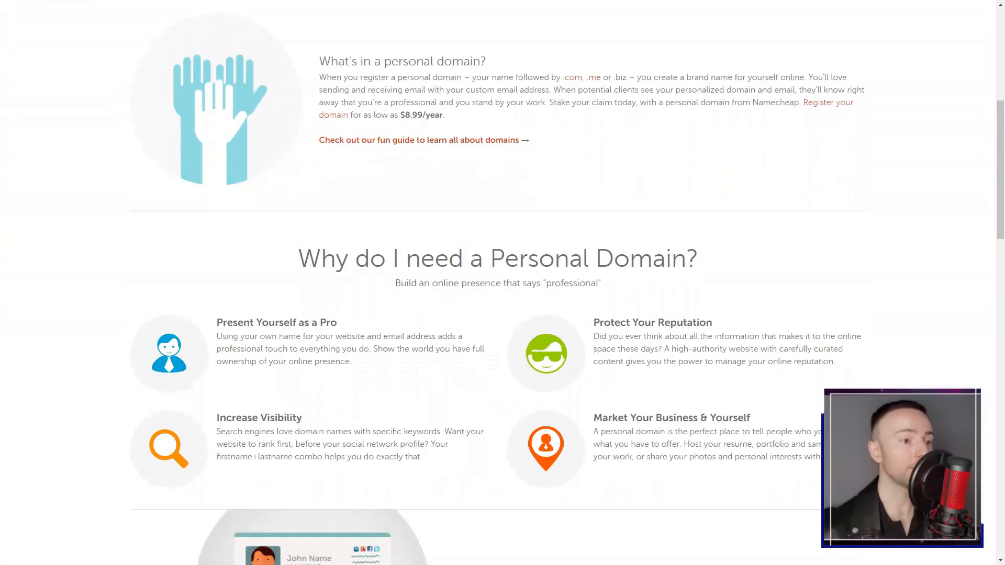
scroll(down, 3)
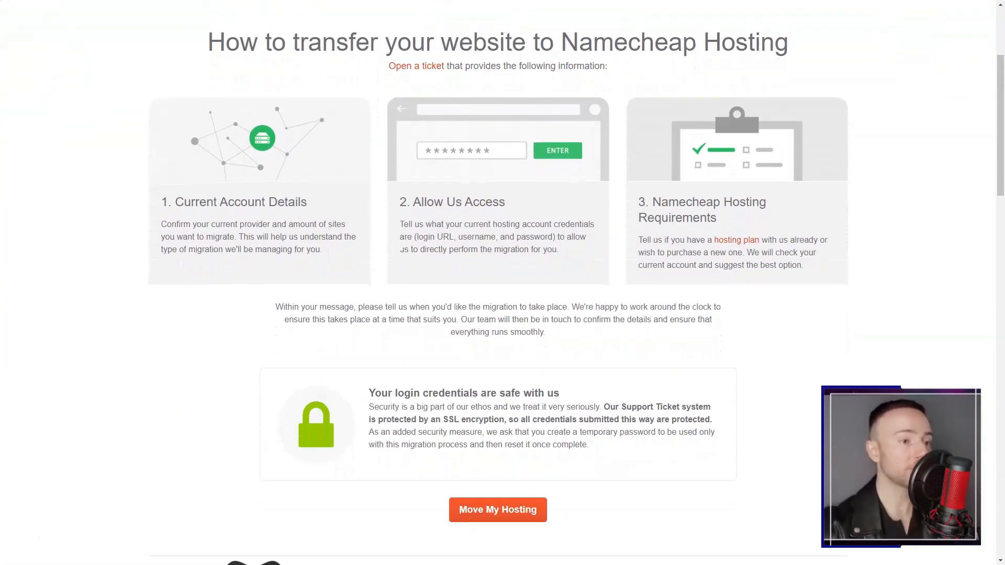
scroll(down, 3)
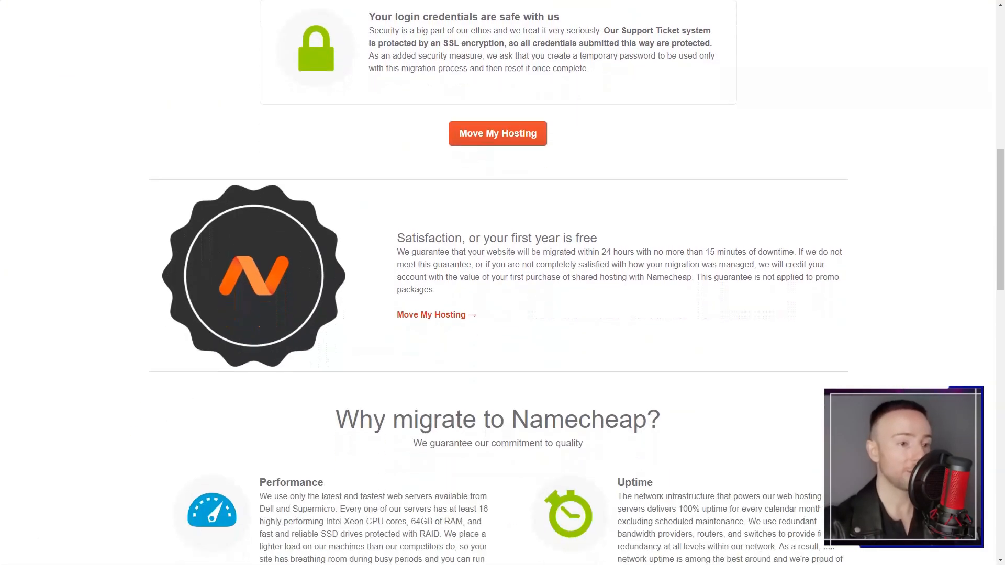
scroll(down, 3)
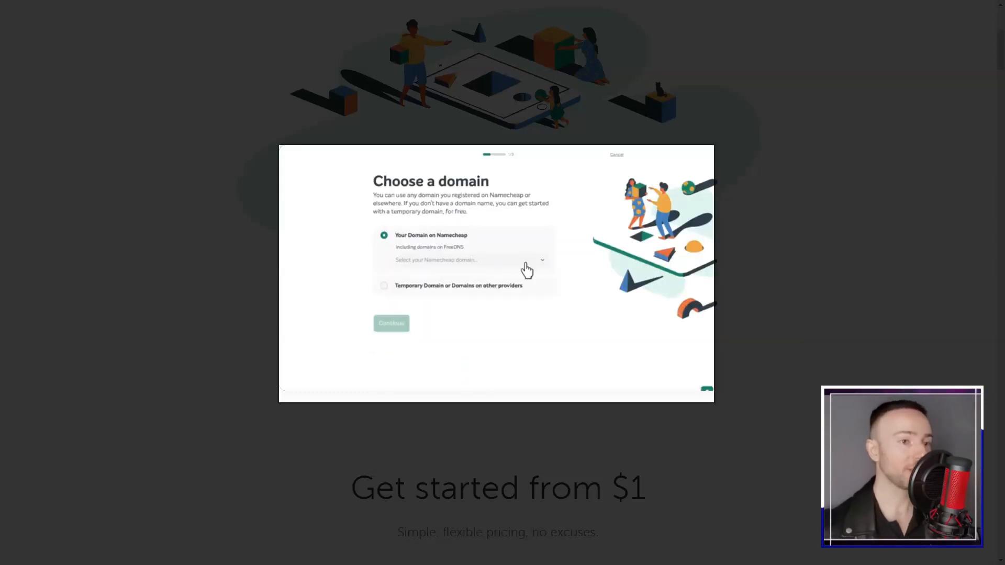
click(390, 323)
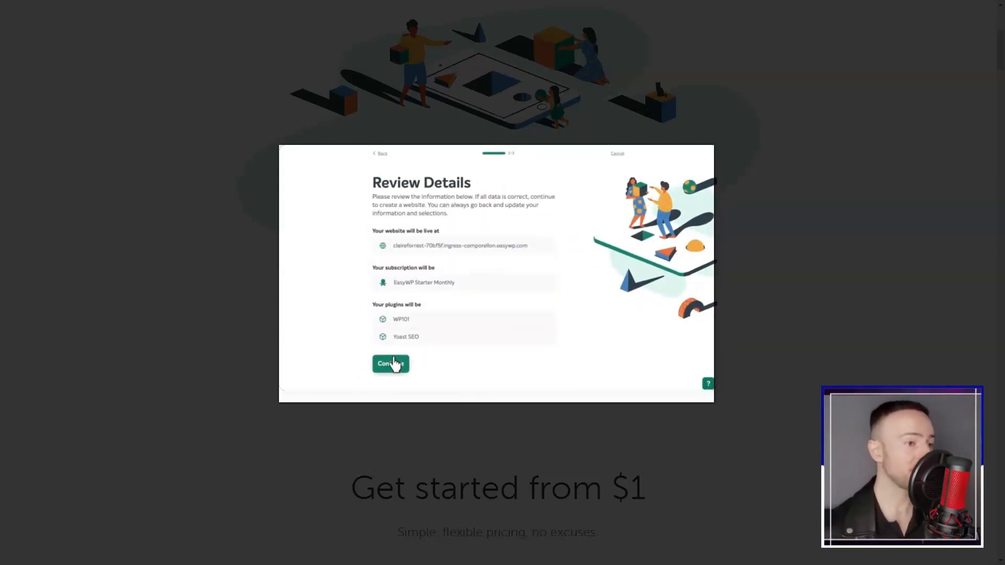
click(390, 363)
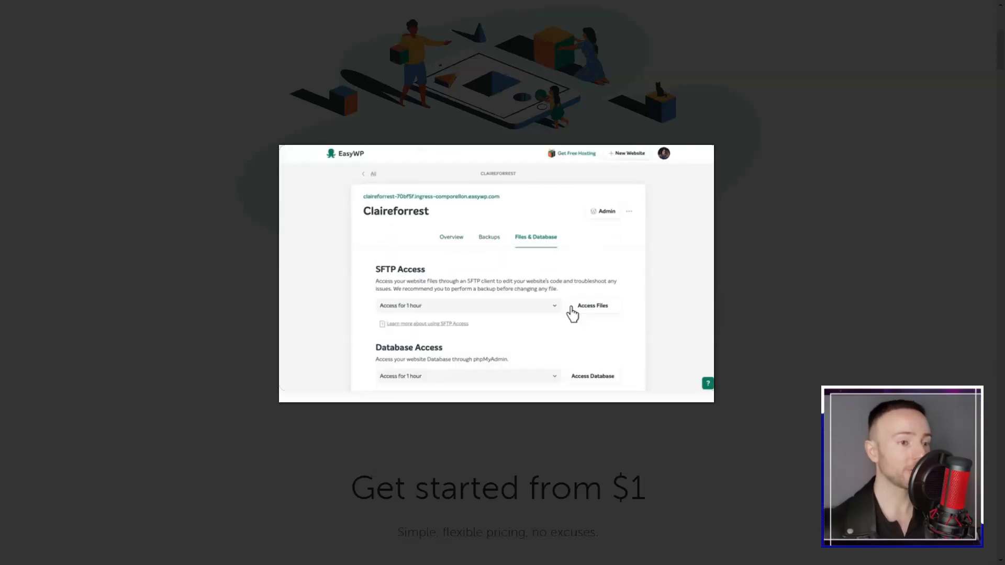
scroll(down, 3)
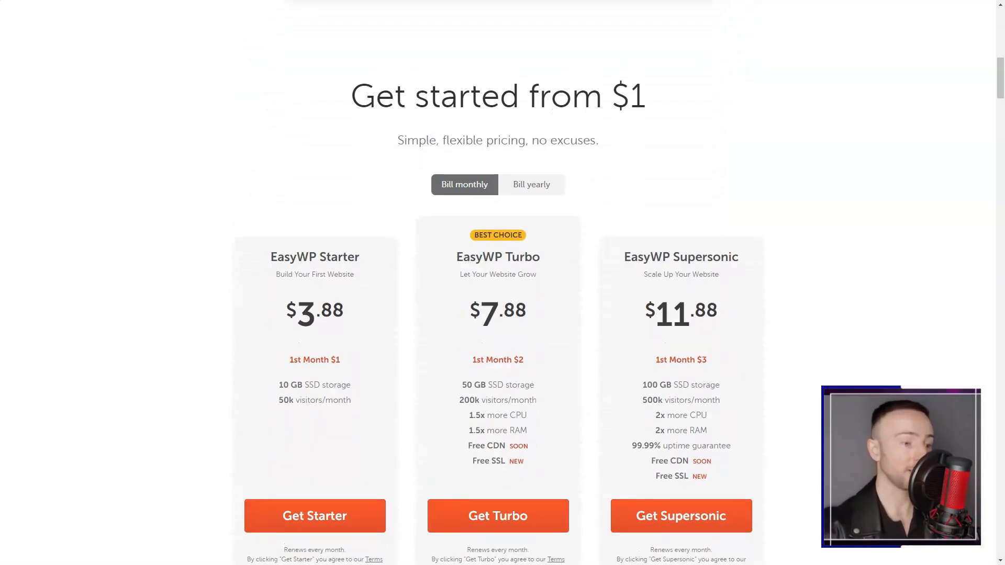
scroll(down, 3)
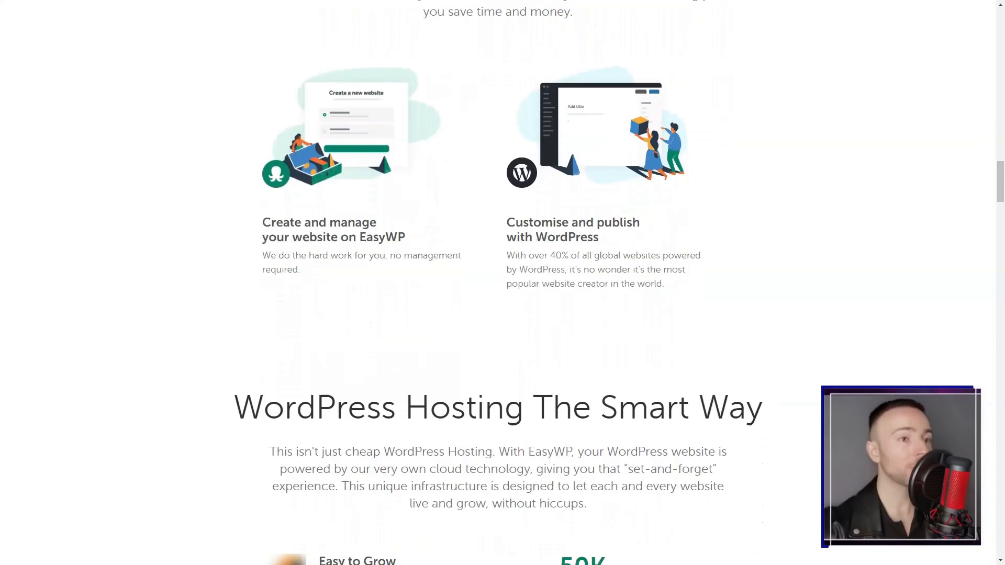
scroll(down, 3)
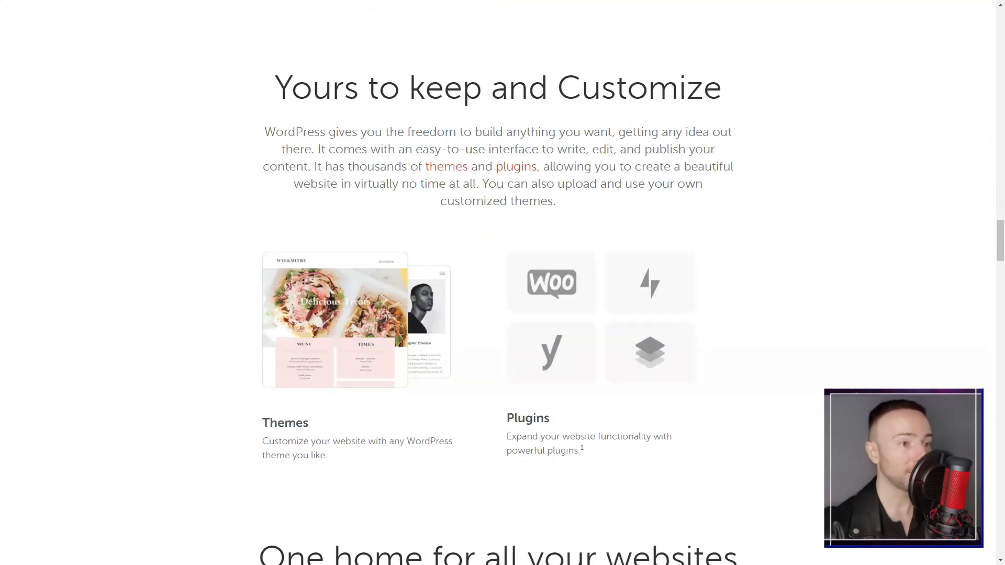
scroll(down, 3)
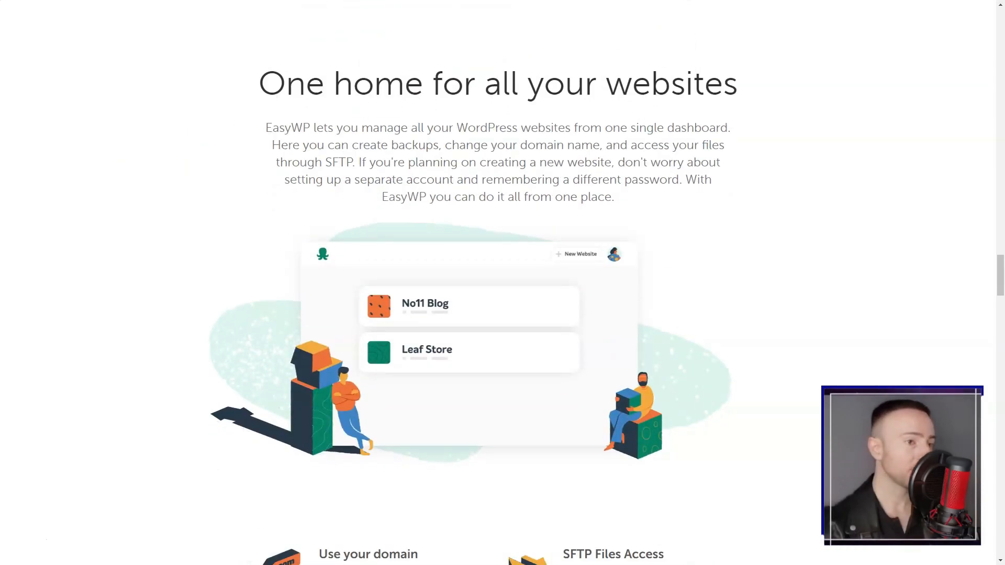
scroll(down, 3)
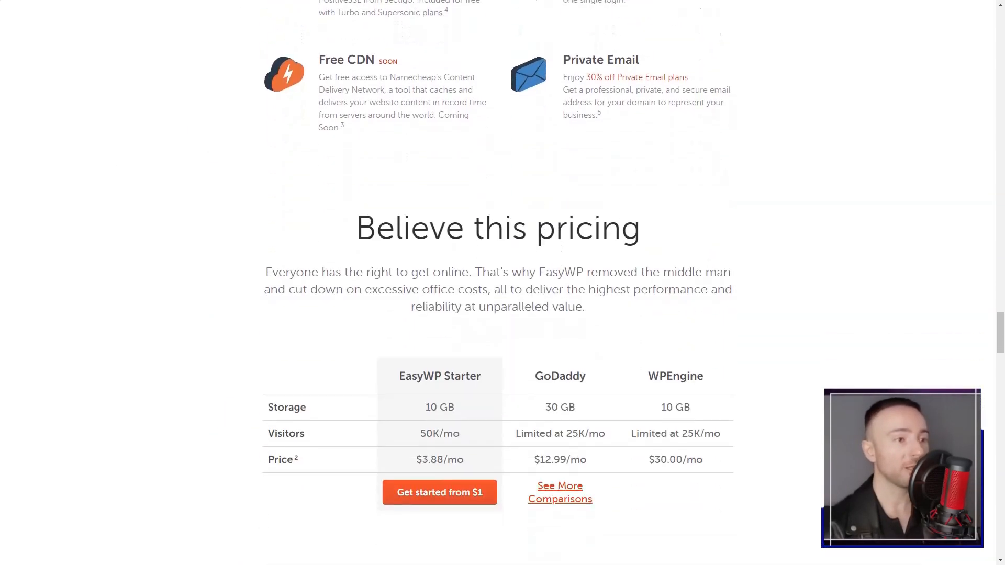
scroll(down, 3)
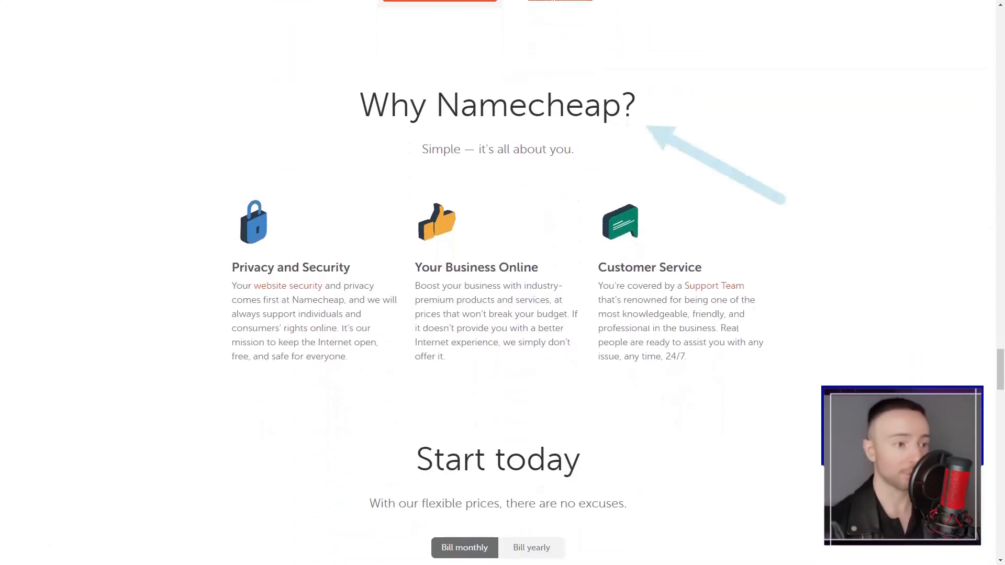
scroll(down, 3)
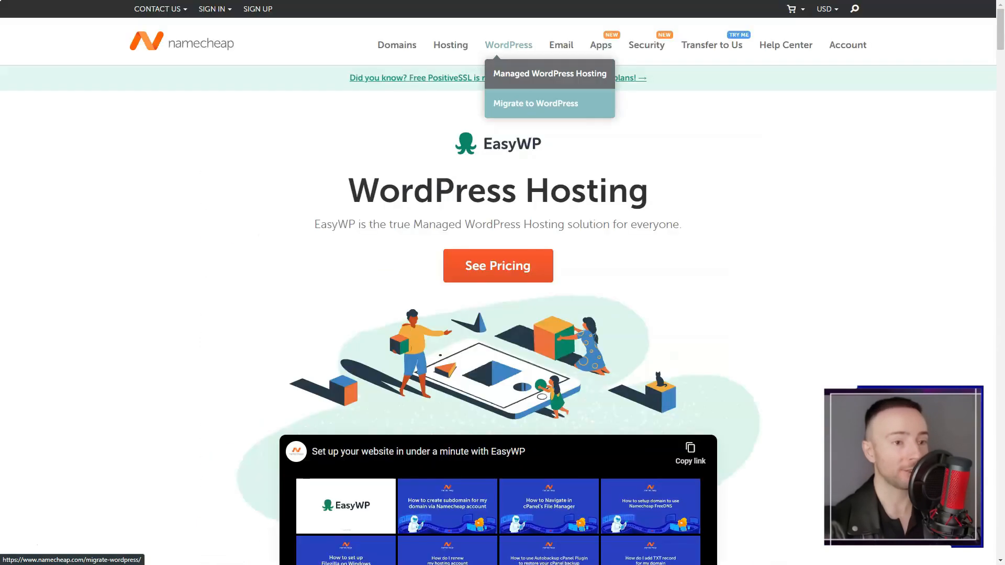
Step: Open Migrate to WordPress, scroll through its steps and FAQ, then return to the top
click(535, 103)
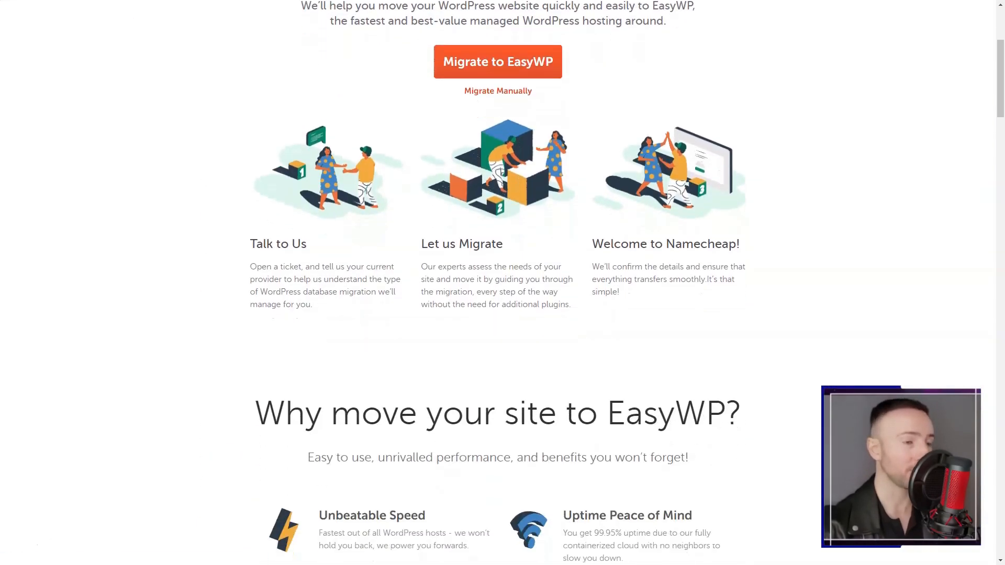
scroll(down, 3)
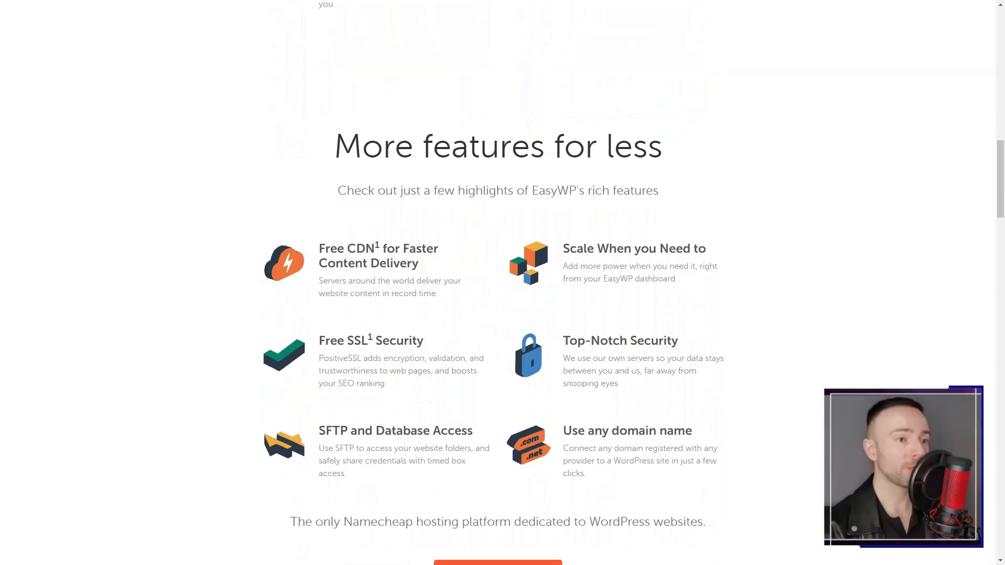
scroll(down, 3)
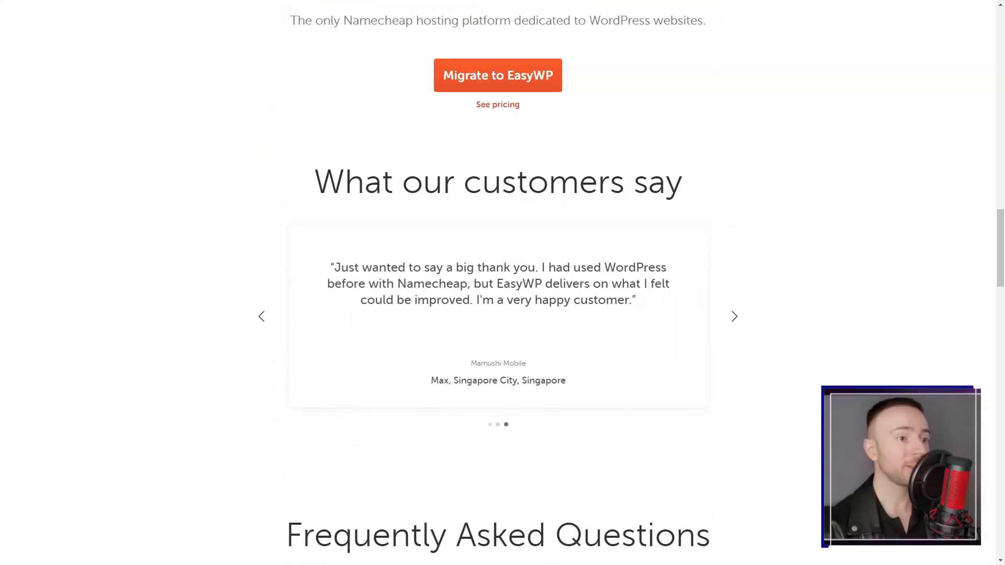
scroll(down, 3)
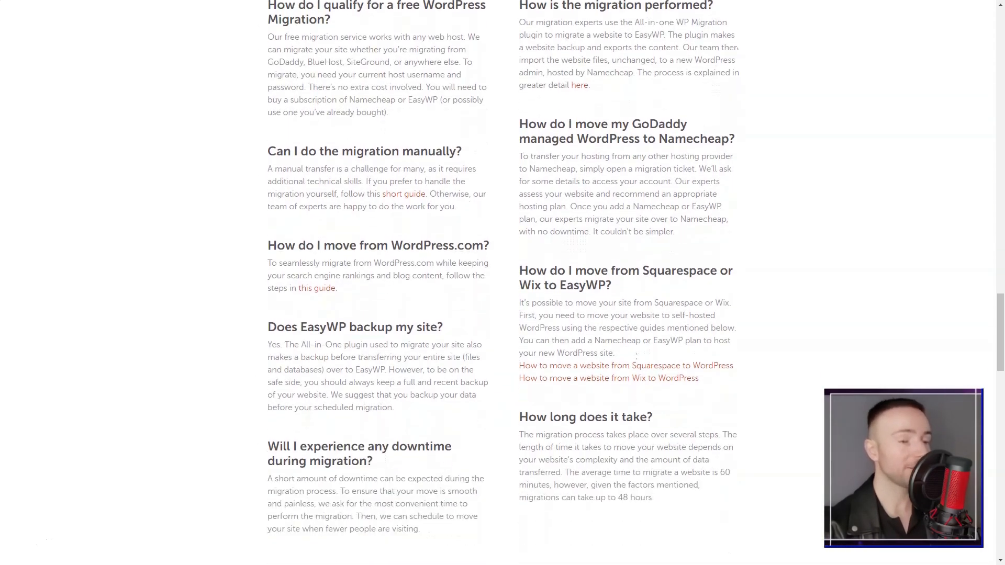
scroll(up, 3)
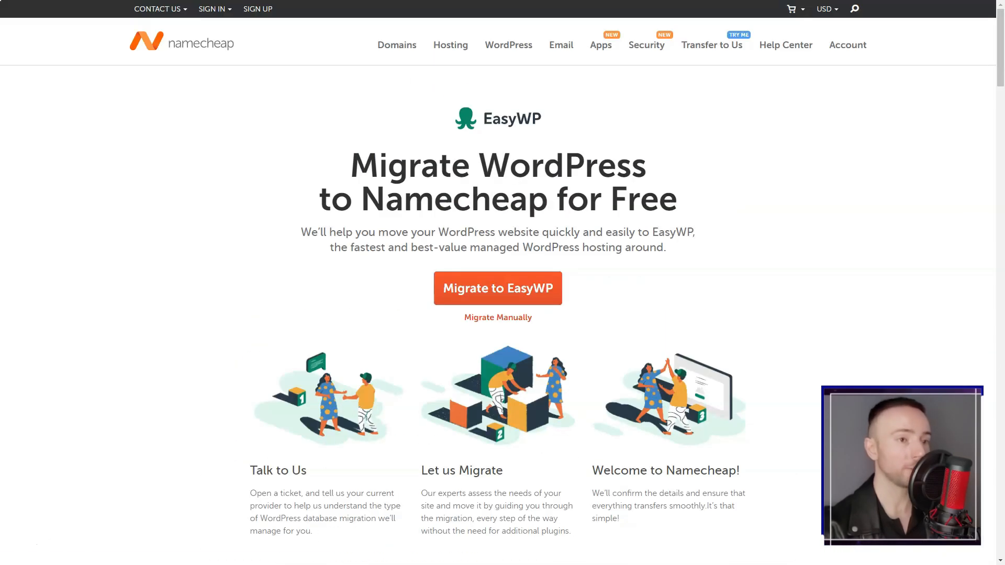
Step: Browse the Private Email plans page, then scroll through the App Marketplace listings
click(560, 45)
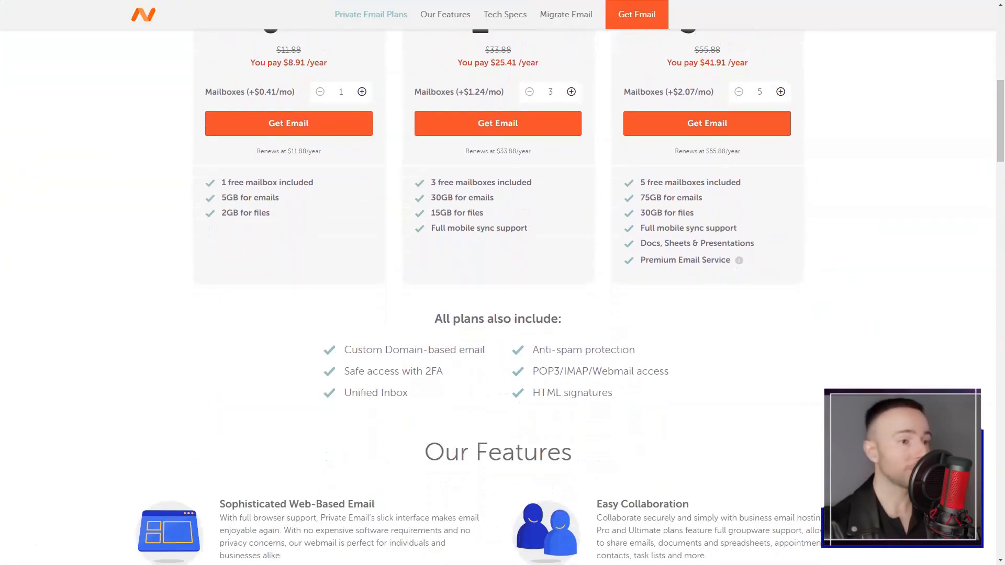
scroll(down, 3)
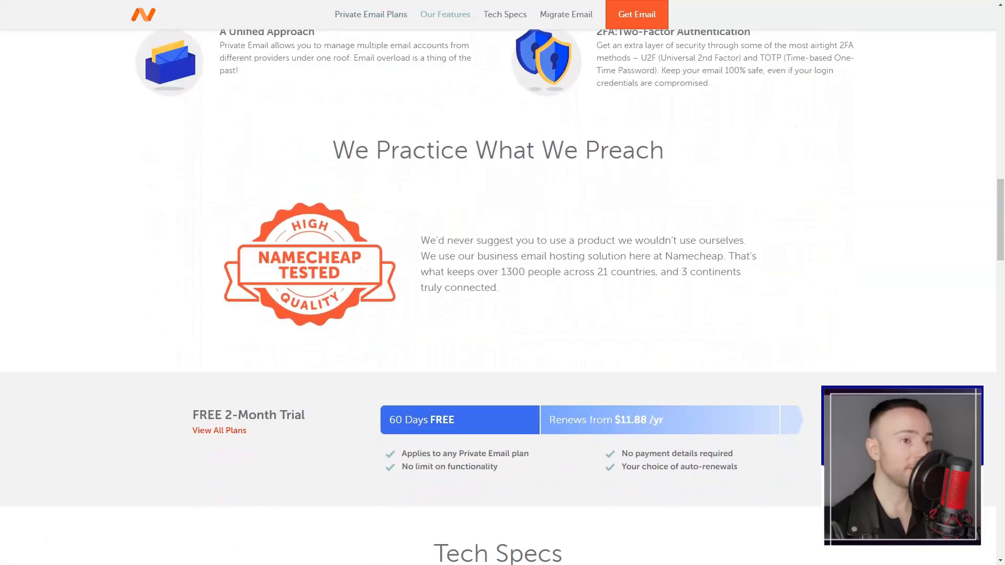
scroll(down, 3)
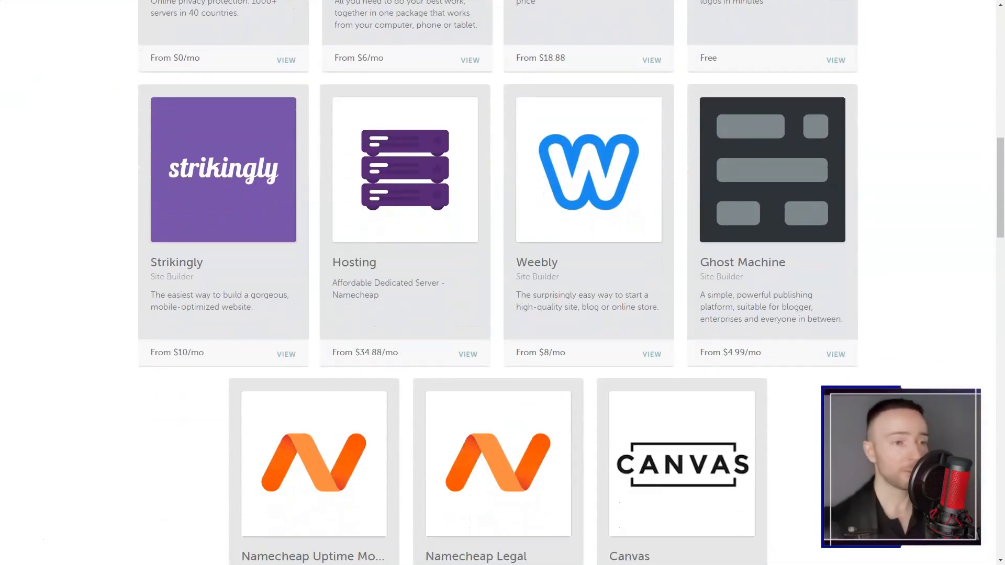
scroll(down, 3)
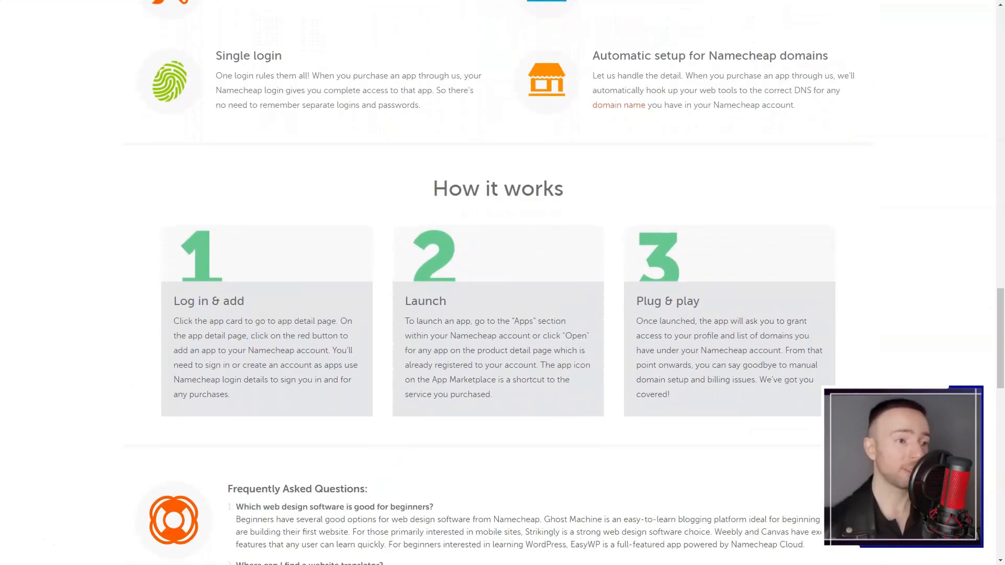
Step: Browse the Web Security, domain transfer and help center pages, then go to HostGator's plans
click(633, 45)
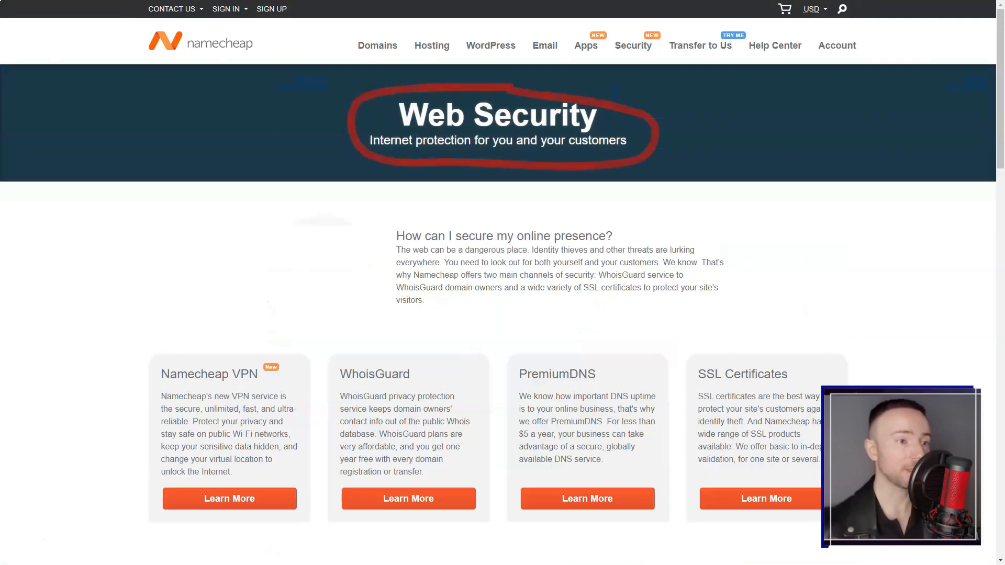
scroll(down, 3)
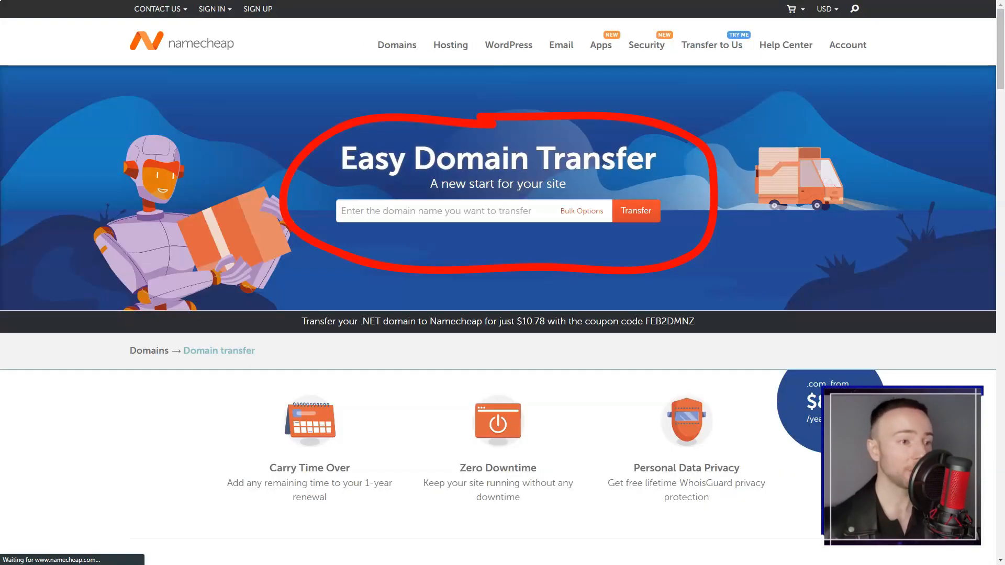
scroll(down, 3)
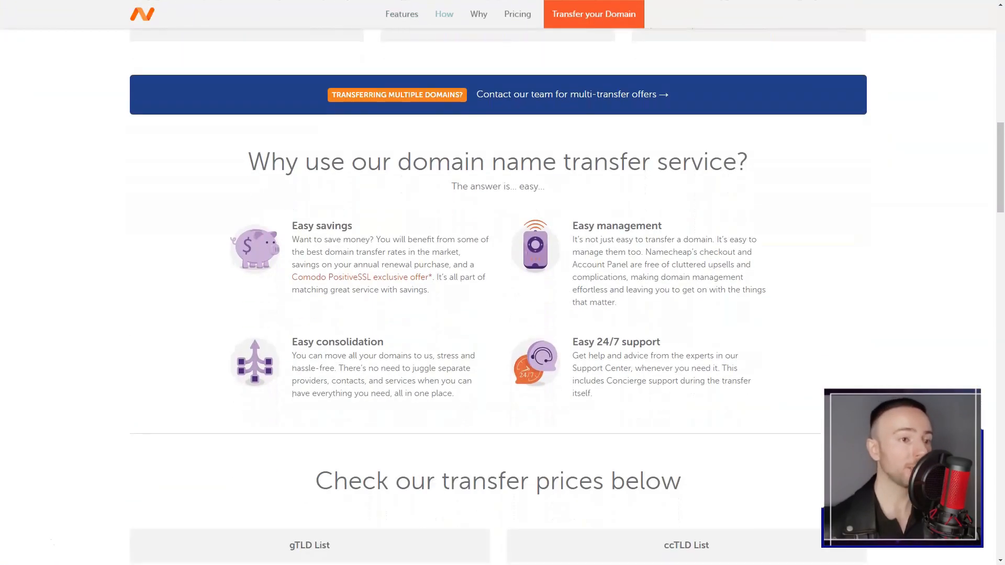
scroll(down, 3)
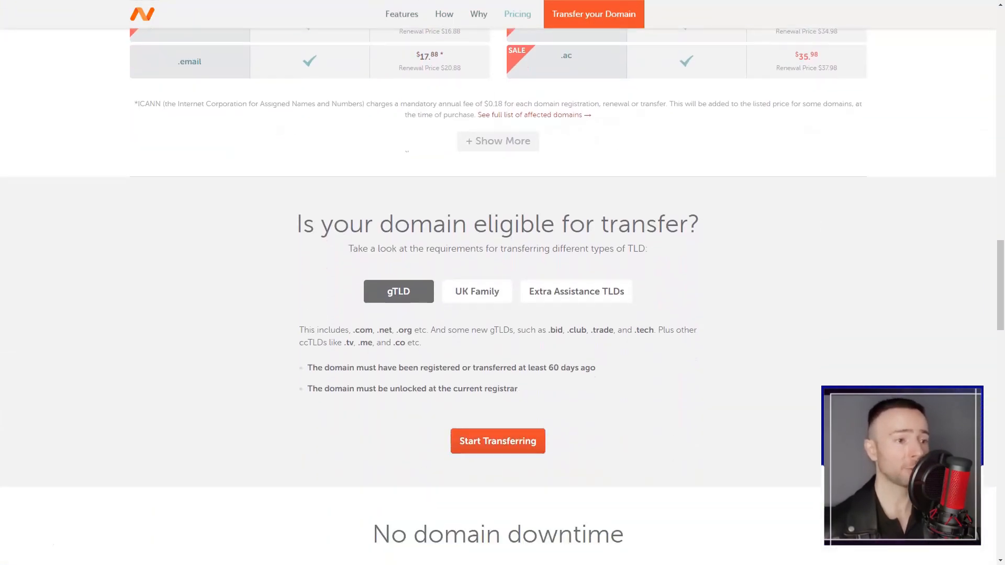
scroll(down, 3)
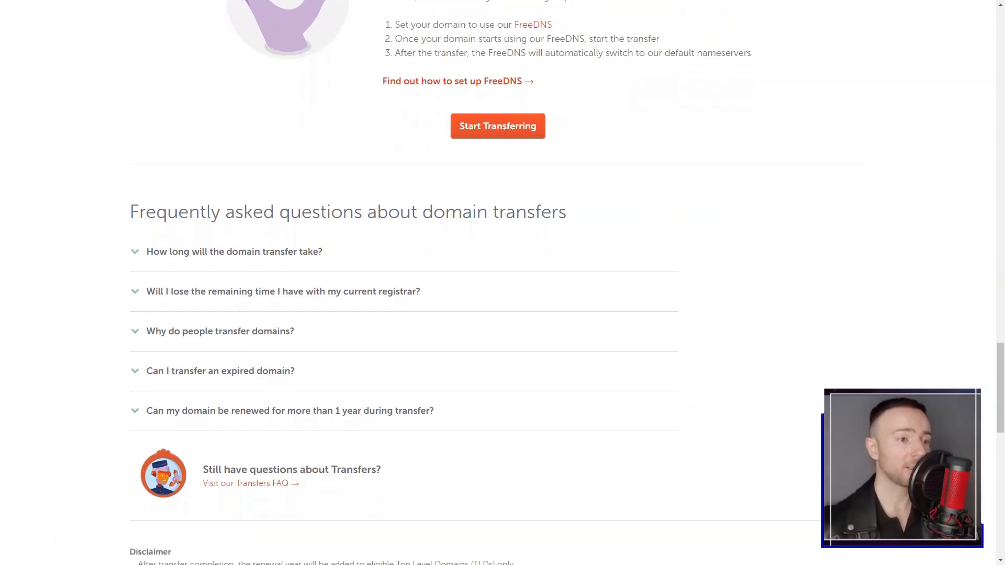
scroll(down, 3)
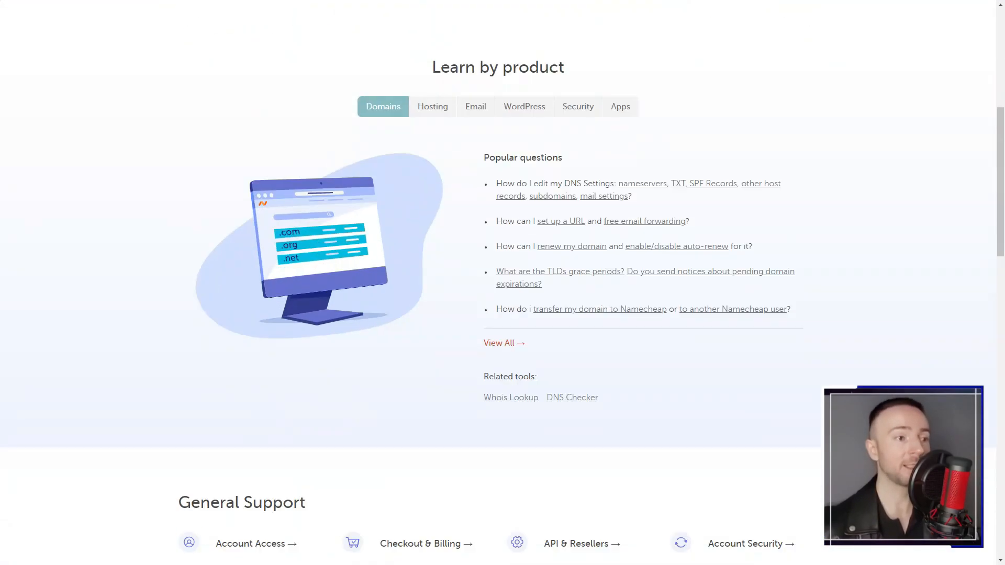
click(847, 45)
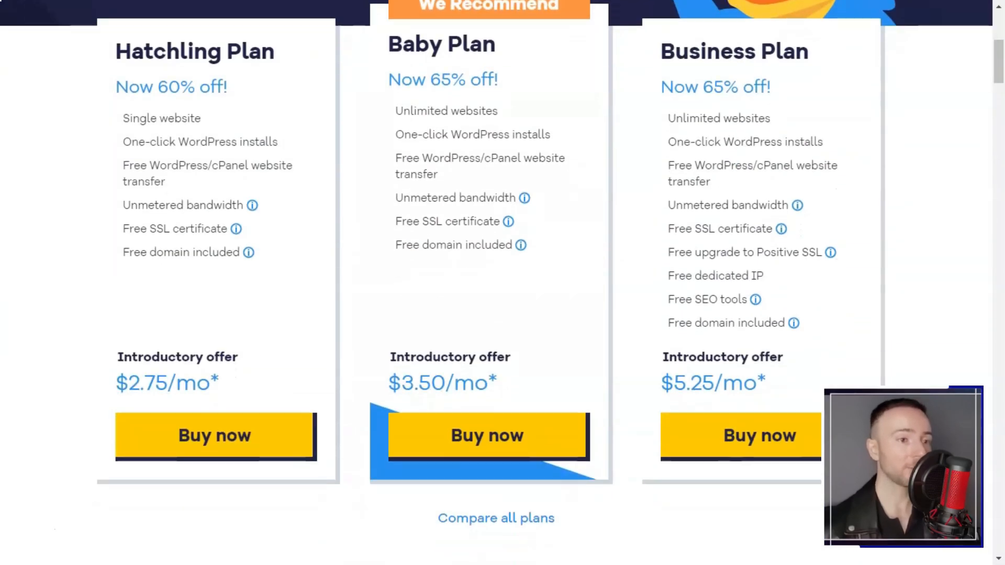
Step: Scroll through HostGator's shared hosting features down to the plan comparison table
scroll(down, 3)
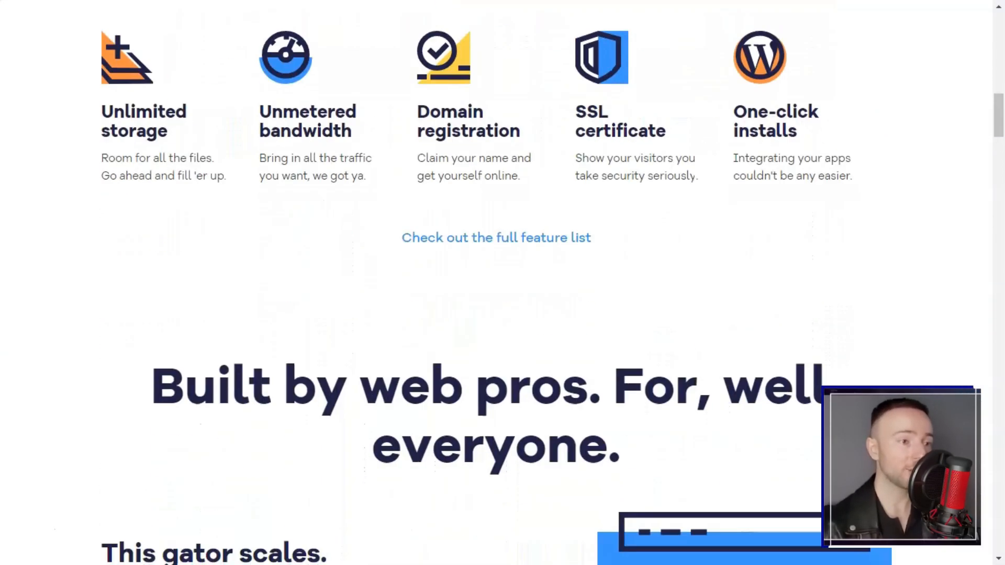
scroll(down, 3)
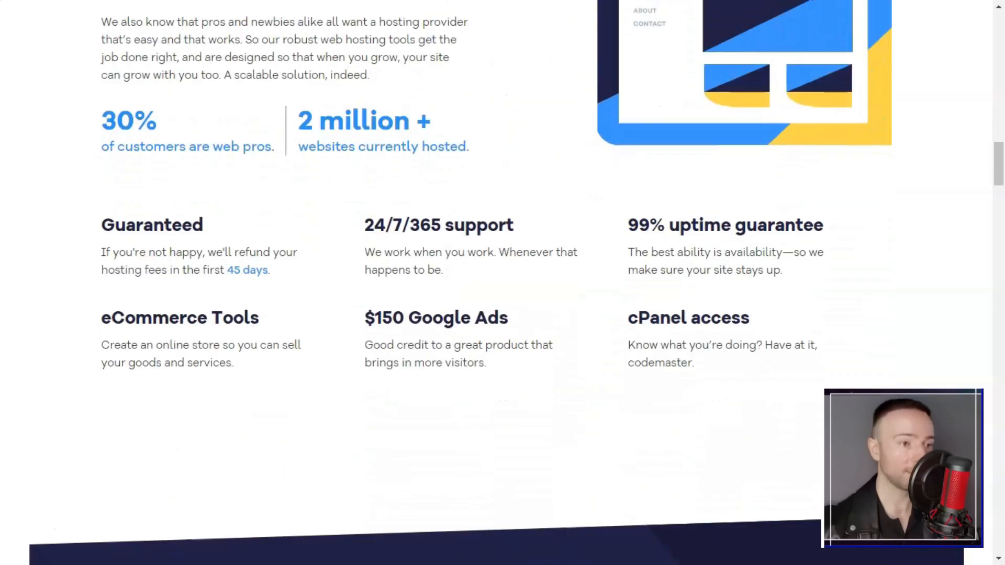
scroll(down, 3)
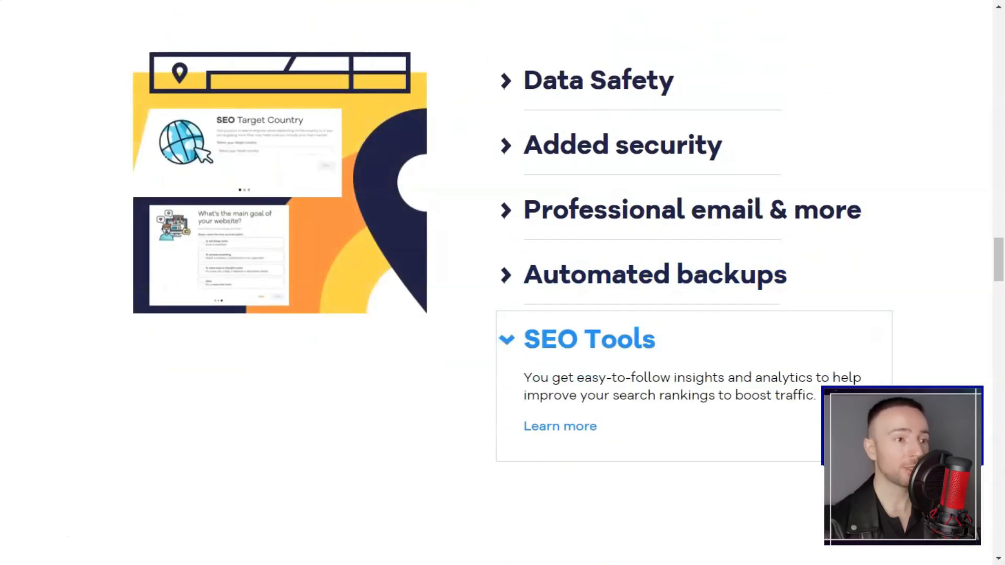
scroll(down, 3)
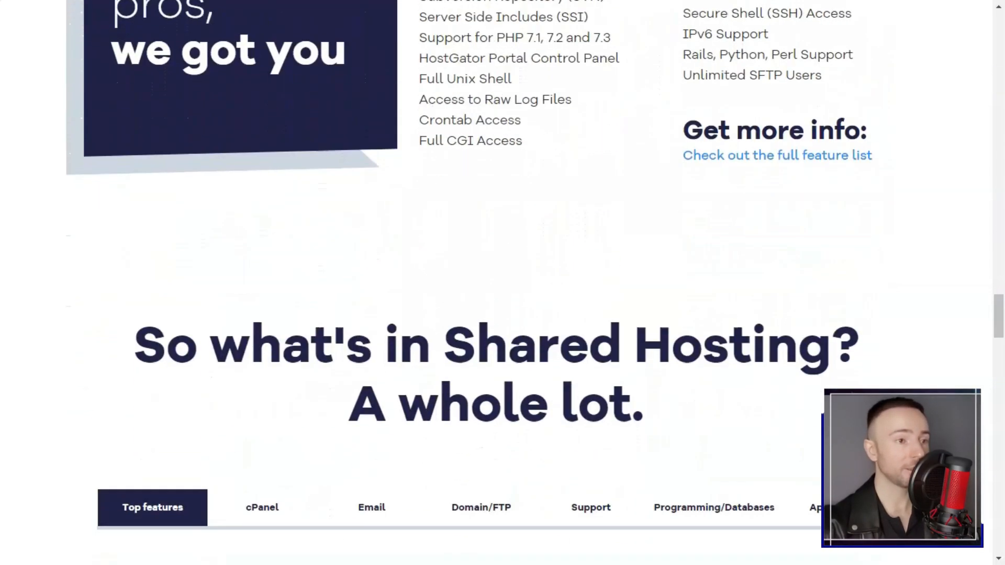
scroll(down, 3)
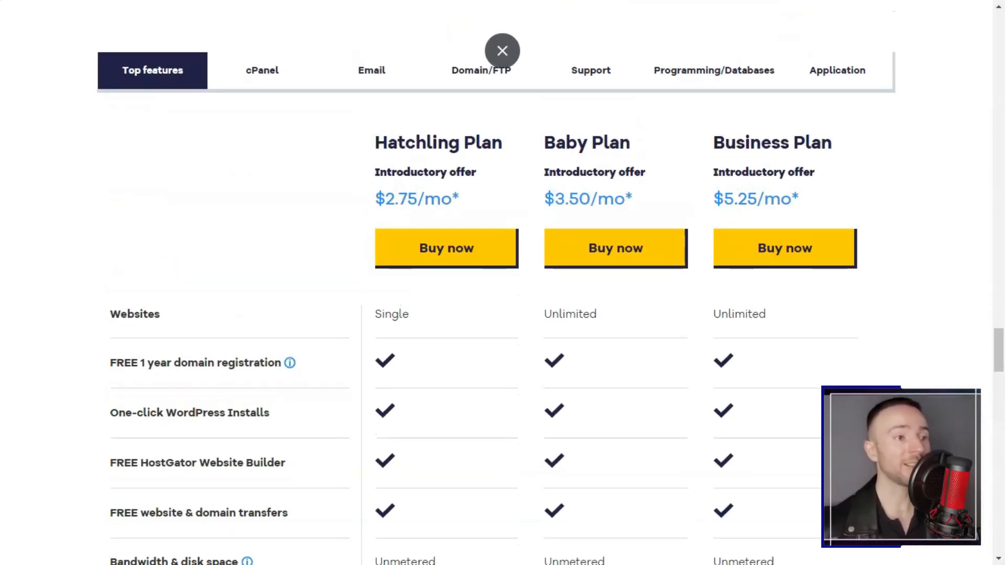
Step: Compare plans' cPanel, Domain/FTP and Application features, then scroll to the support section
click(262, 69)
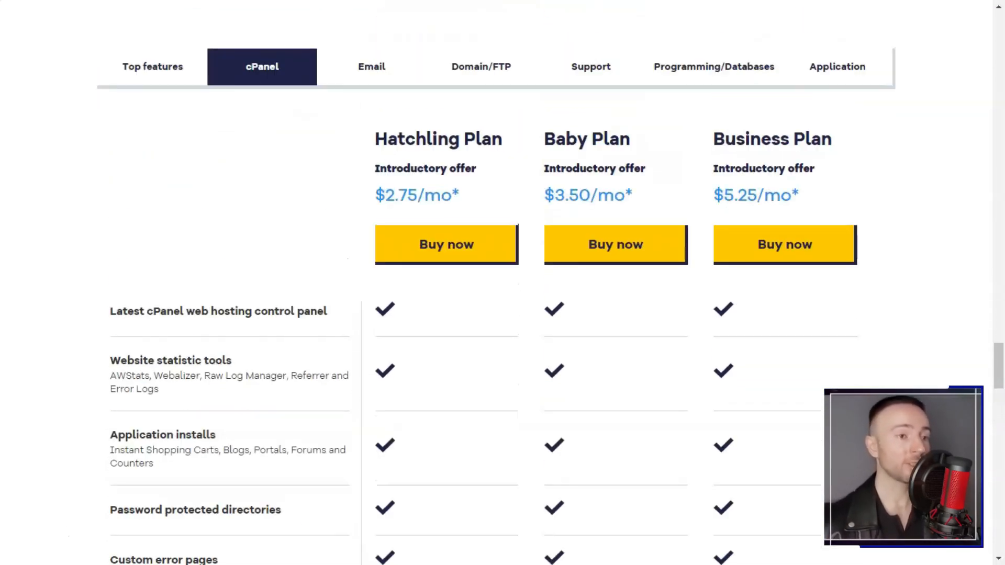
click(480, 66)
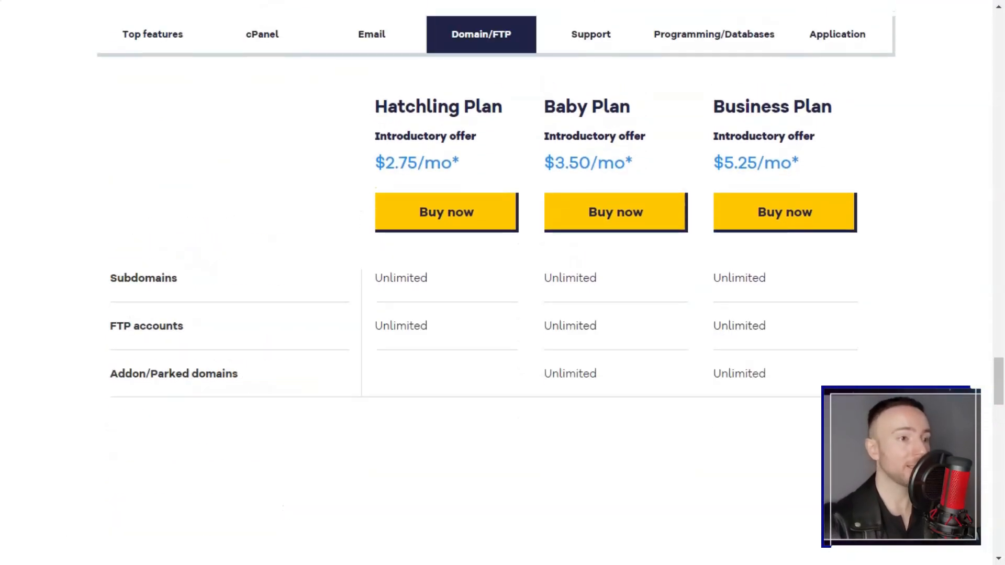
click(837, 34)
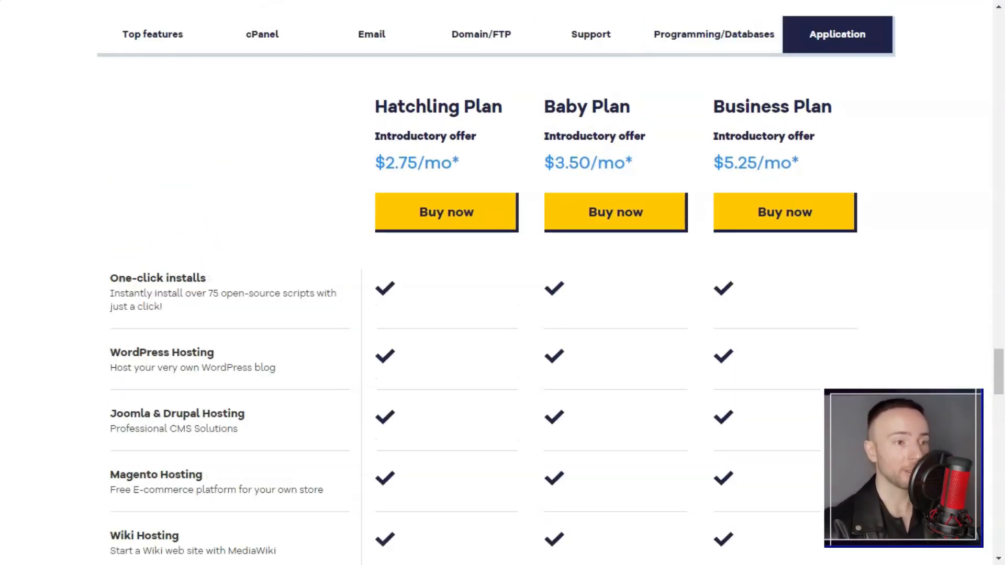
scroll(down, 3)
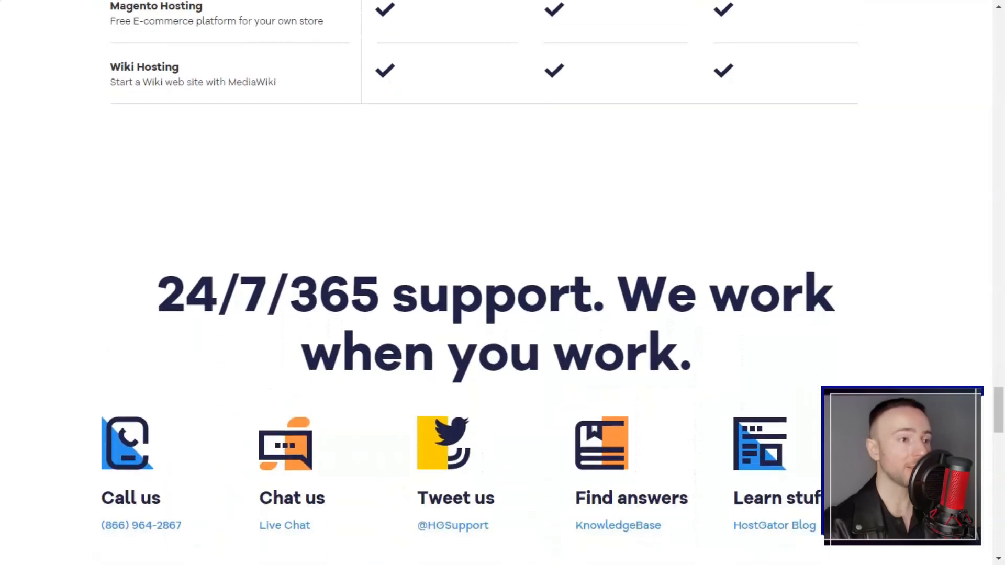
scroll(down, 3)
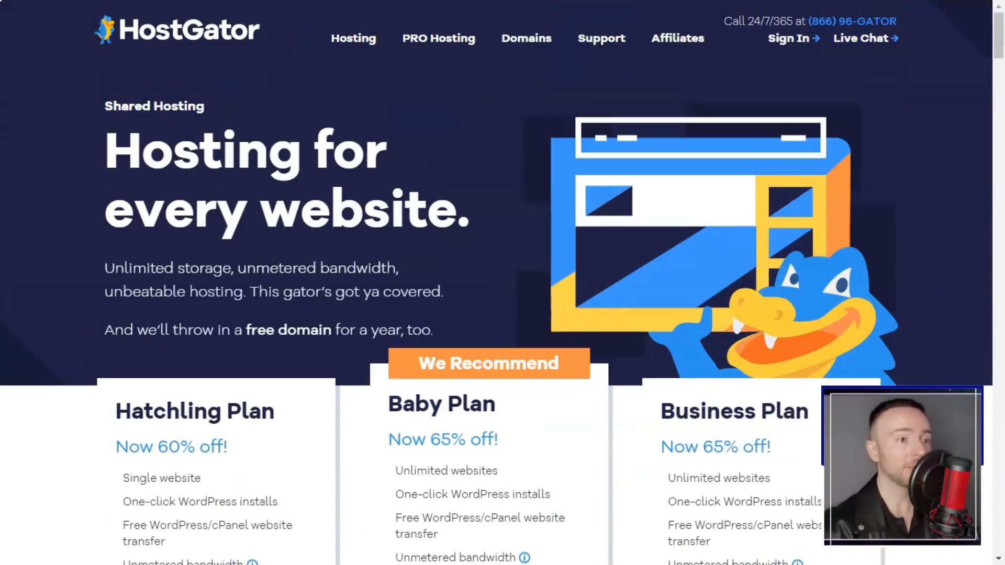
Step: Scroll through the Gator Builder page's features to the plan comparison
scroll(down, 3)
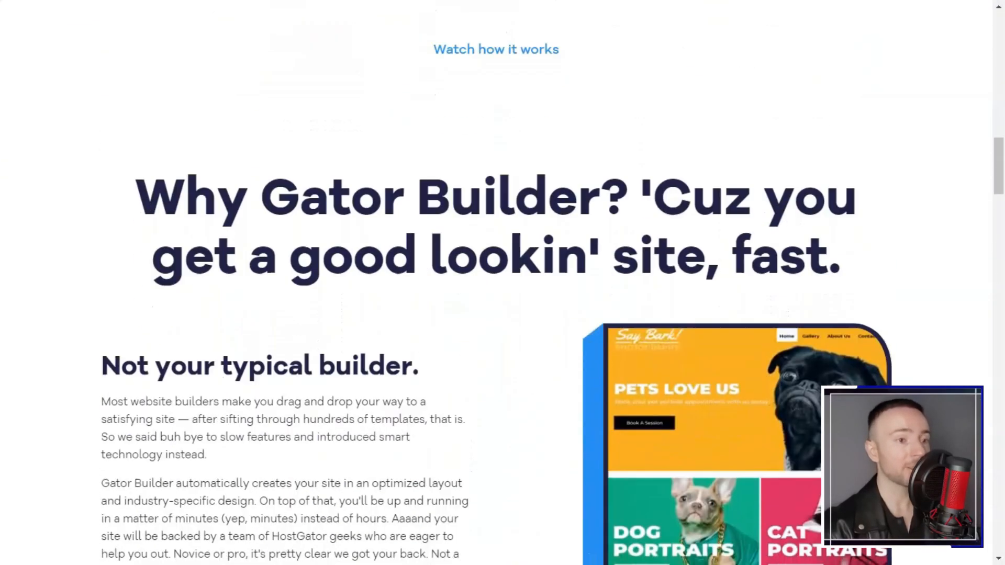
scroll(down, 3)
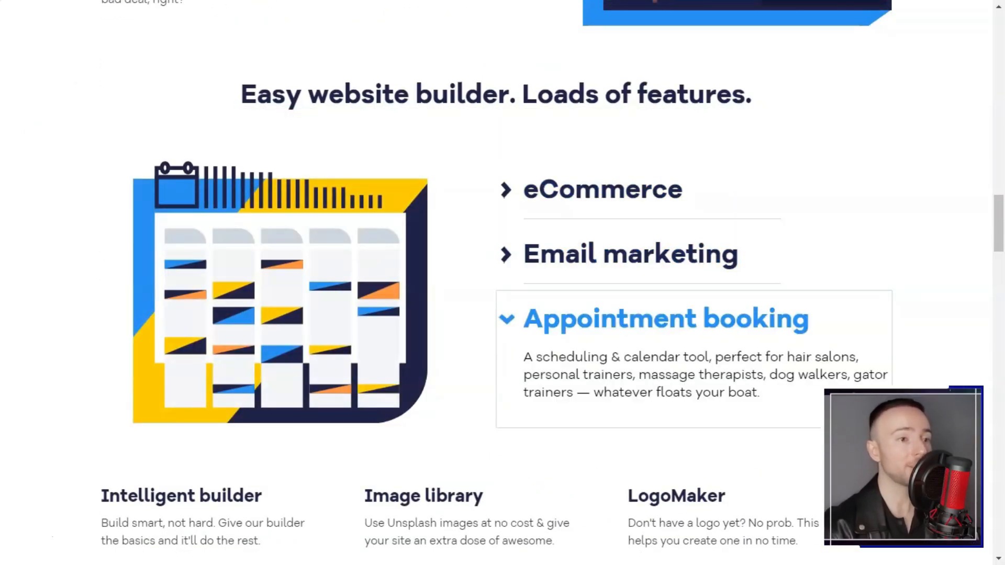
scroll(down, 3)
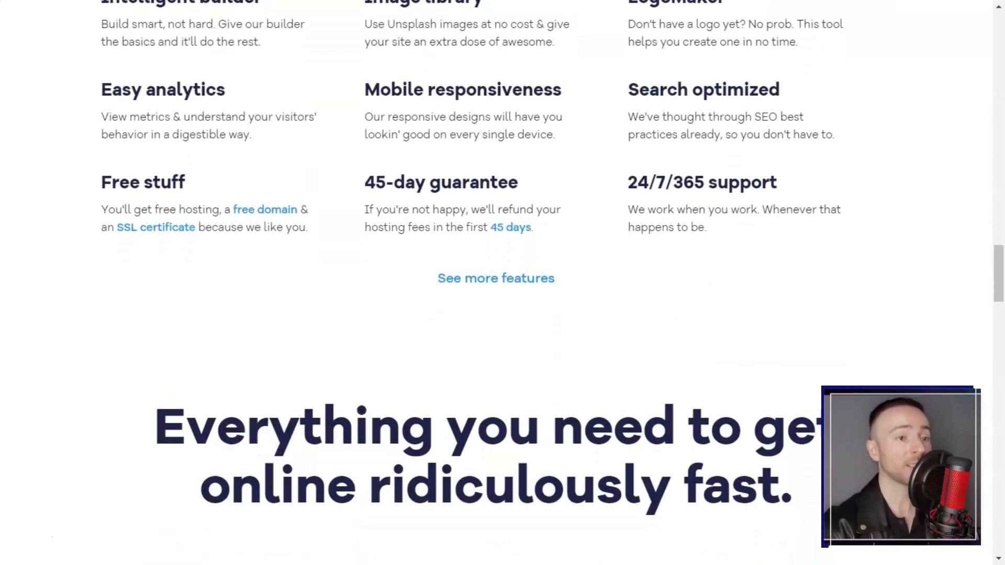
scroll(down, 3)
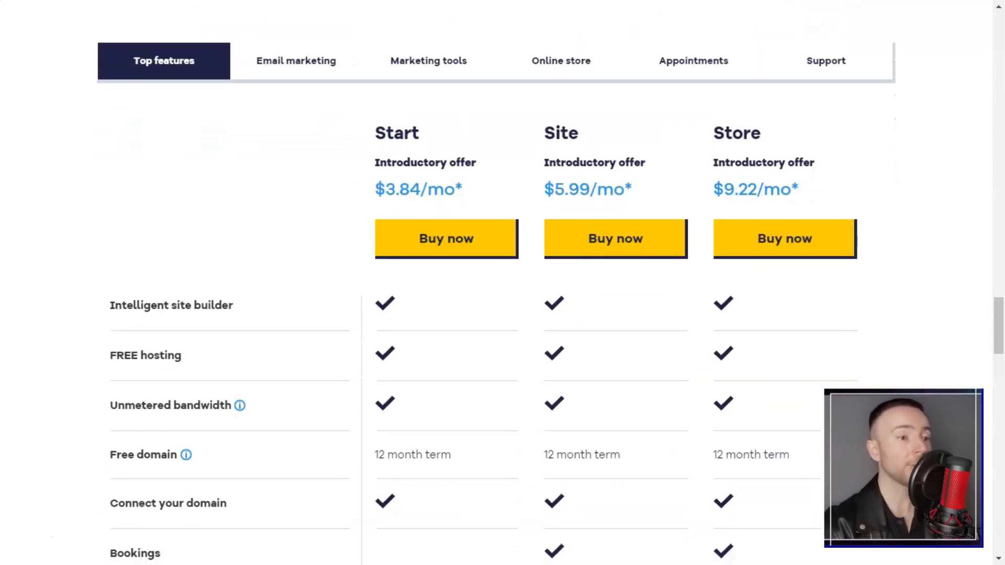
Step: Compare Start, Site and Store plans on email marketing, online store, appointments and support
click(295, 60)
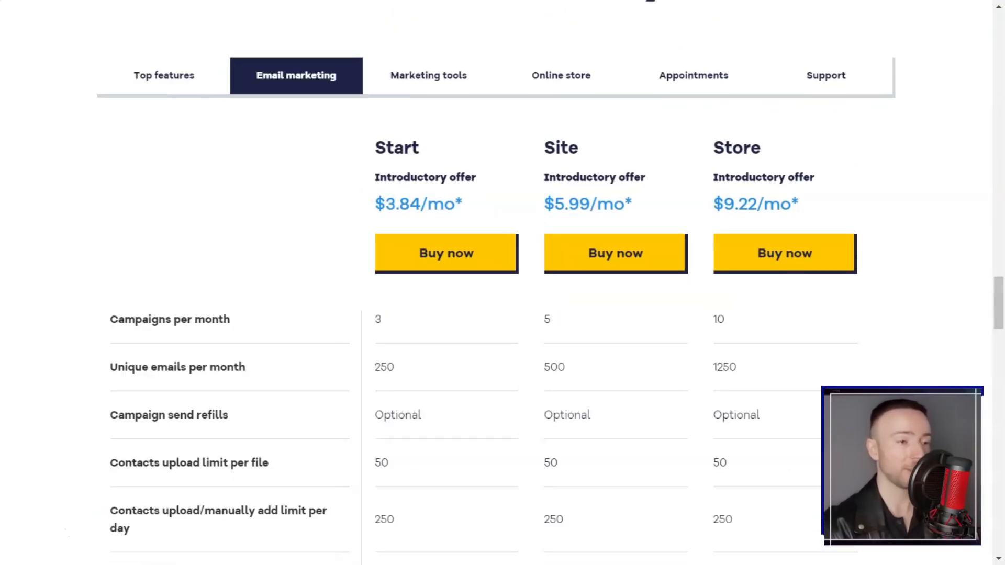
scroll(down, 3)
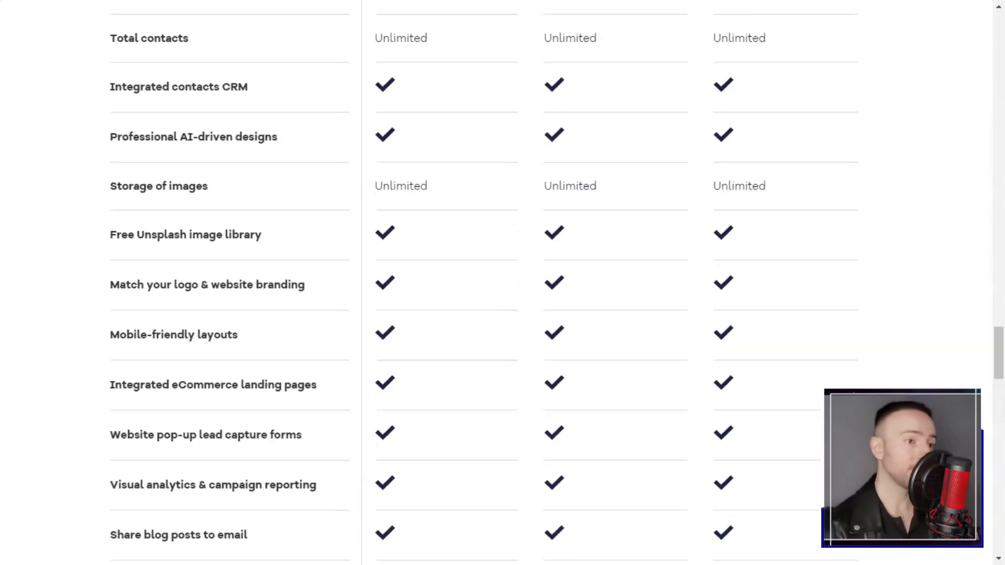
click(560, 55)
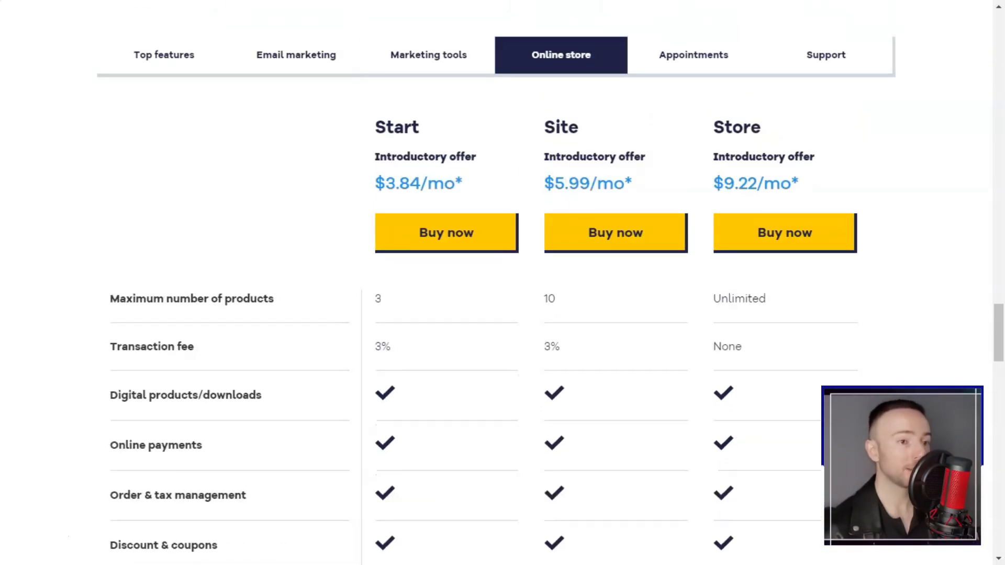
click(693, 55)
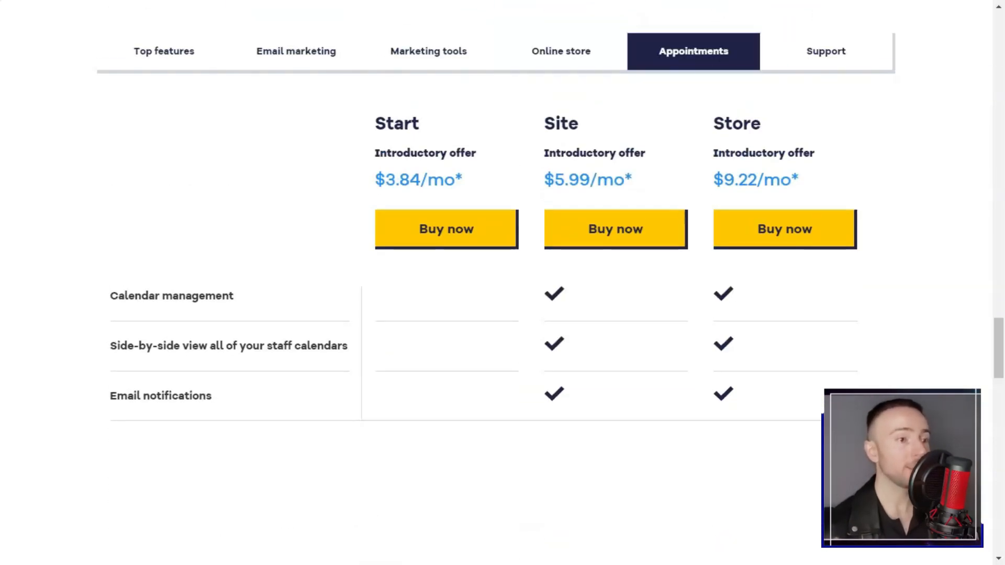
click(826, 51)
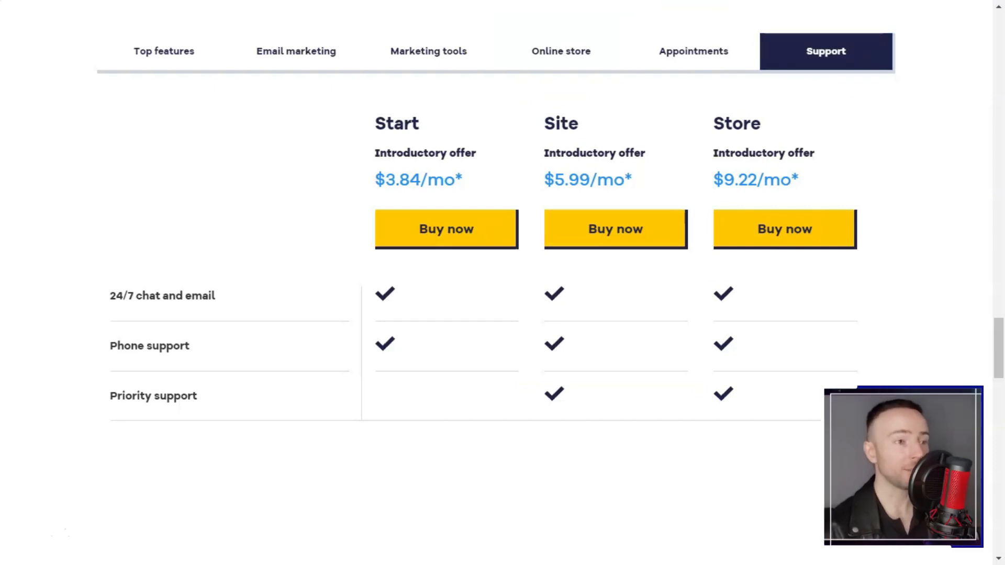
scroll(down, 3)
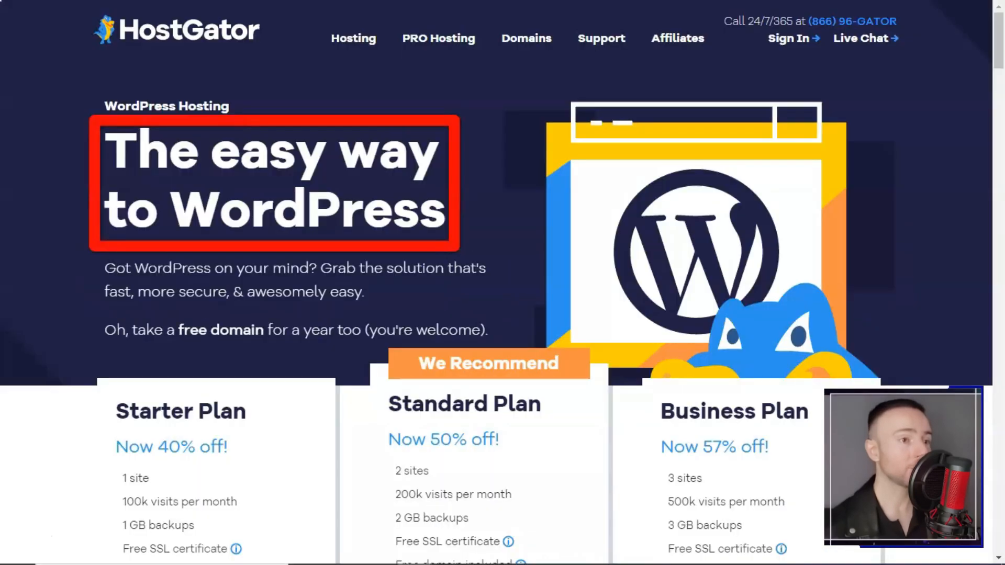
Step: Scroll to the Starter, Standard and Business comparison, view WordPress features, then support
scroll(down, 3)
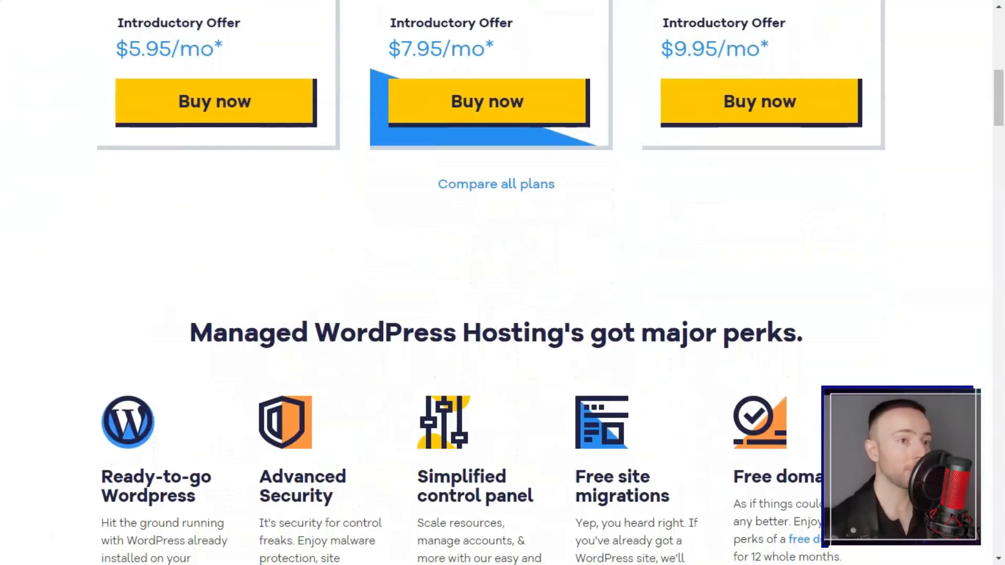
scroll(down, 3)
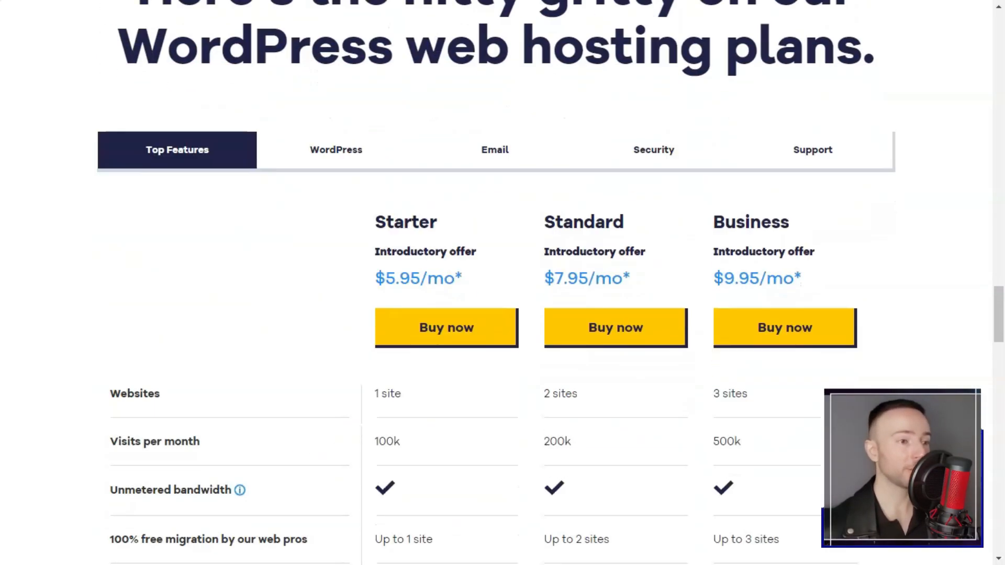
click(336, 149)
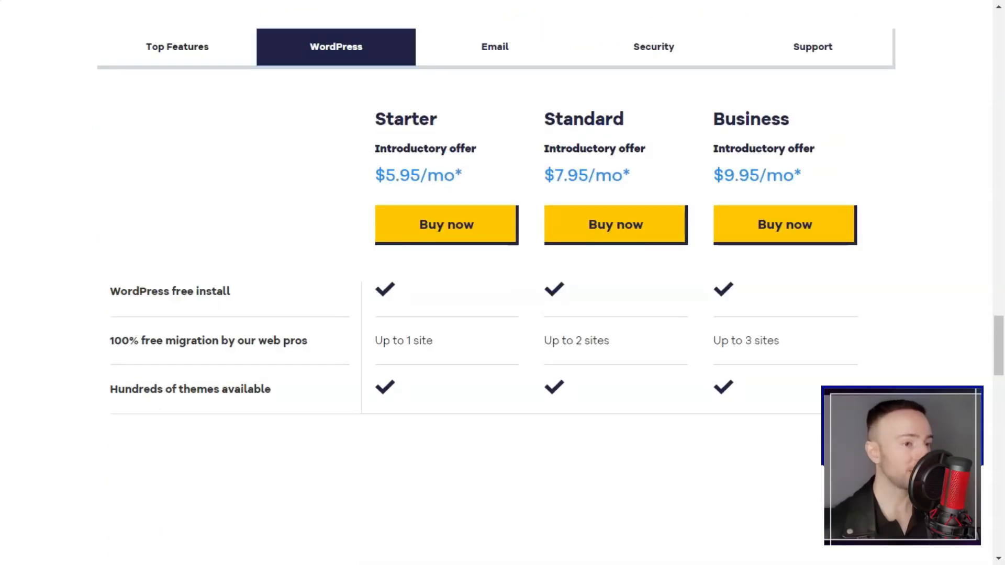
scroll(down, 3)
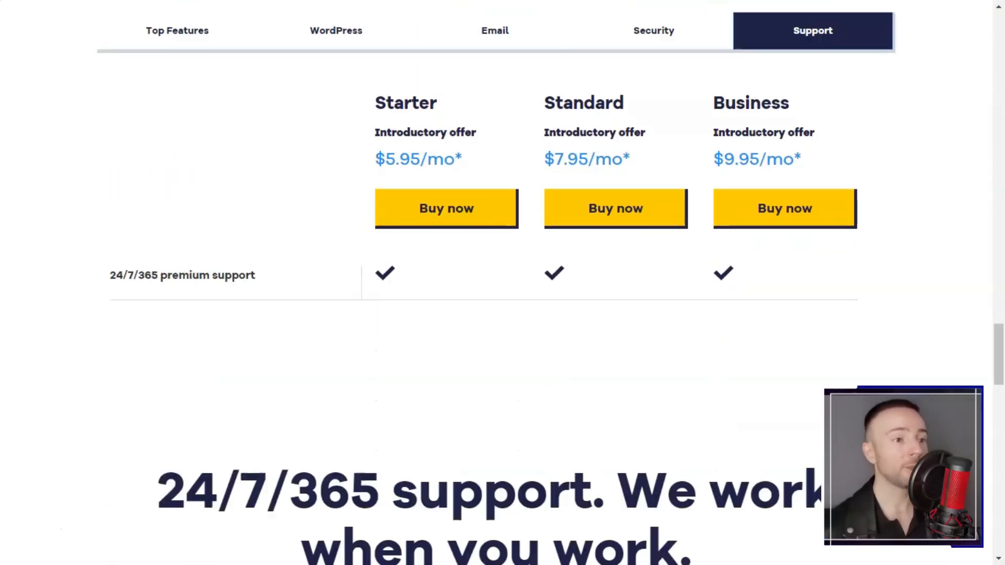
scroll(down, 3)
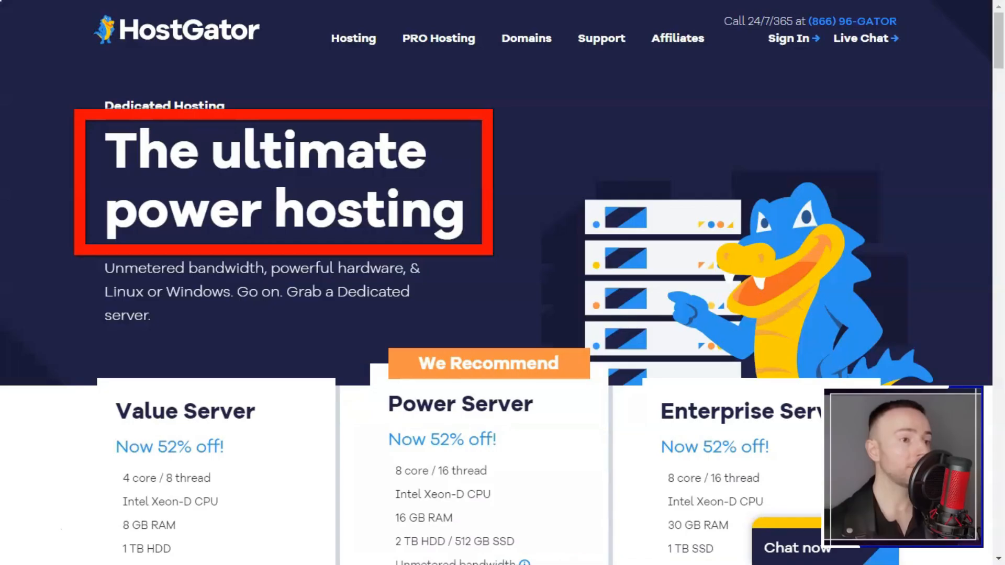
Step: Scroll to the dedicated server comparison and view Value, Power and Enterprise email specs
scroll(down, 3)
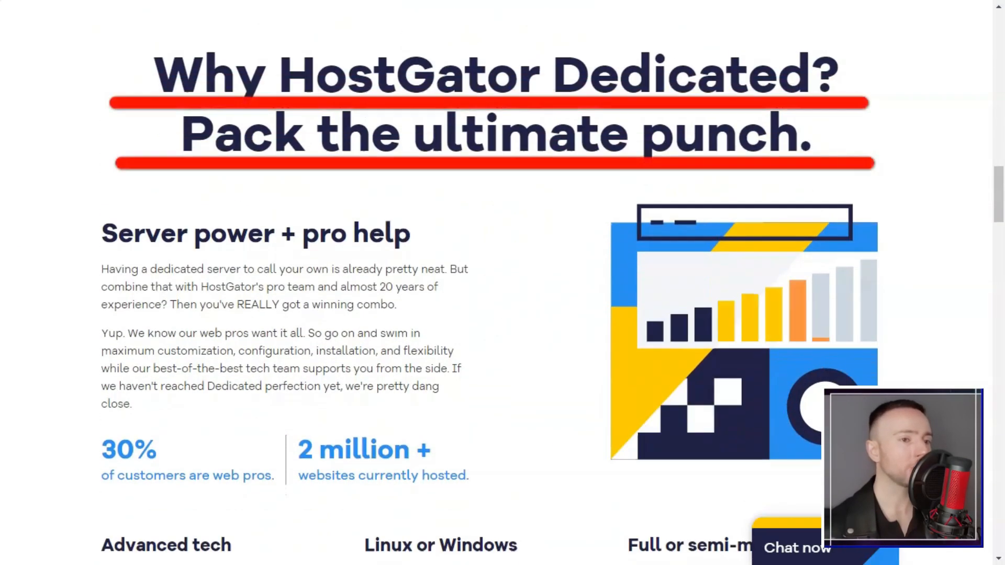
scroll(down, 3)
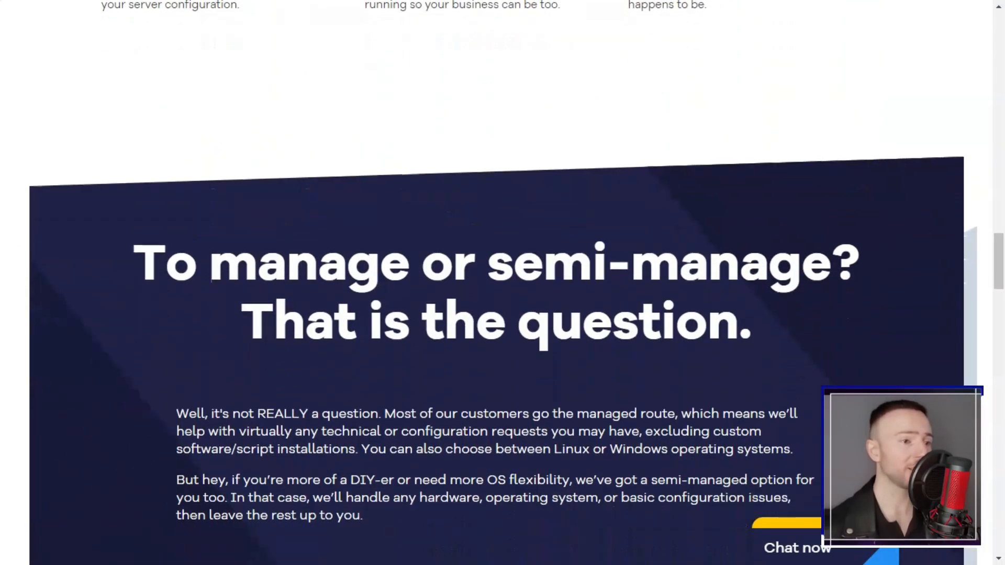
scroll(down, 3)
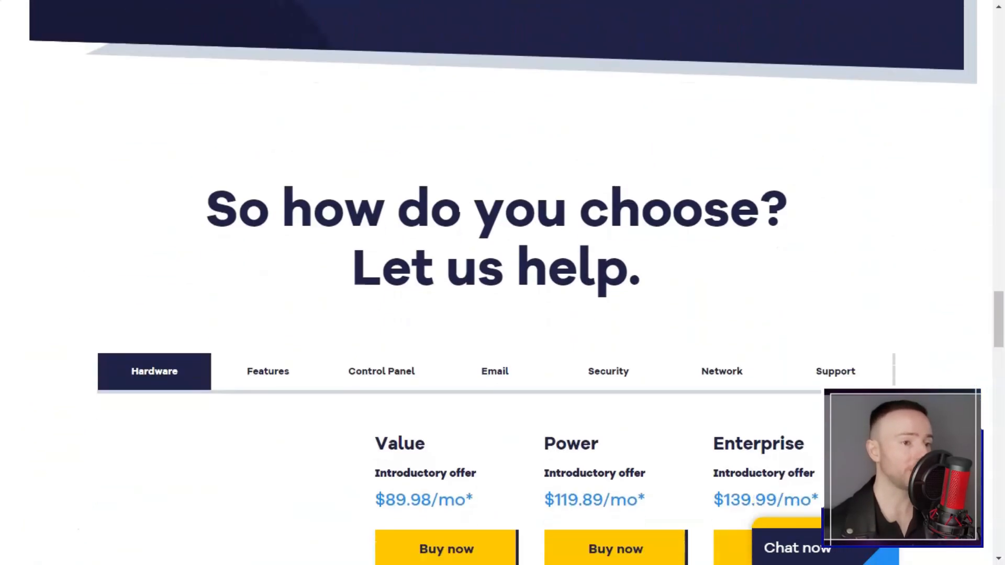
click(494, 371)
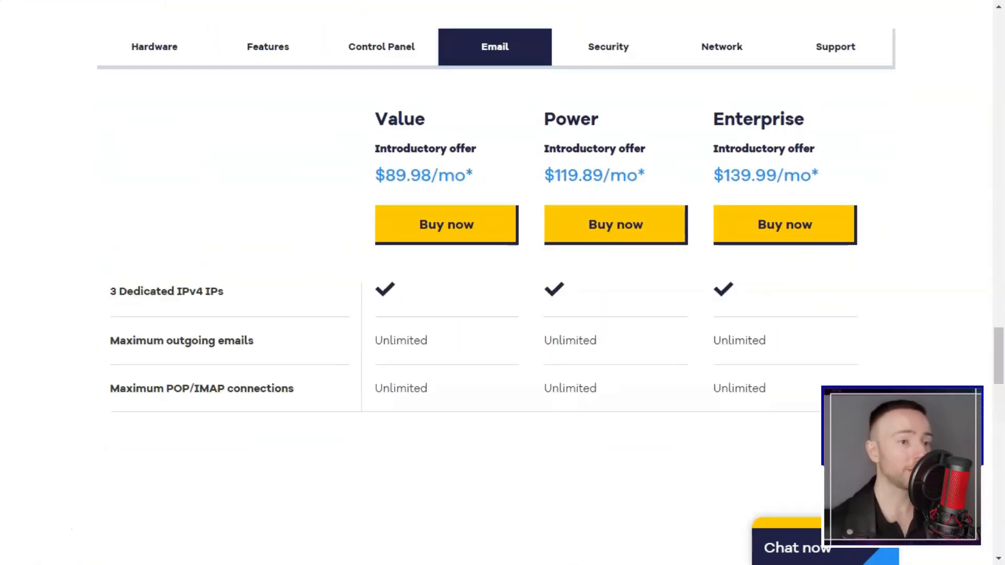
scroll(down, 3)
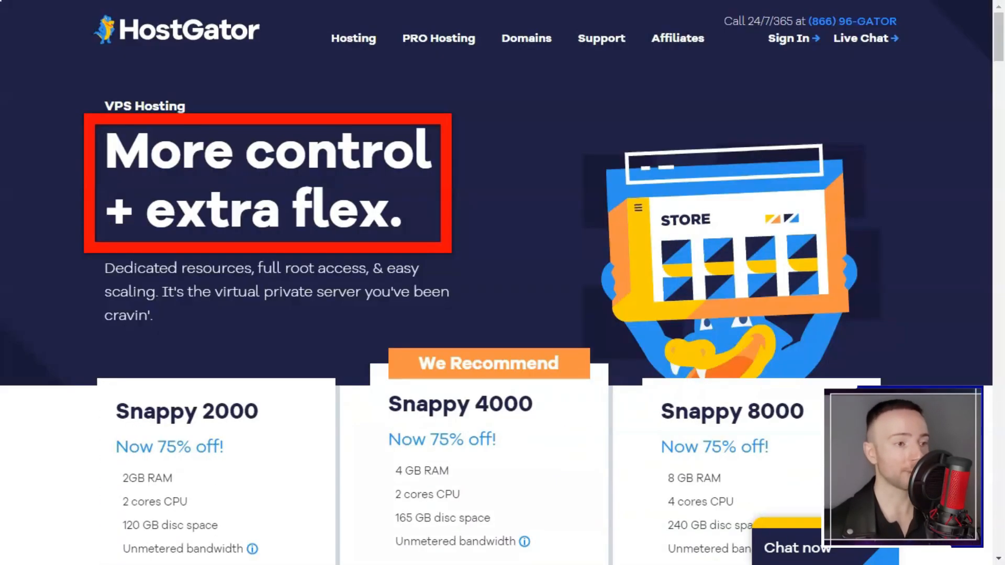
Step: Scroll HostGator's VPS Hosting page down to the 'Why HostGator VPS?' section
scroll(down, 3)
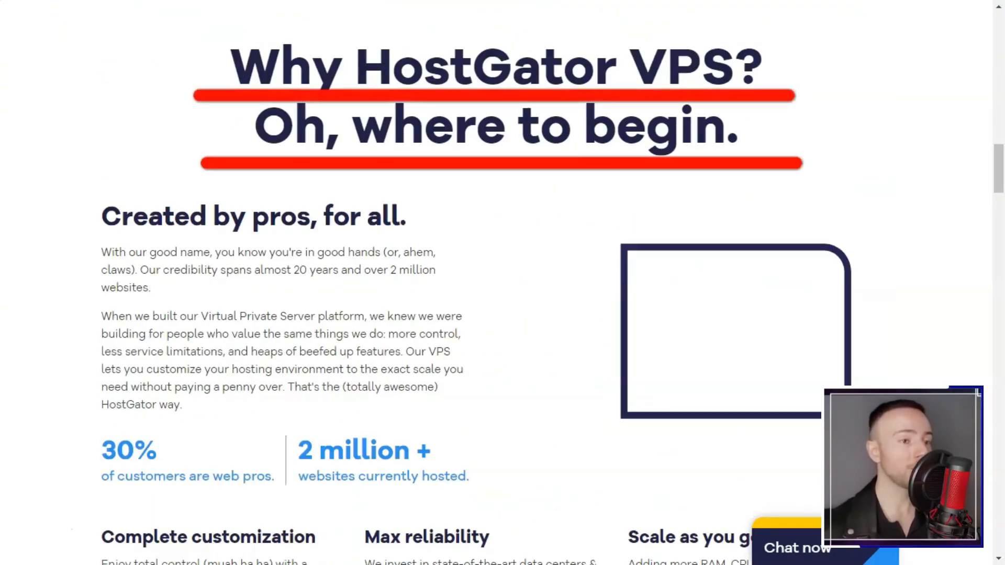
scroll(down, 3)
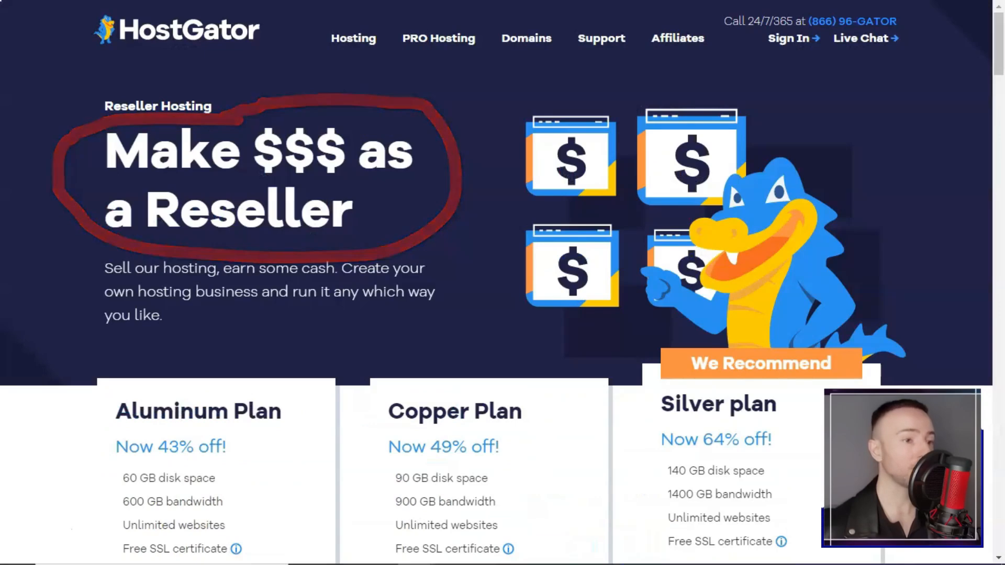
Step: Show the reseller plans' cPanel features in the specs table, then scroll to the FAQ
scroll(down, 3)
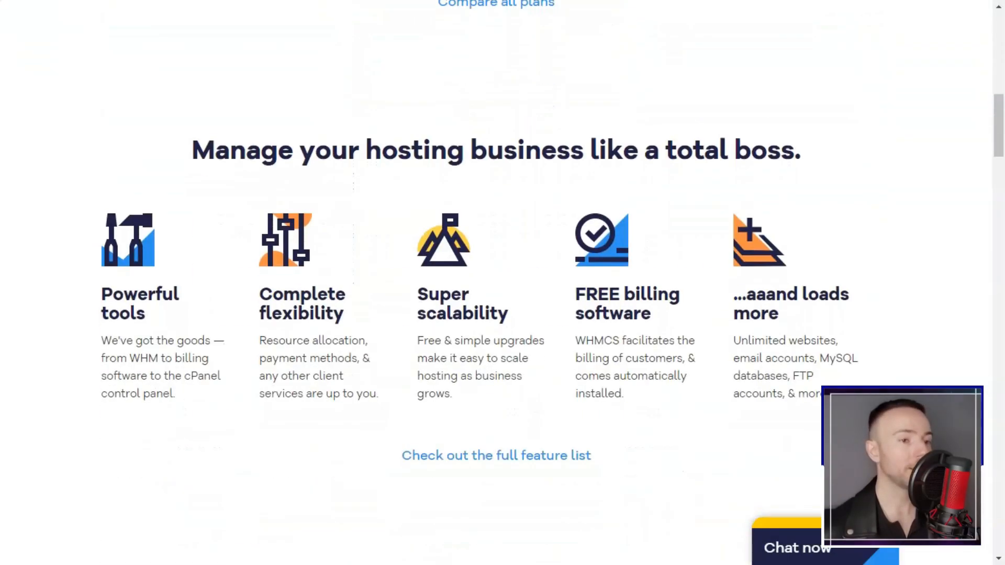
scroll(down, 3)
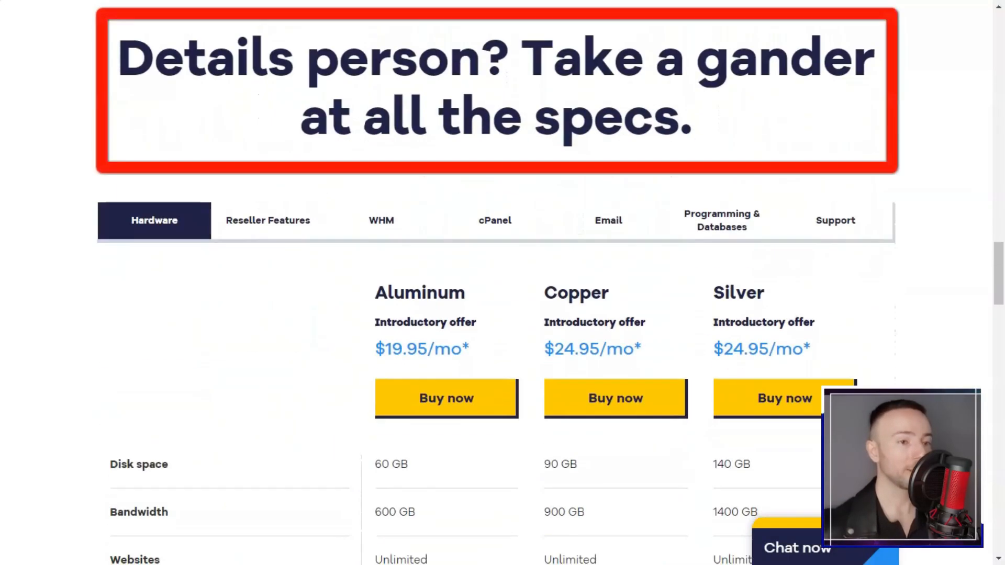
click(494, 220)
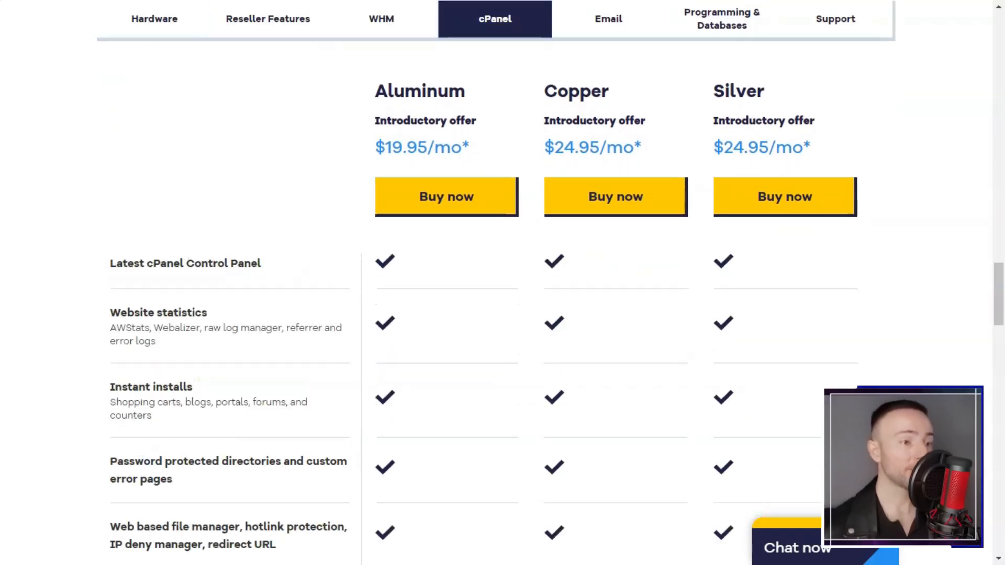
scroll(down, 3)
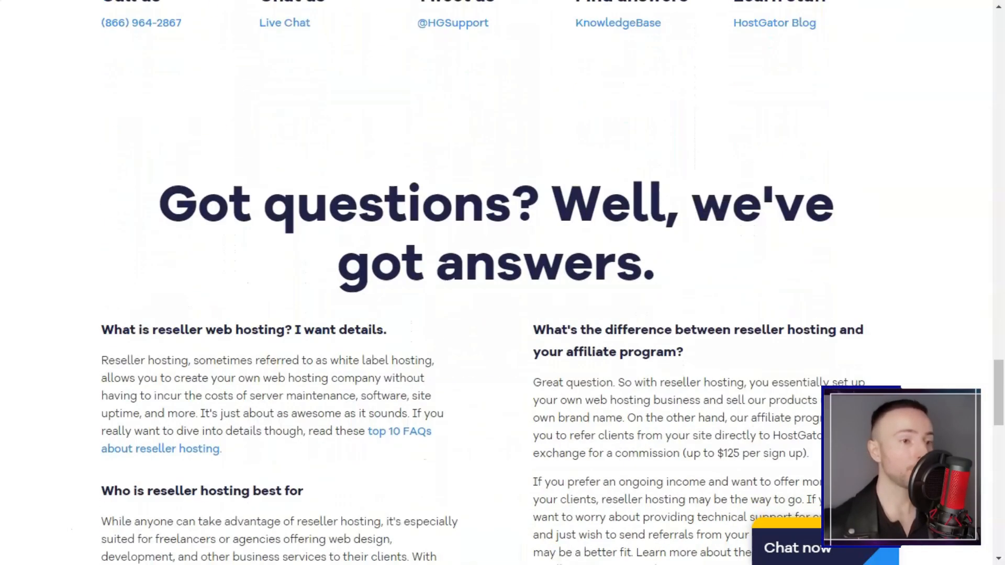
Step: Browse past the domain price grid through transfer pricing, transfer tips and the FAQ
scroll(up, 3)
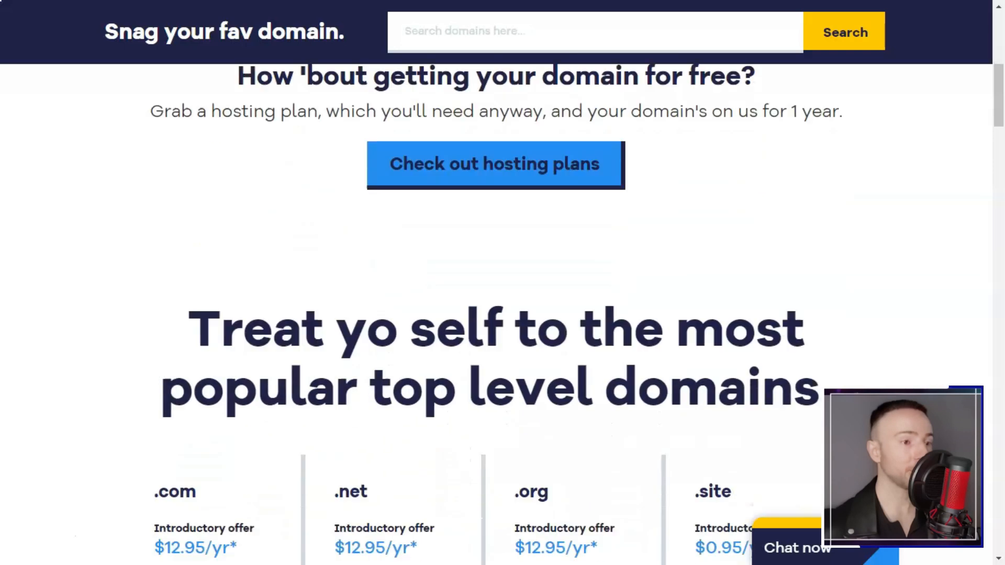
scroll(down, 3)
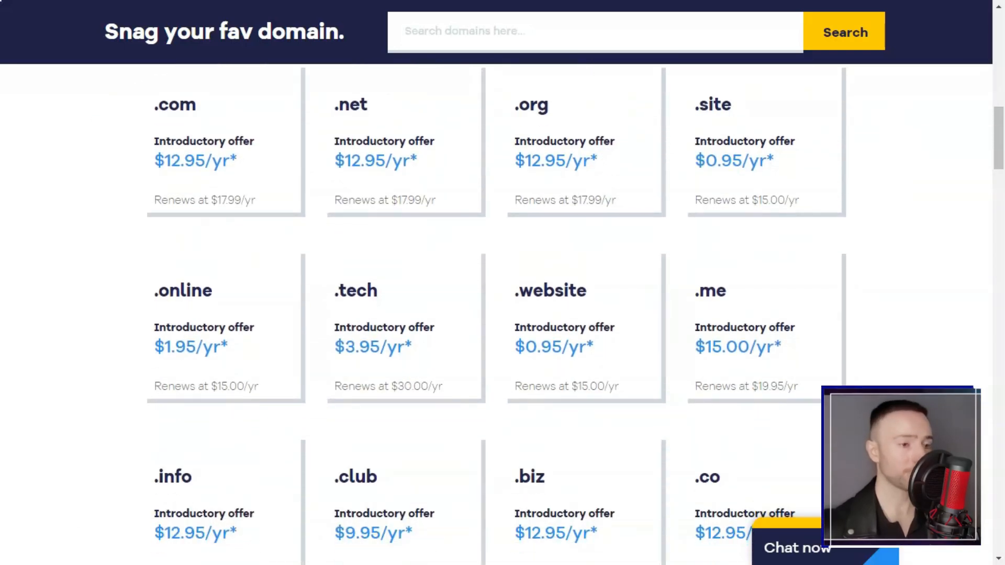
scroll(down, 3)
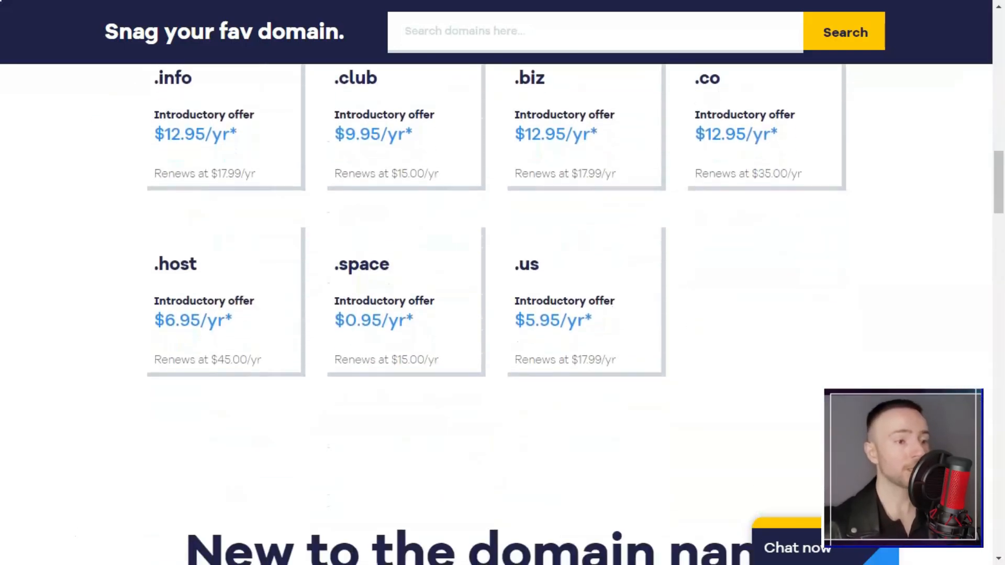
scroll(down, 3)
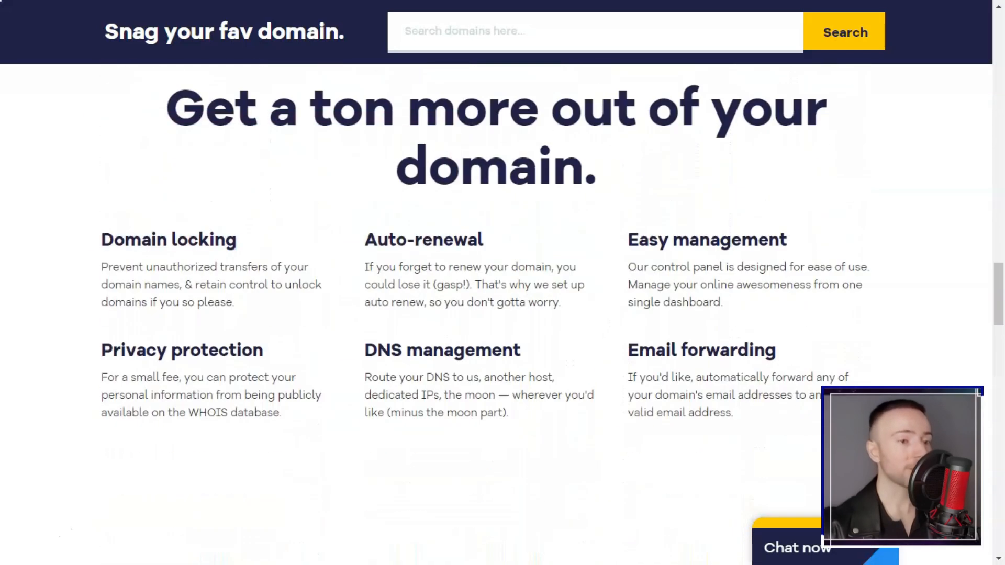
scroll(down, 3)
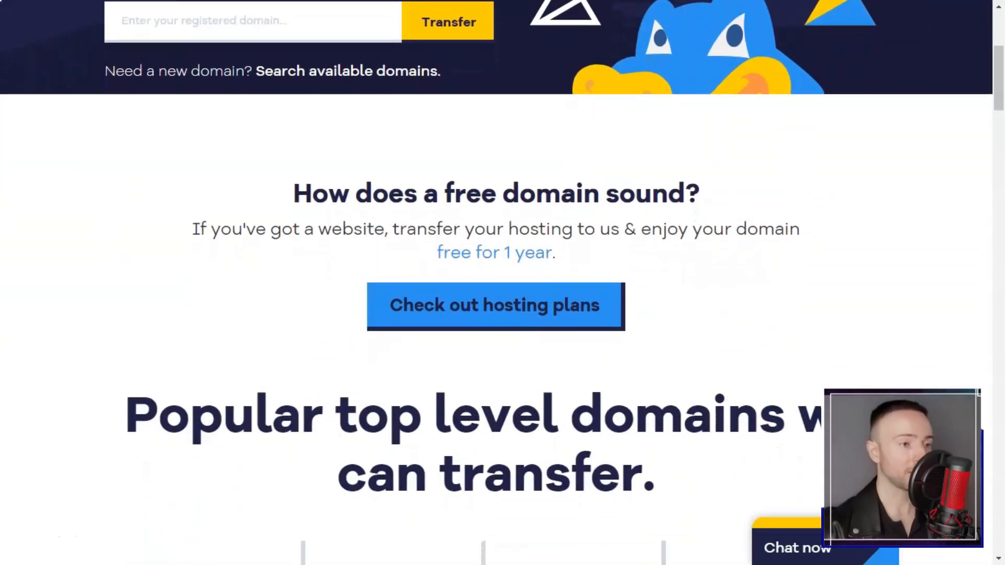
scroll(down, 3)
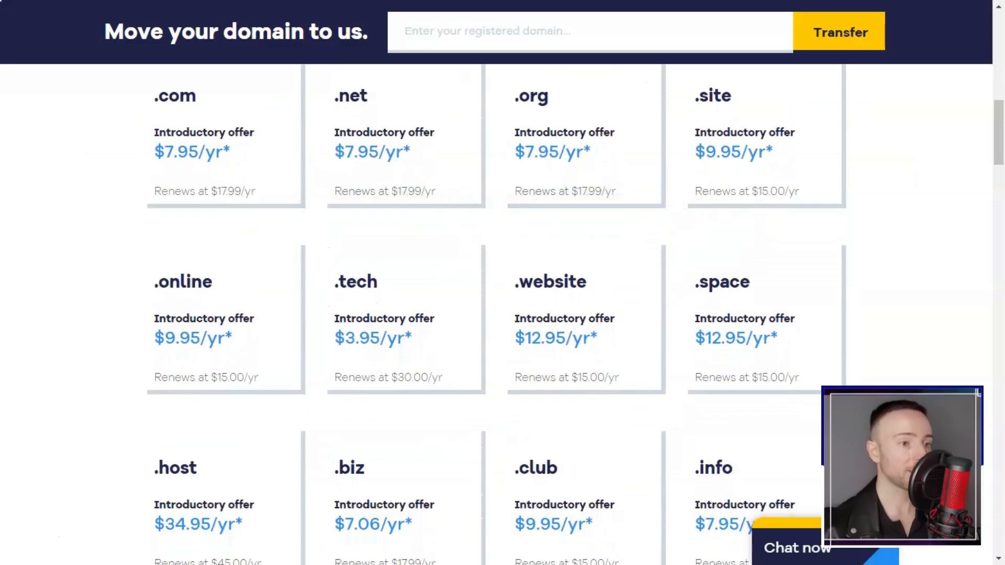
scroll(down, 3)
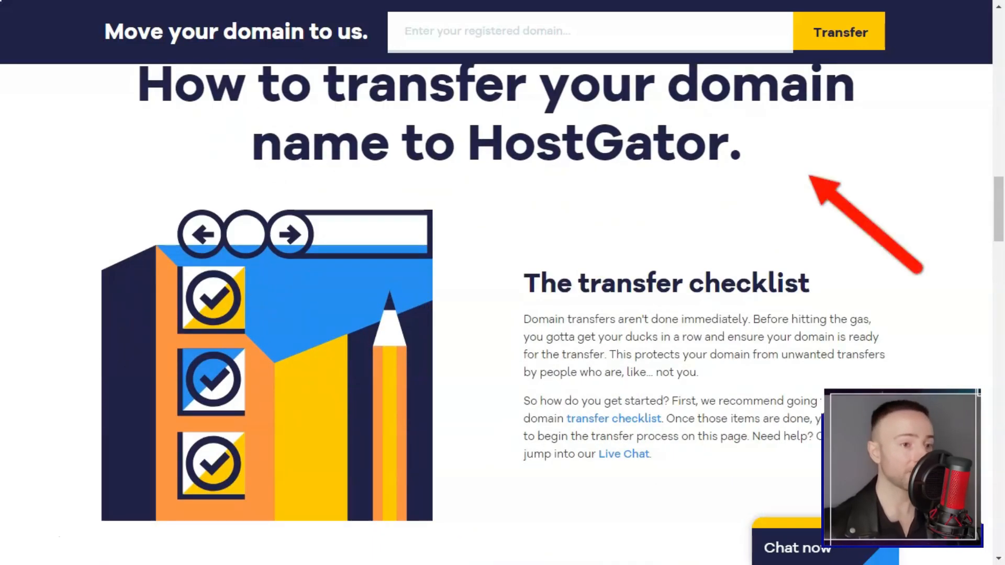
scroll(down, 3)
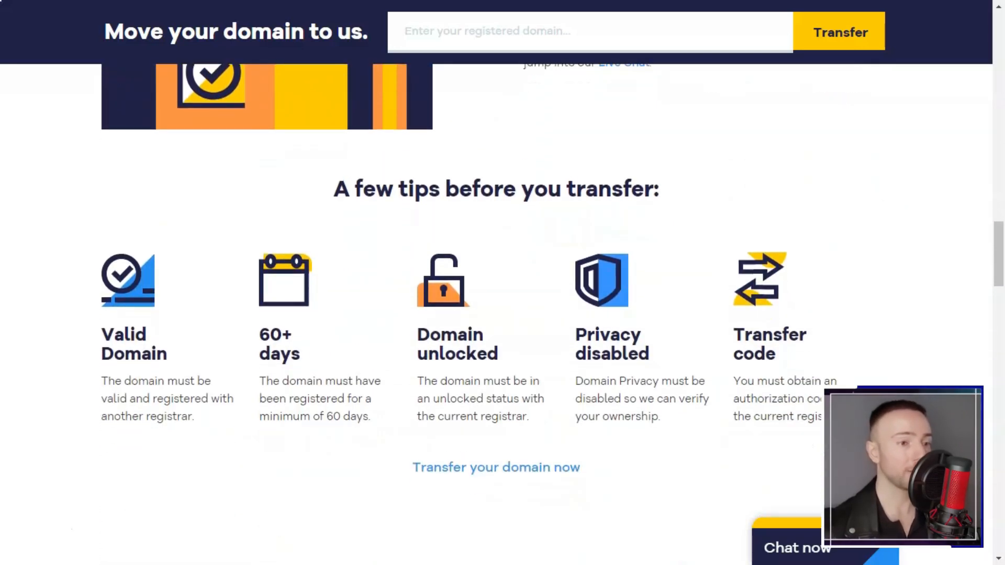
scroll(down, 3)
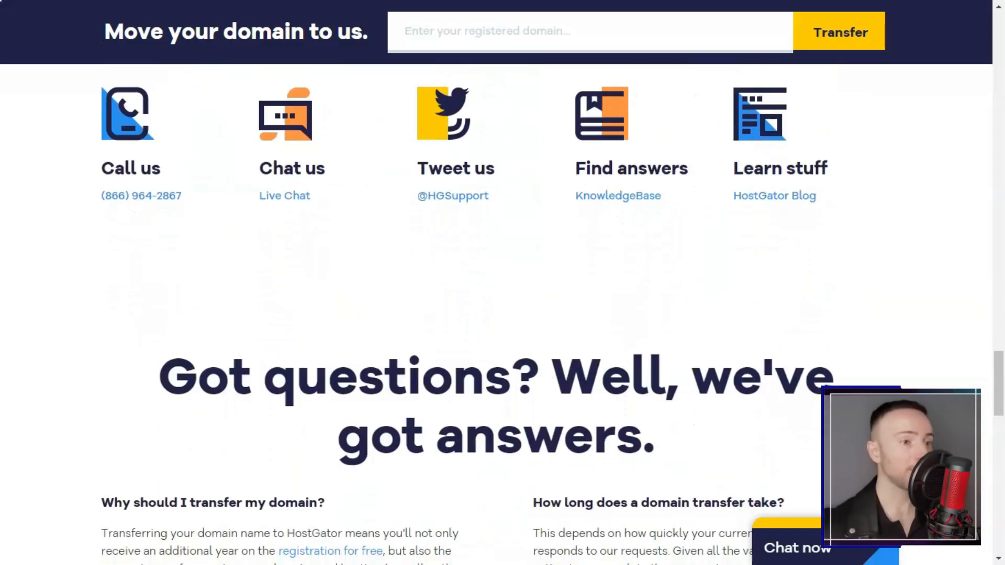
Step: Scroll through HostGator's hosting plan overview, scalability stats and perks list
scroll(up, 3)
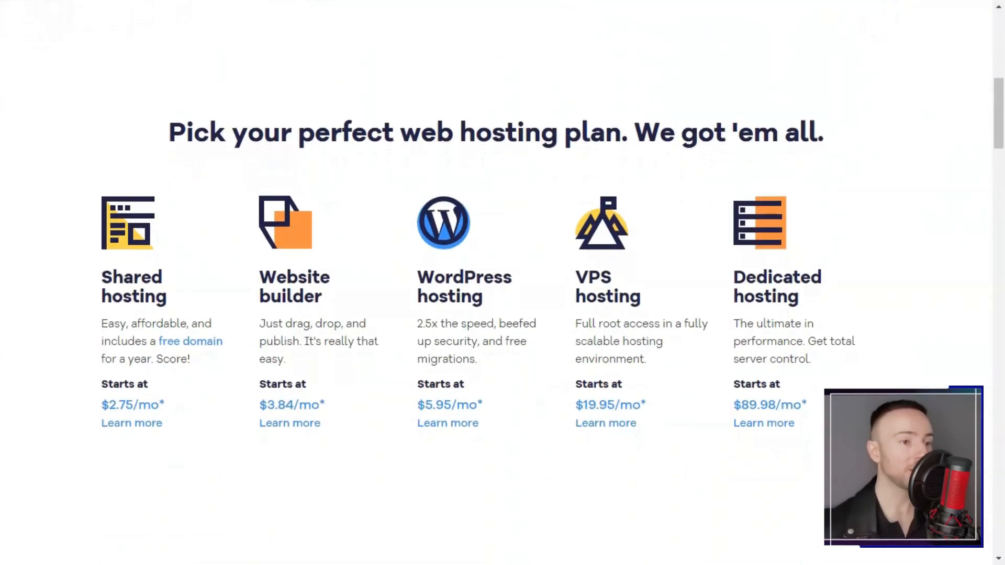
scroll(up, 3)
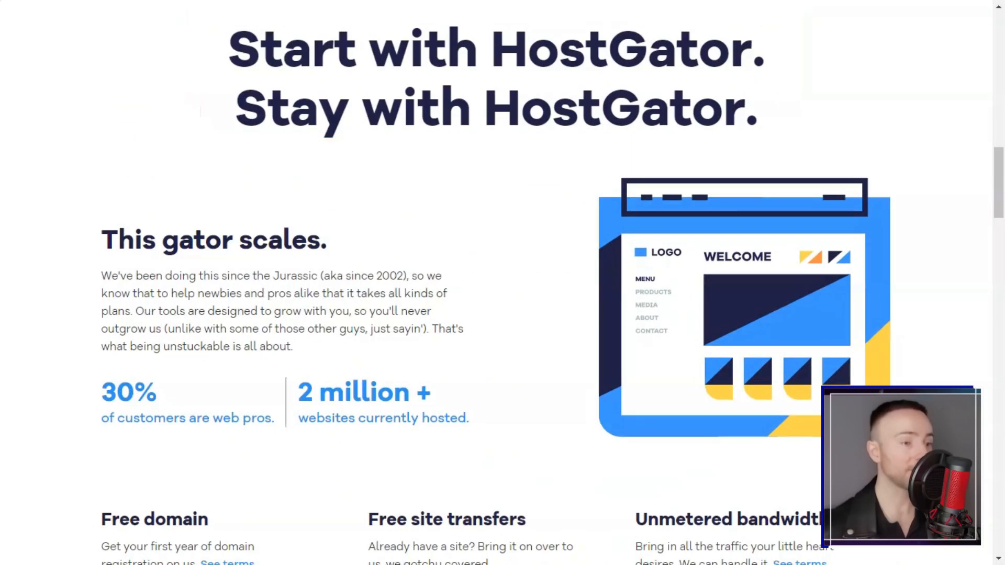
scroll(down, 3)
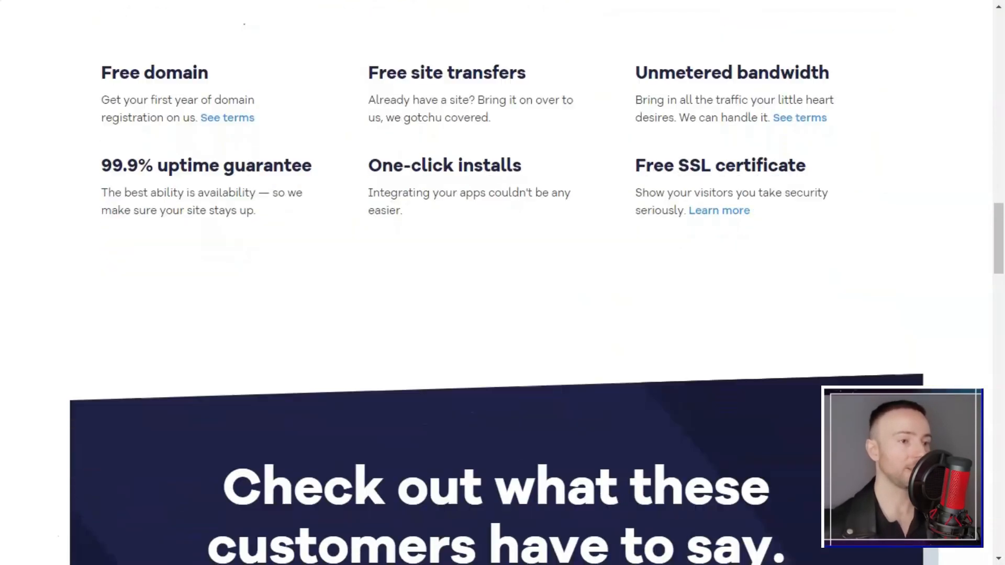
scroll(down, 3)
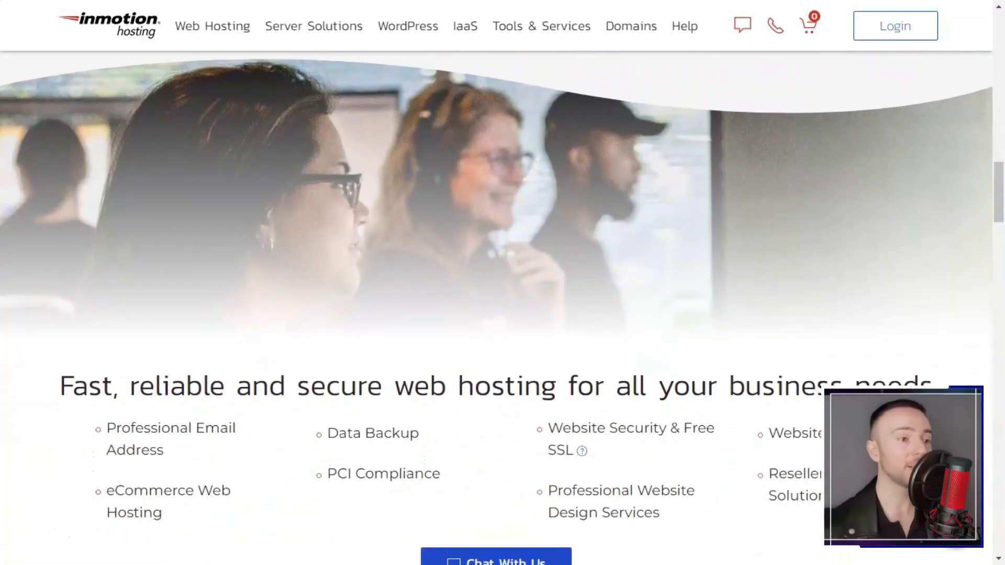
Step: Scroll through perks, launch options and the shared hosting specifications to the upgrade banner
scroll(down, 3)
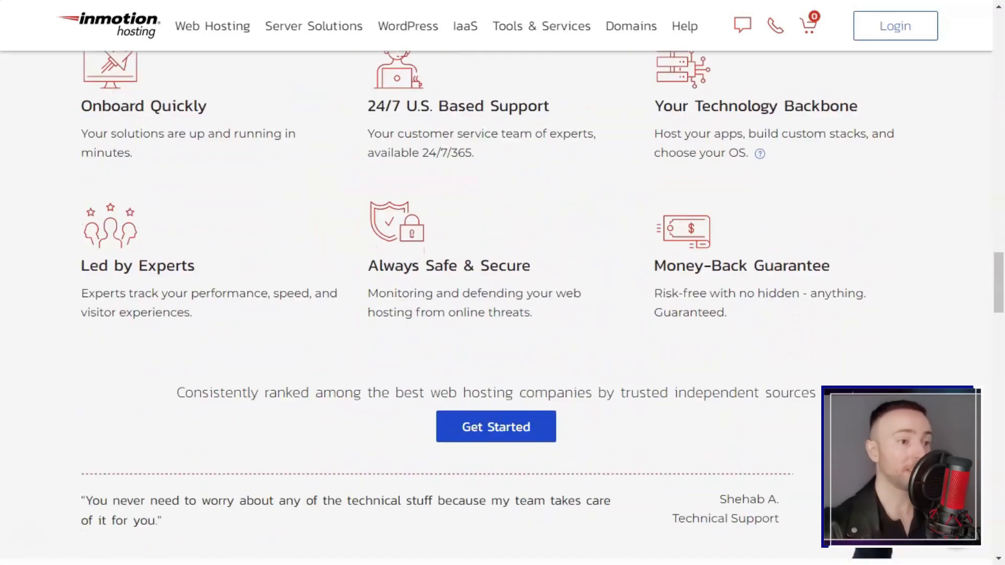
scroll(down, 3)
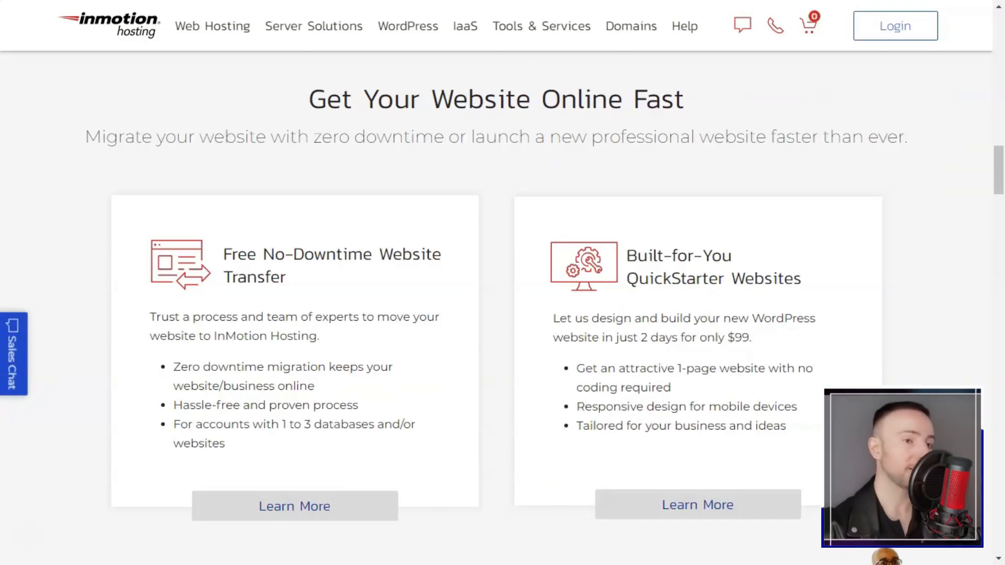
scroll(down, 3)
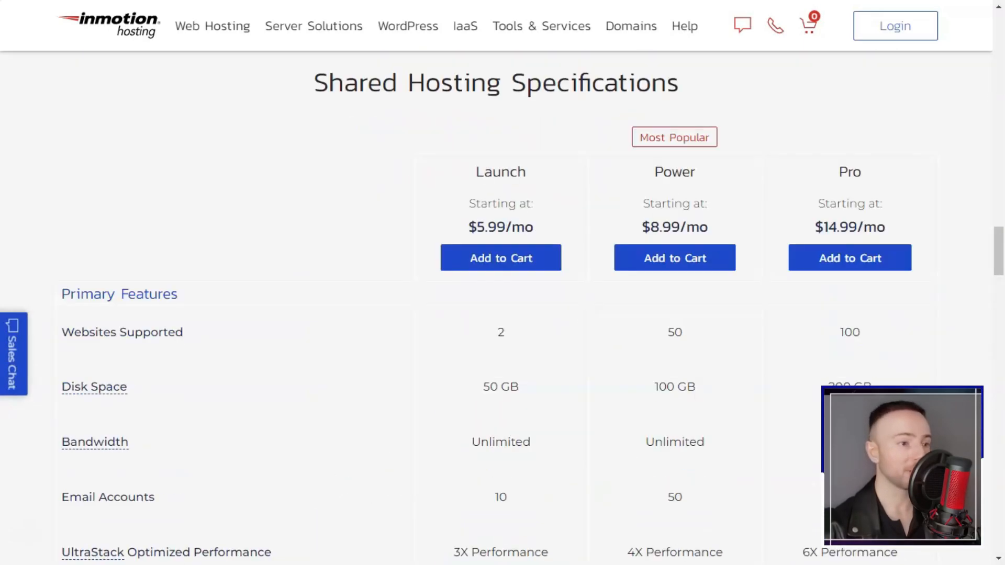
scroll(down, 3)
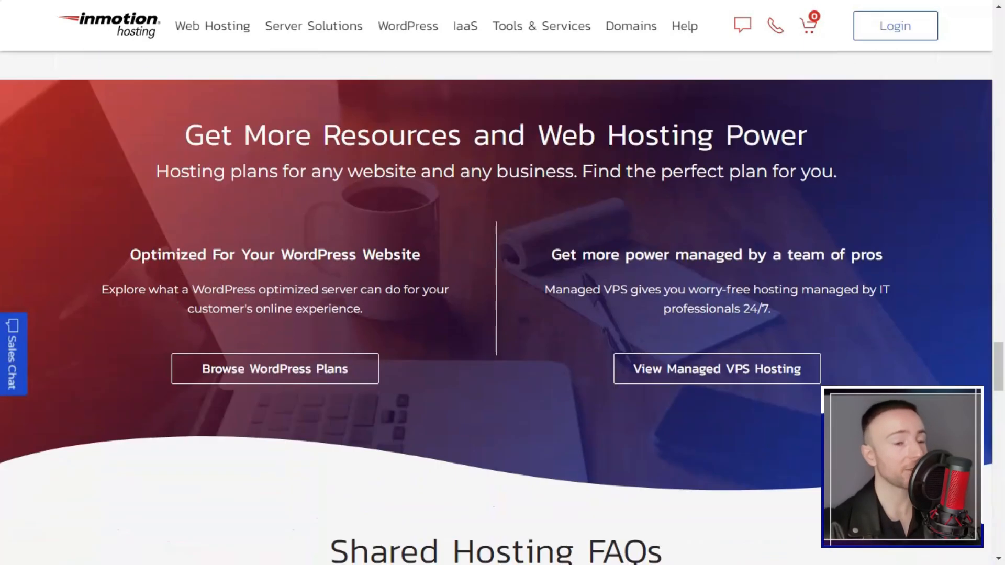
Step: Open WordPress Hosting and scroll to the WordPress Hosting Specifications table
click(407, 26)
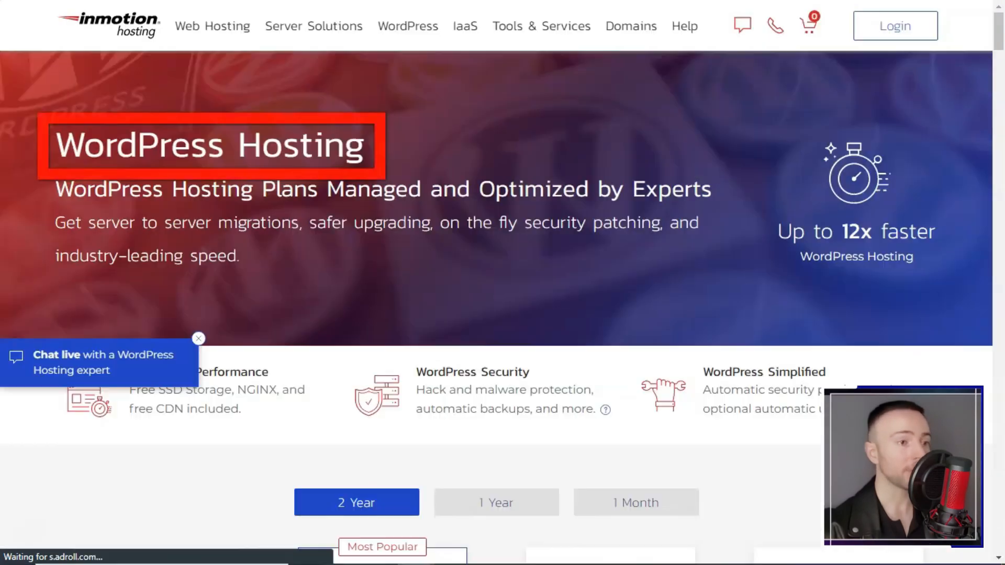
scroll(down, 3)
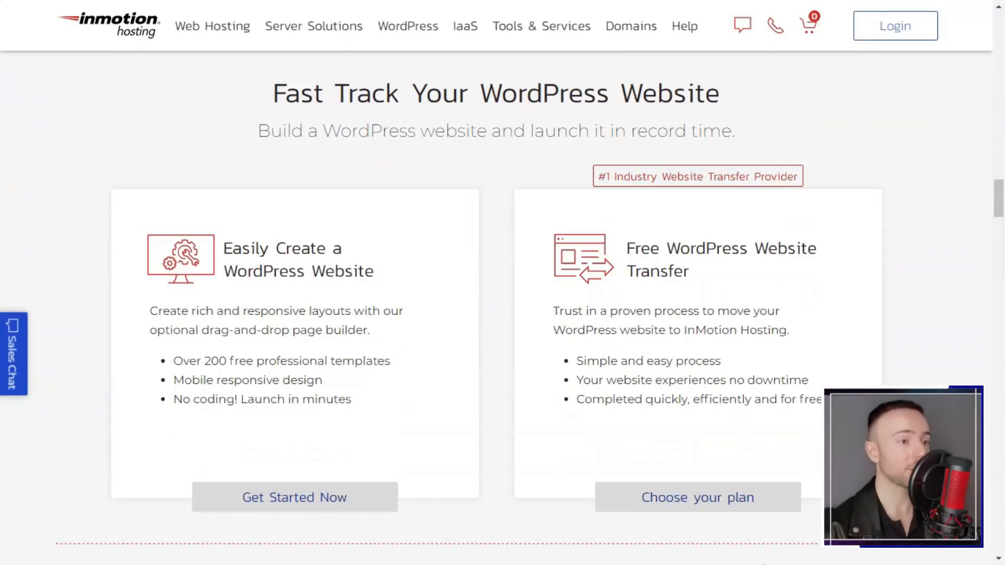
scroll(down, 3)
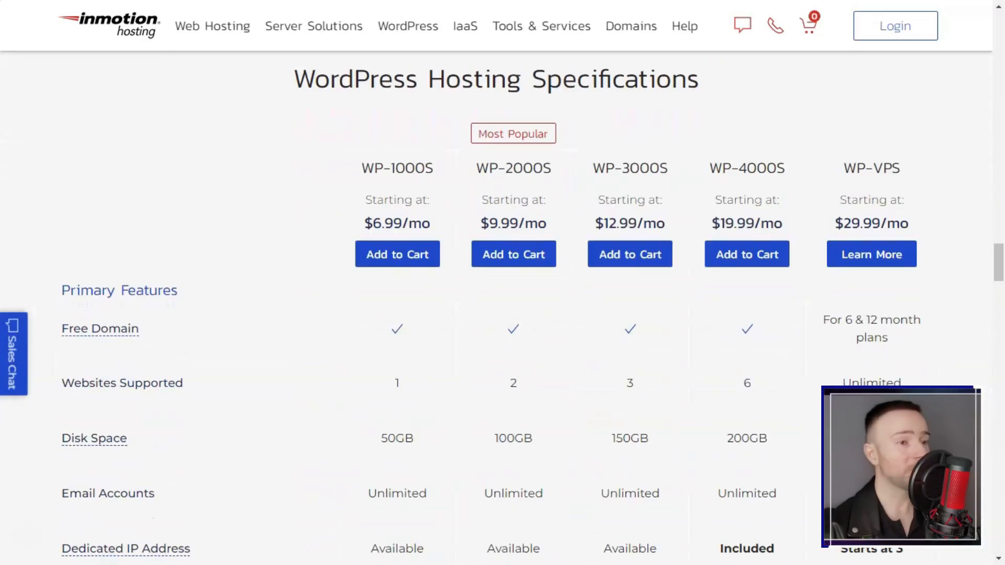
scroll(down, 3)
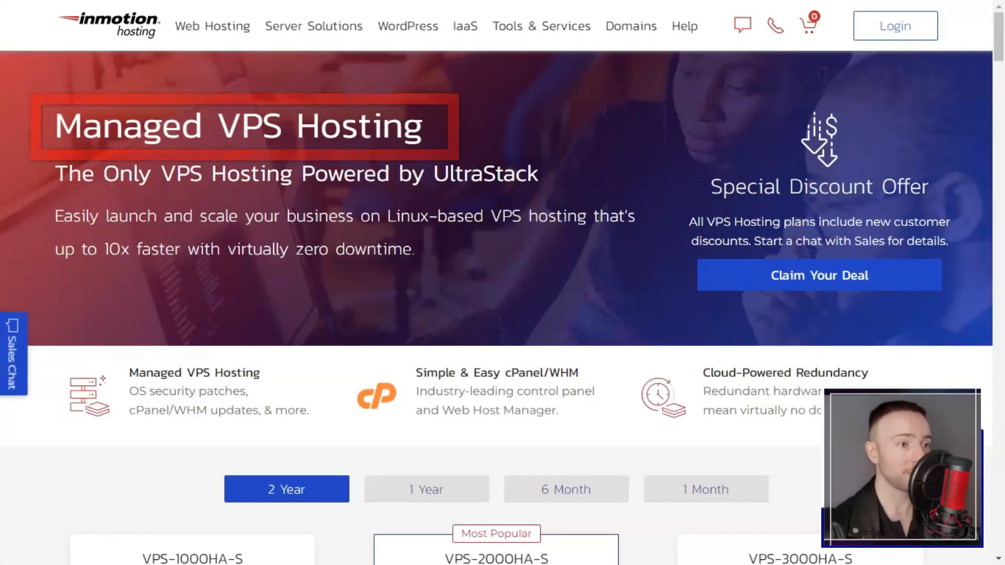
Step: Scroll Managed VPS features, solution tabs and specifications to the Included in All Plans list
scroll(down, 3)
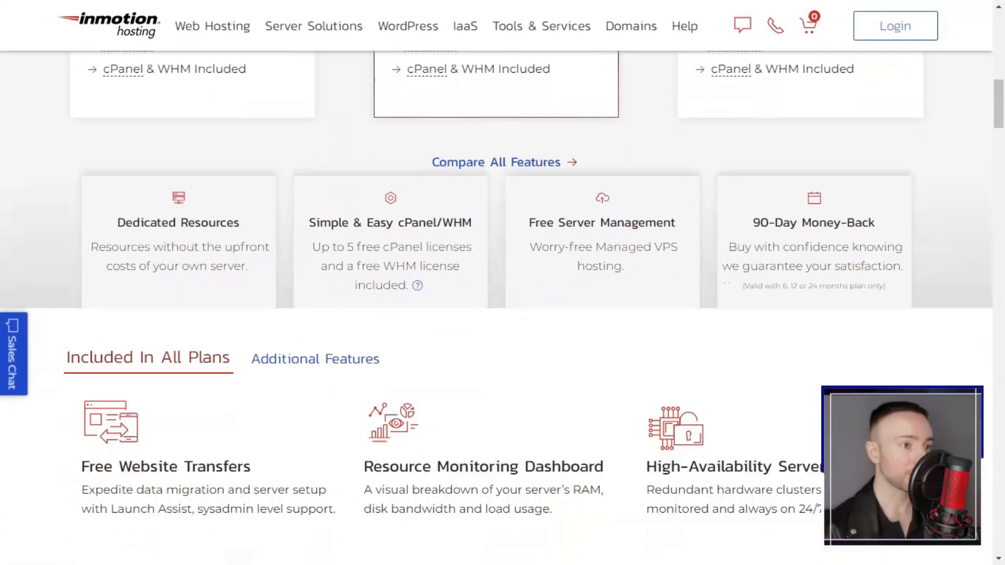
scroll(up, 3)
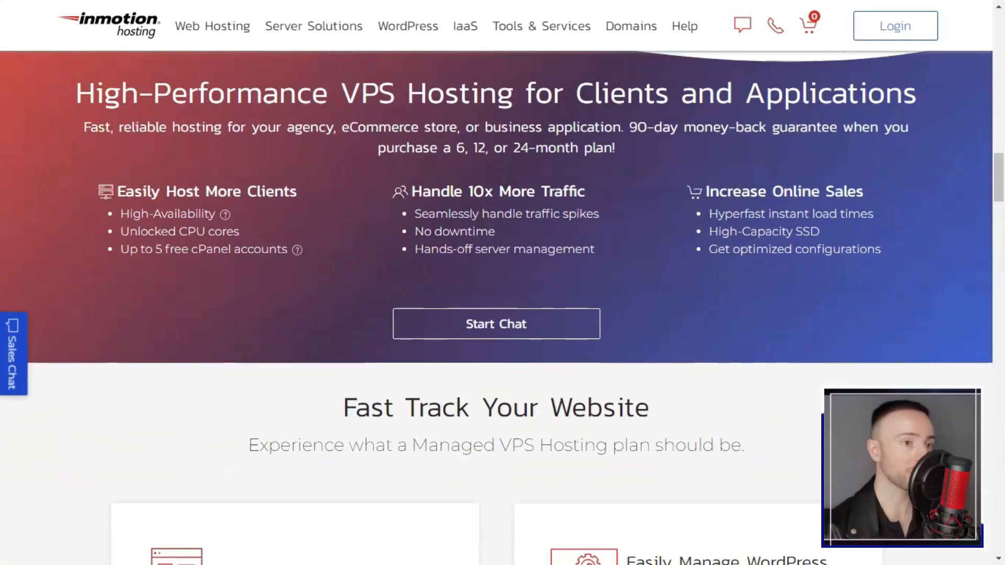
scroll(down, 3)
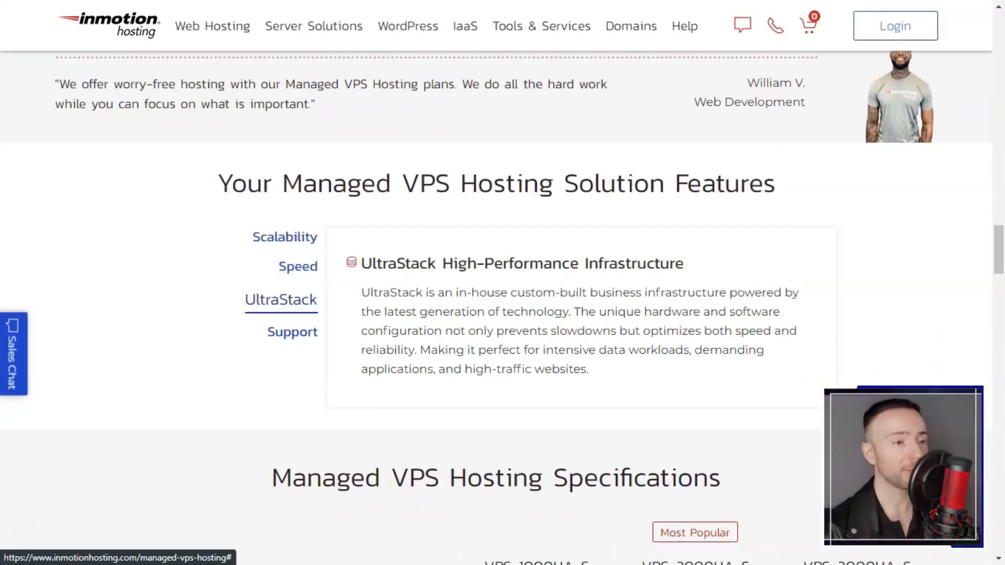
scroll(down, 3)
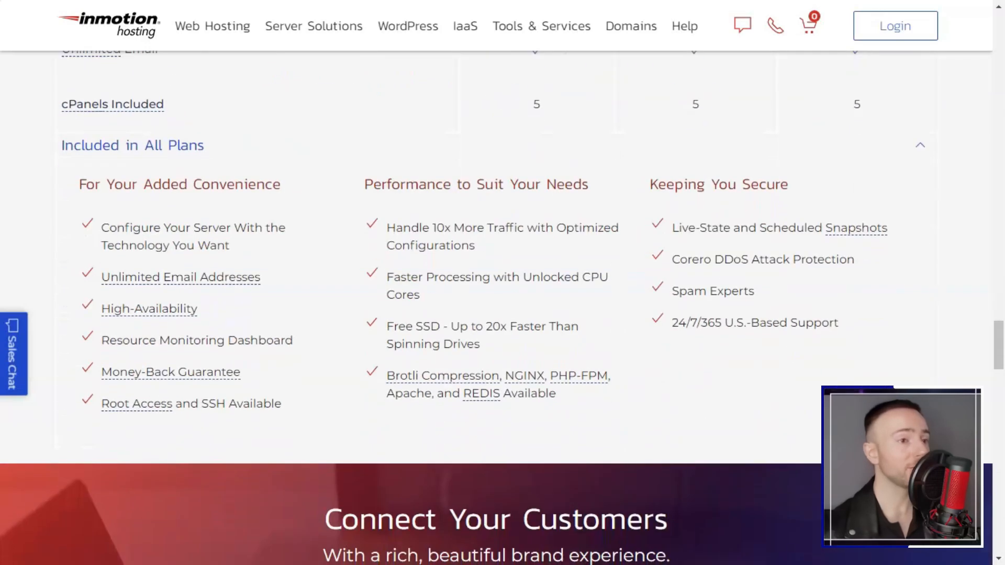
Step: Scroll Shared Hosting plans, included features, technology tabs and specifications down to the FAQs
scroll(up, 3)
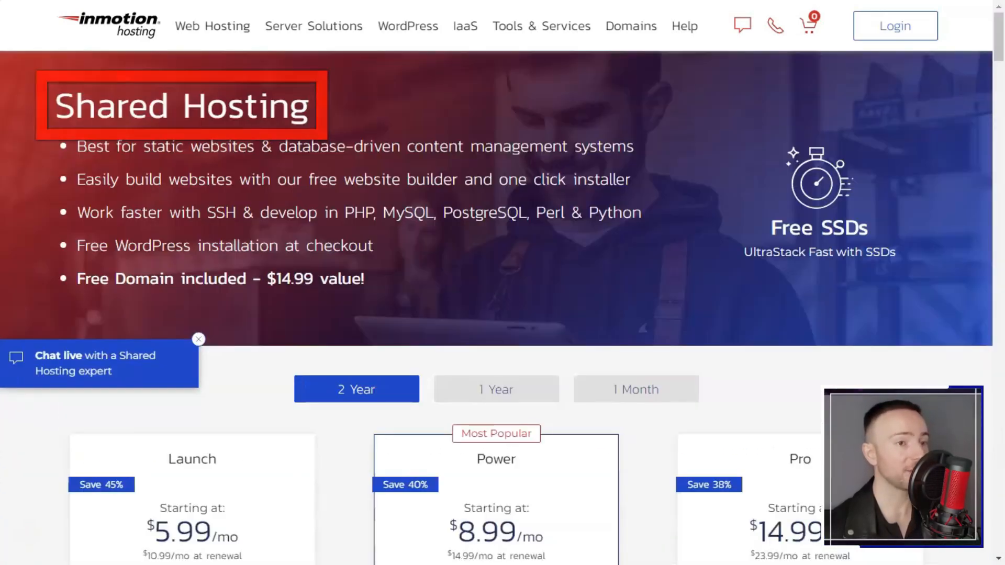
scroll(down, 3)
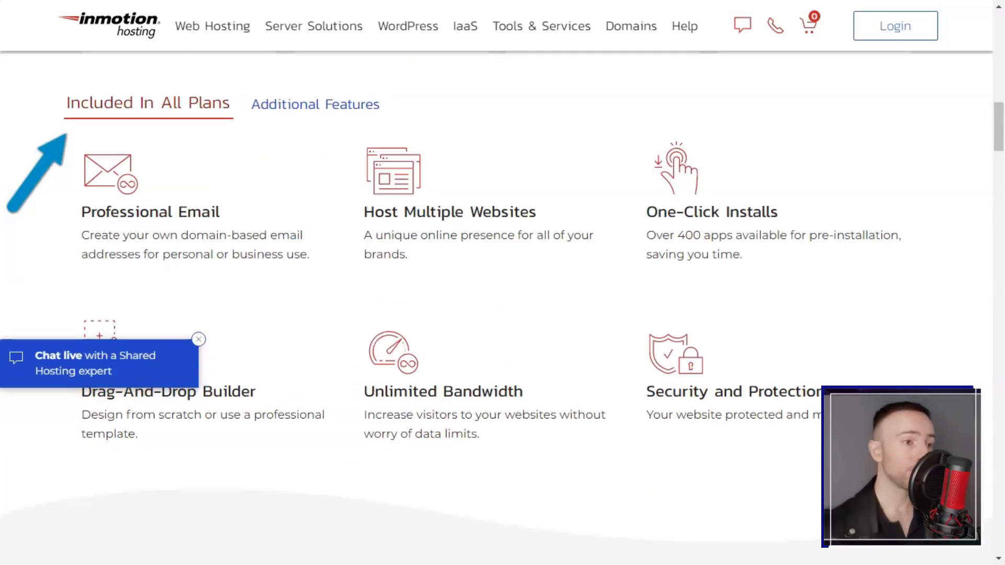
scroll(down, 3)
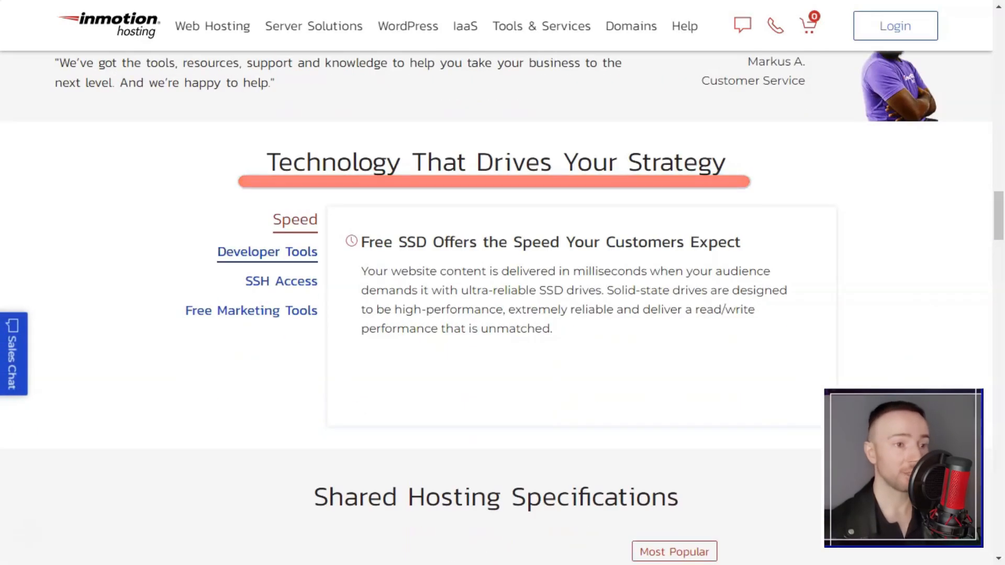
scroll(down, 3)
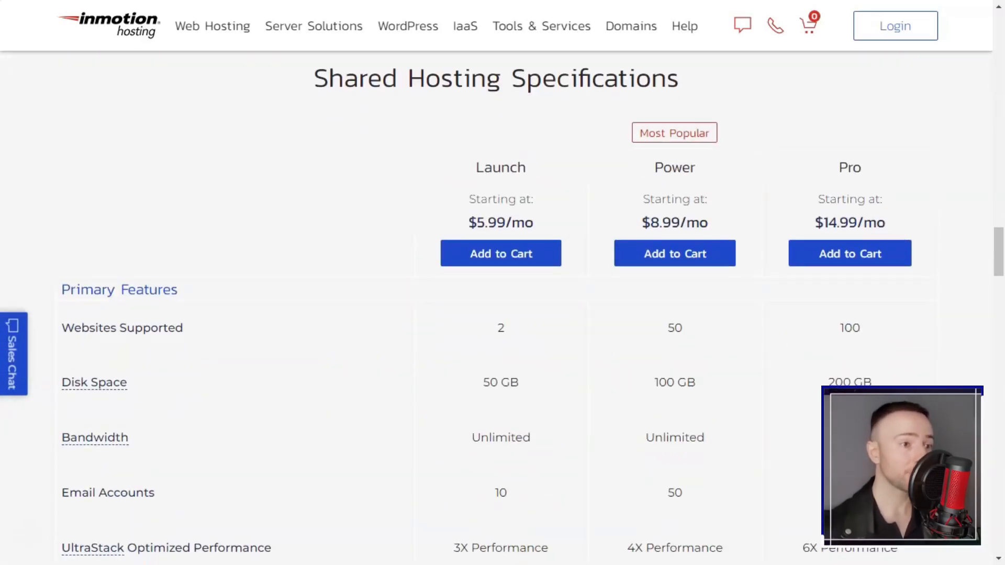
scroll(down, 3)
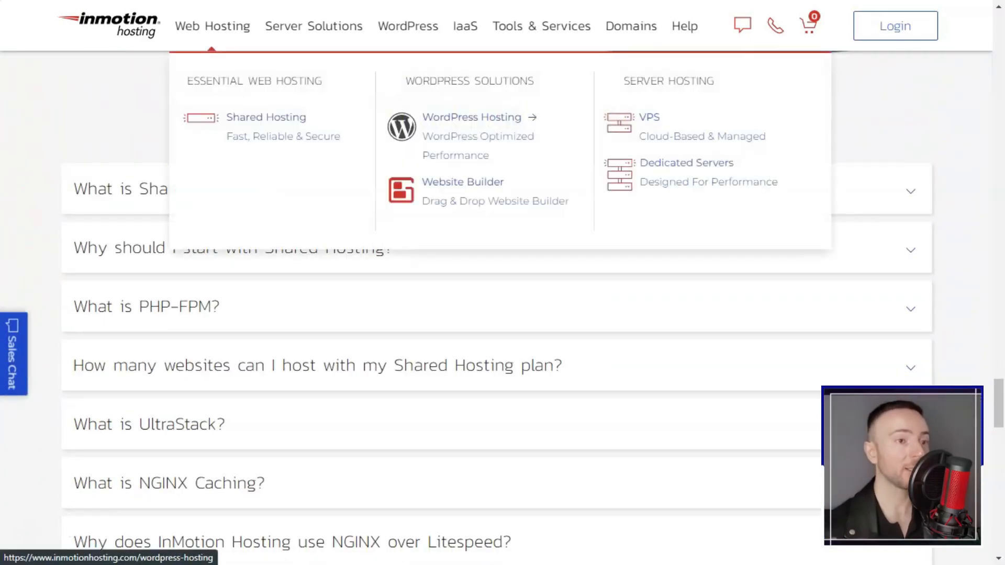
Step: Open Website Builder hosting and scroll past BoldGrid features and comparison table to 'Included in All Plans'
click(463, 182)
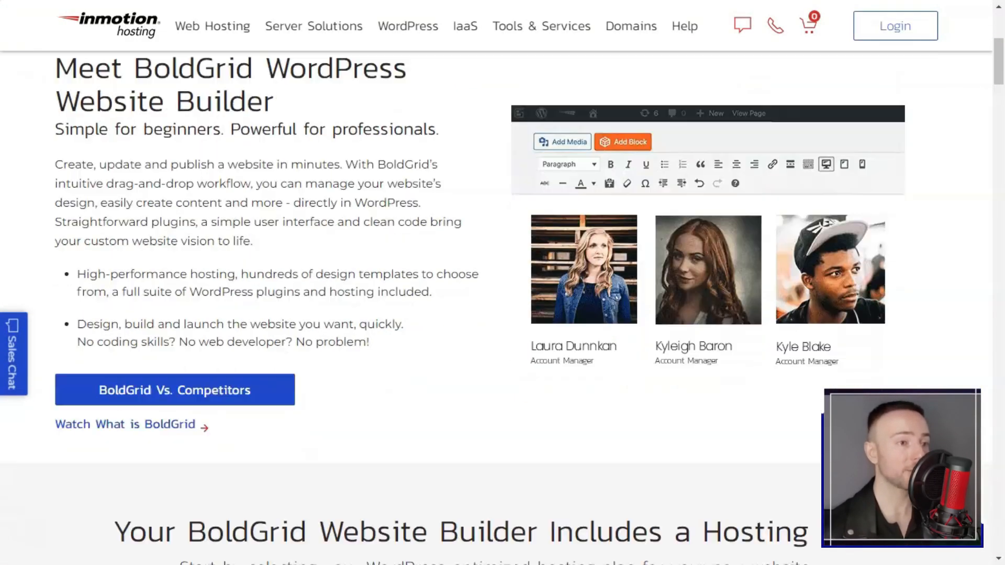
scroll(down, 3)
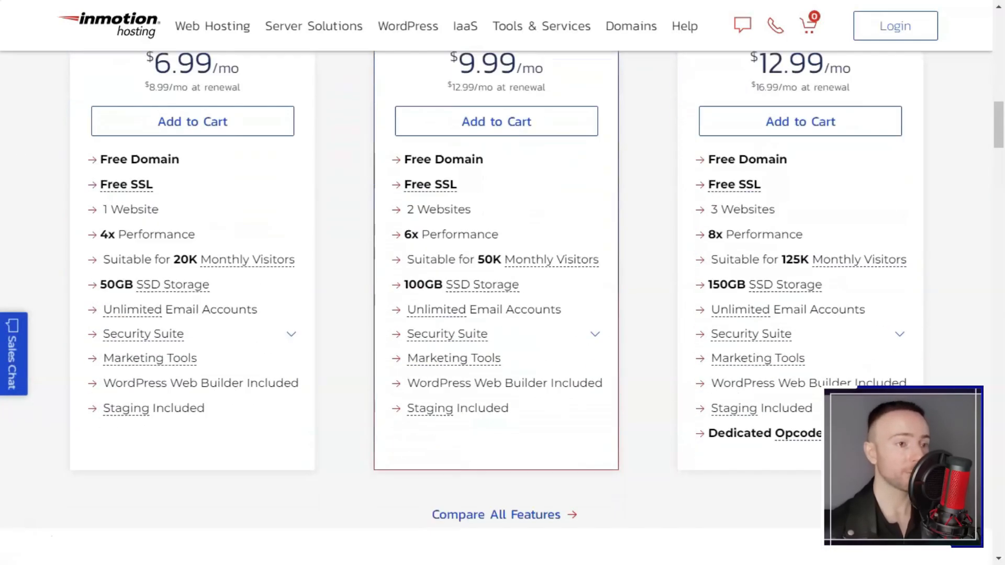
scroll(down, 3)
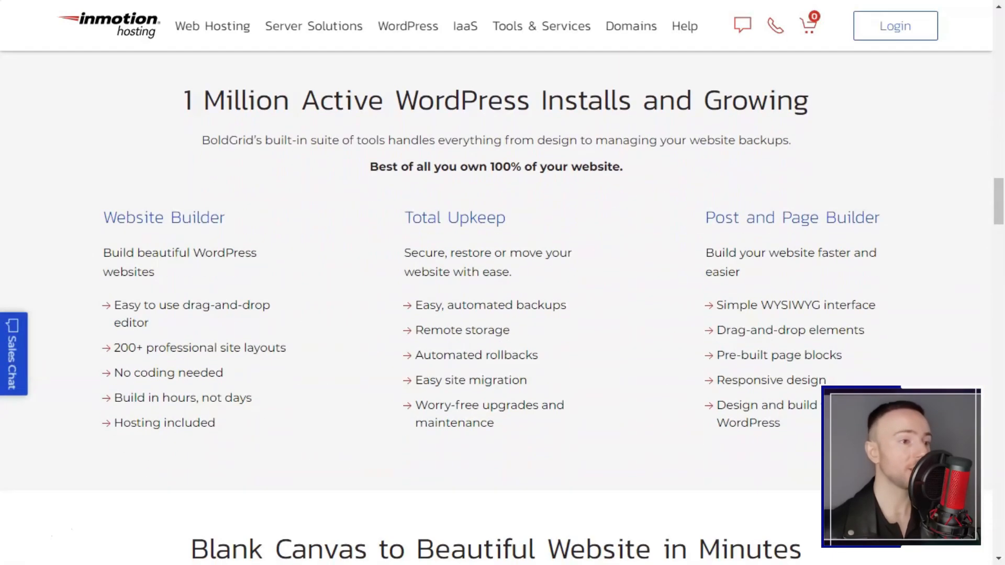
scroll(down, 3)
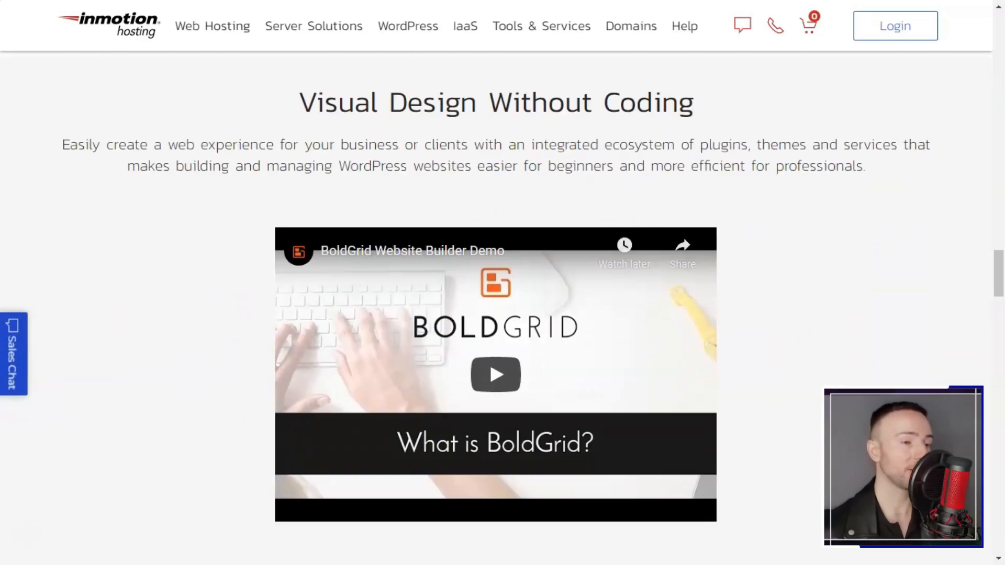
scroll(down, 3)
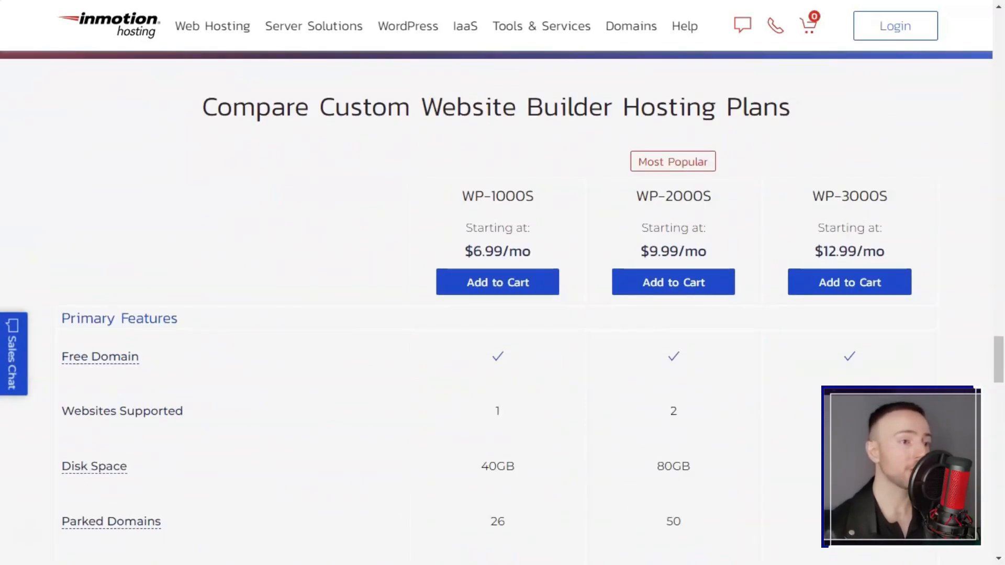
scroll(down, 3)
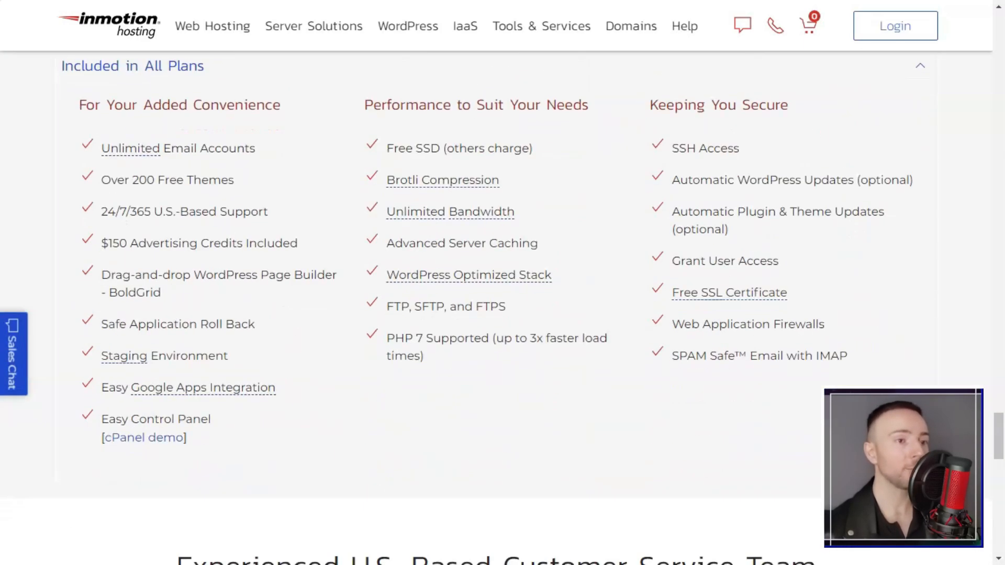
Step: Scroll through the Dedicated Servers page and its server plans
scroll(up, 3)
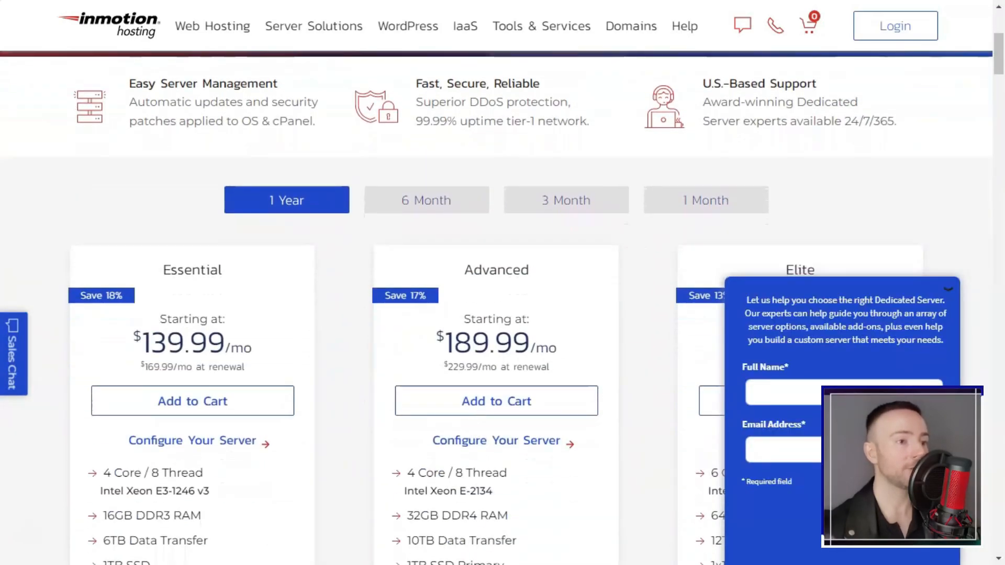
scroll(down, 3)
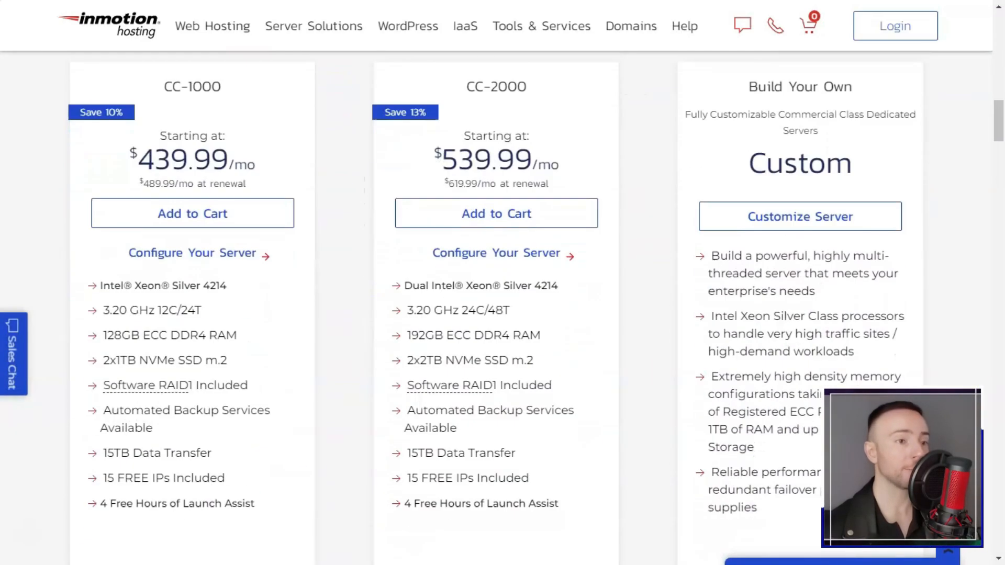
scroll(down, 3)
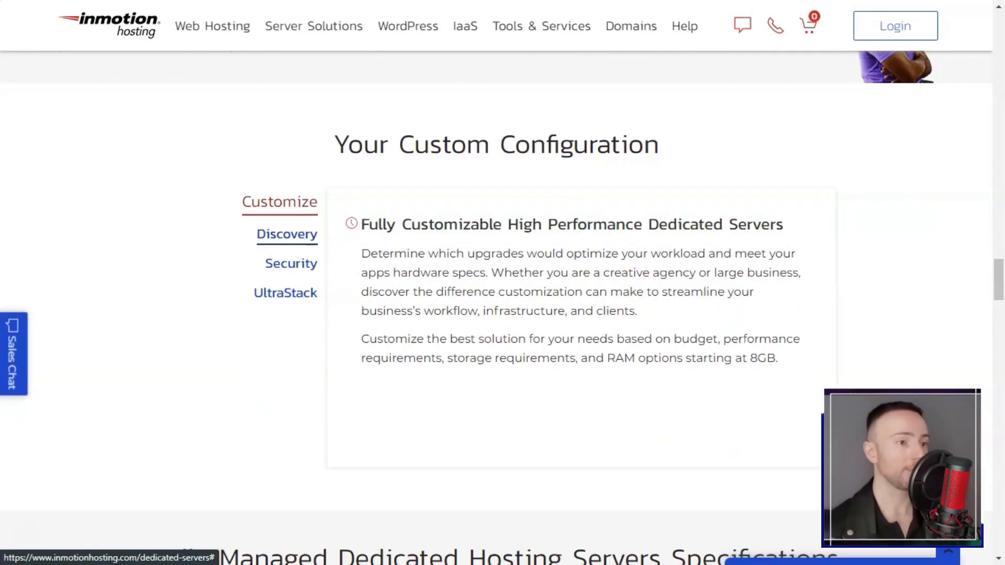
scroll(down, 3)
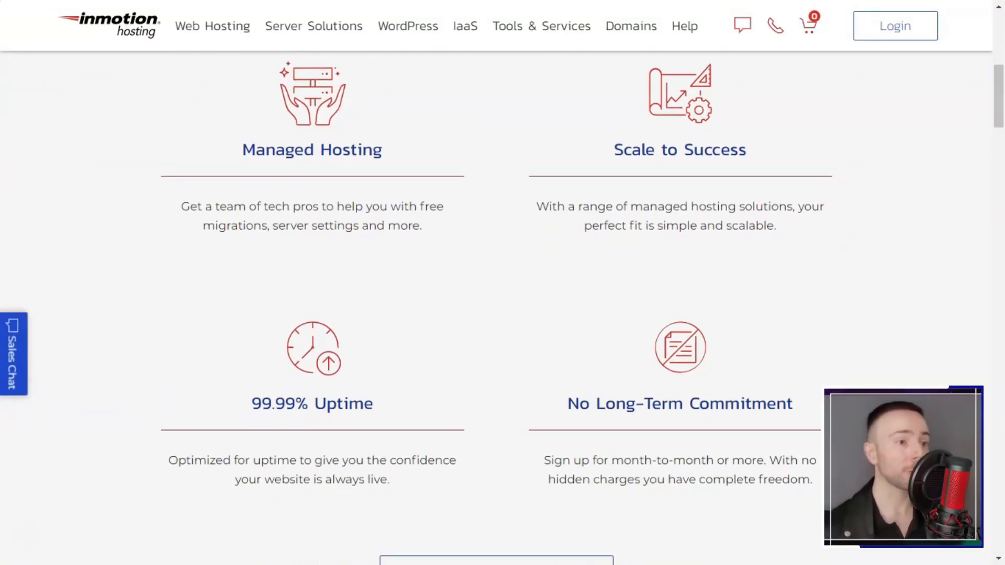
Step: Scroll Managed Hosting's IT support pricing down to 'We're Here to Help'
scroll(down, 3)
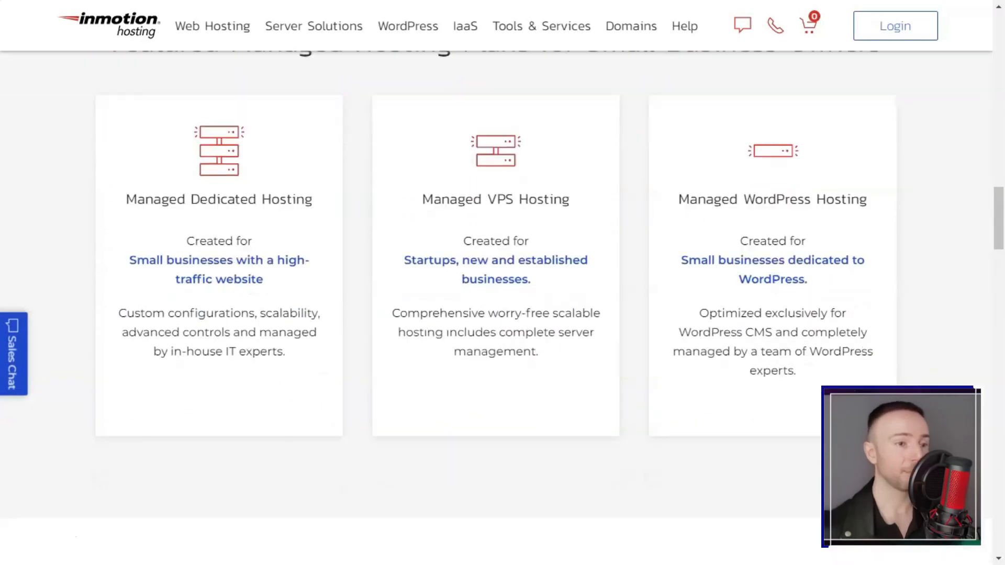
scroll(down, 3)
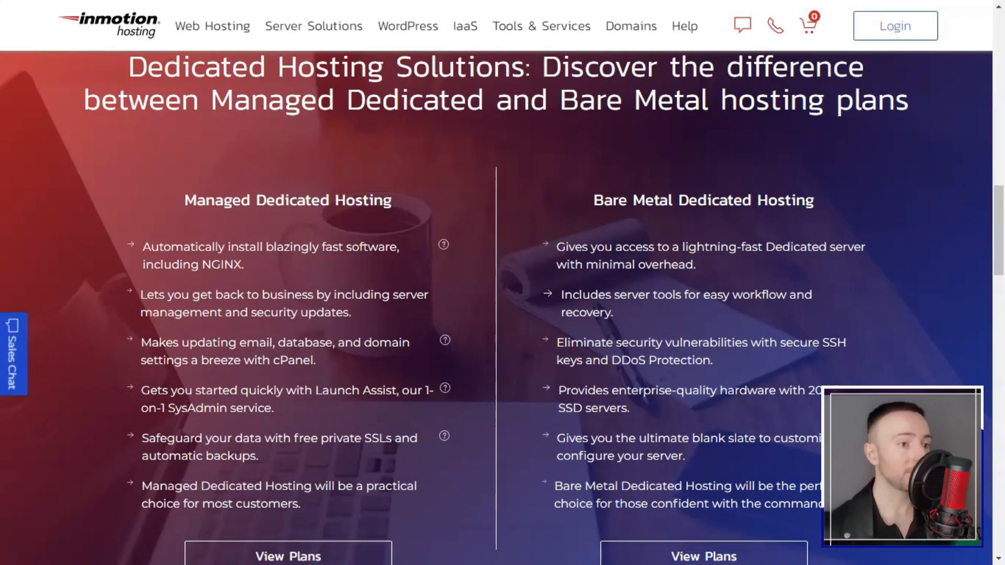
scroll(down, 3)
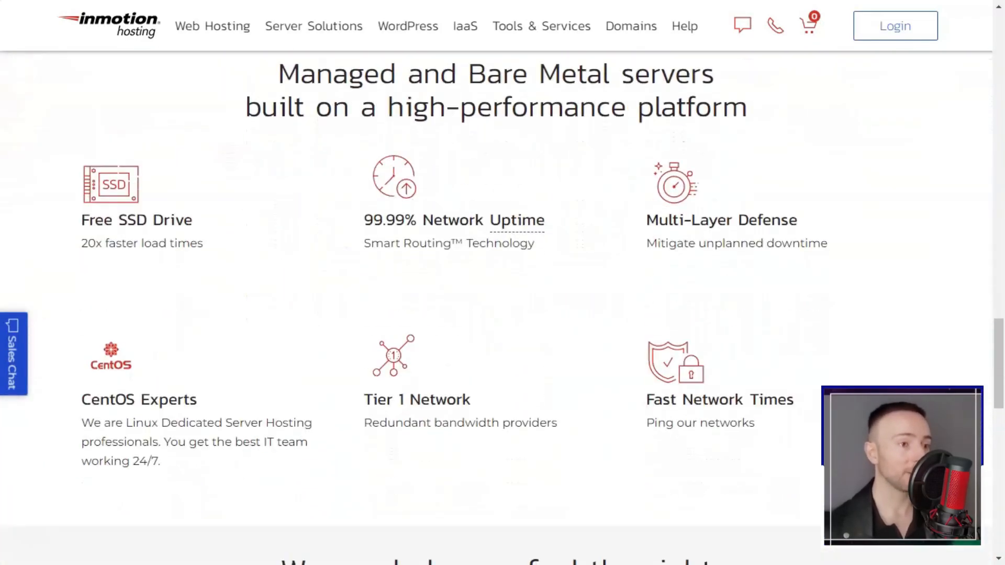
scroll(down, 3)
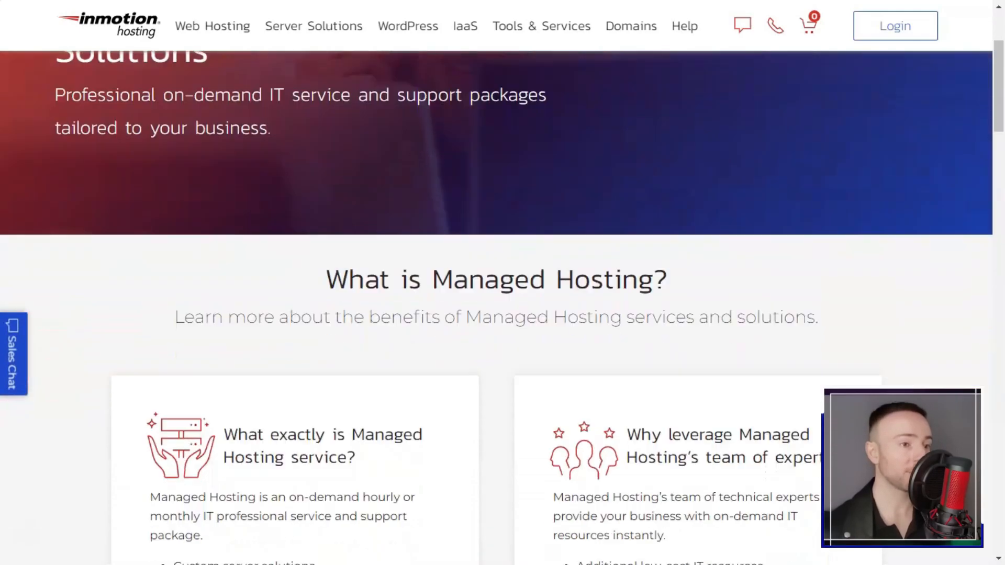
scroll(down, 3)
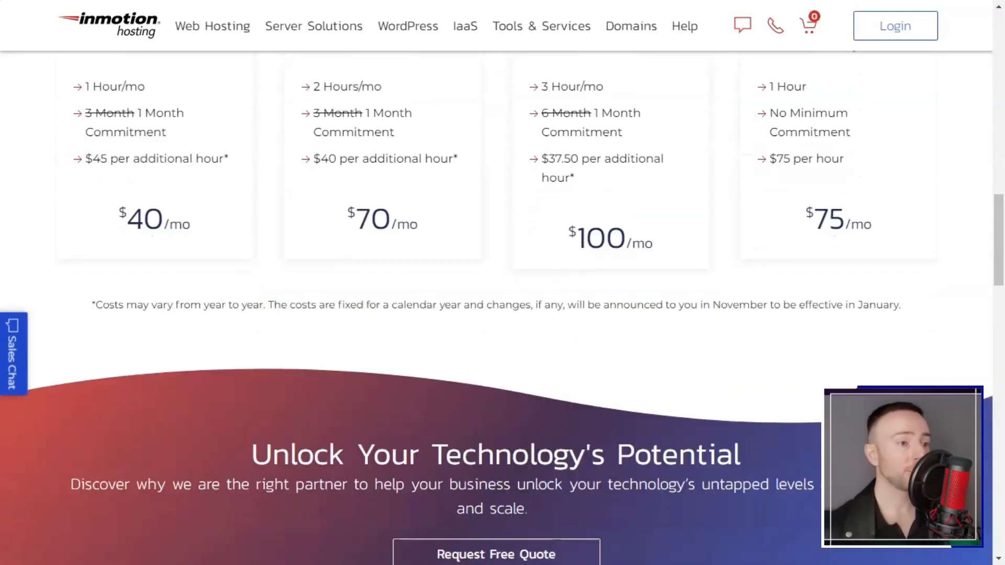
scroll(down, 3)
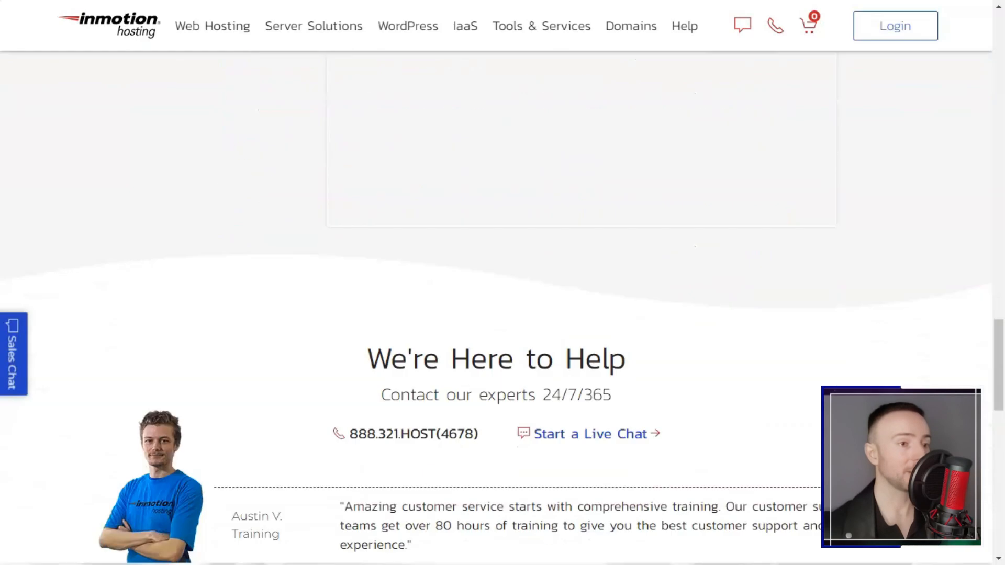
Step: Scroll the WordPress Hosting page through plan cards and specifications to 'Web Developer Friendly'
scroll(up, 3)
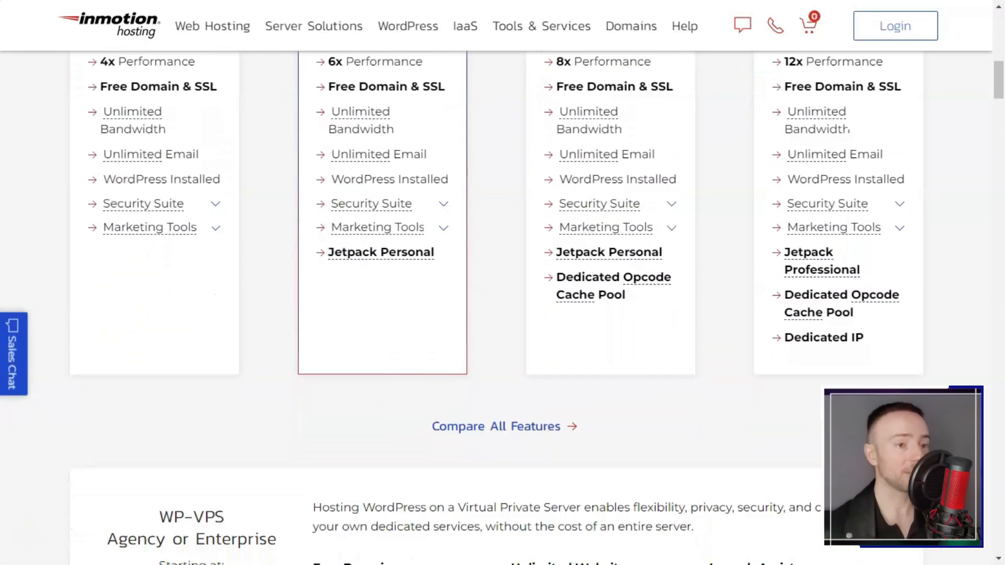
scroll(down, 3)
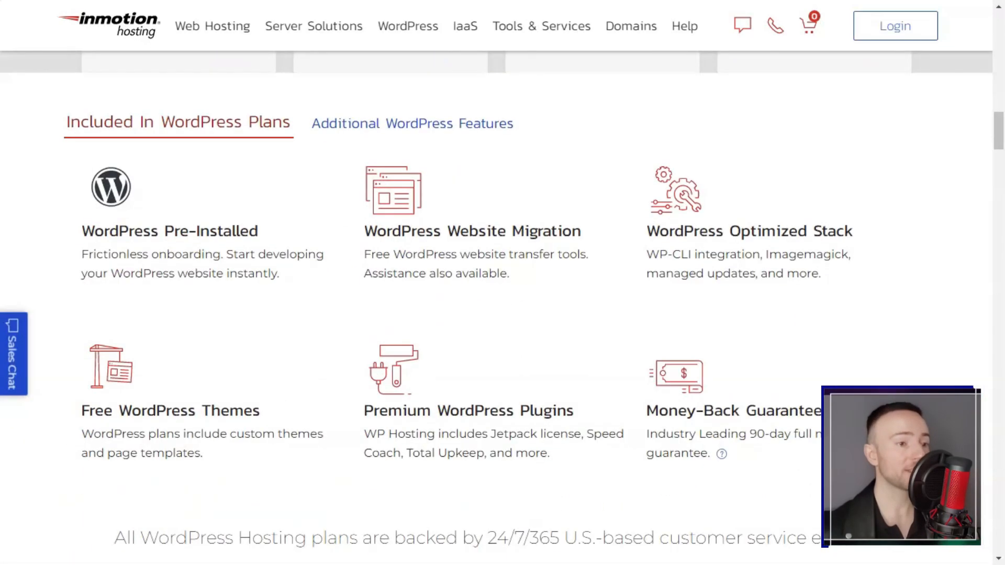
scroll(up, 3)
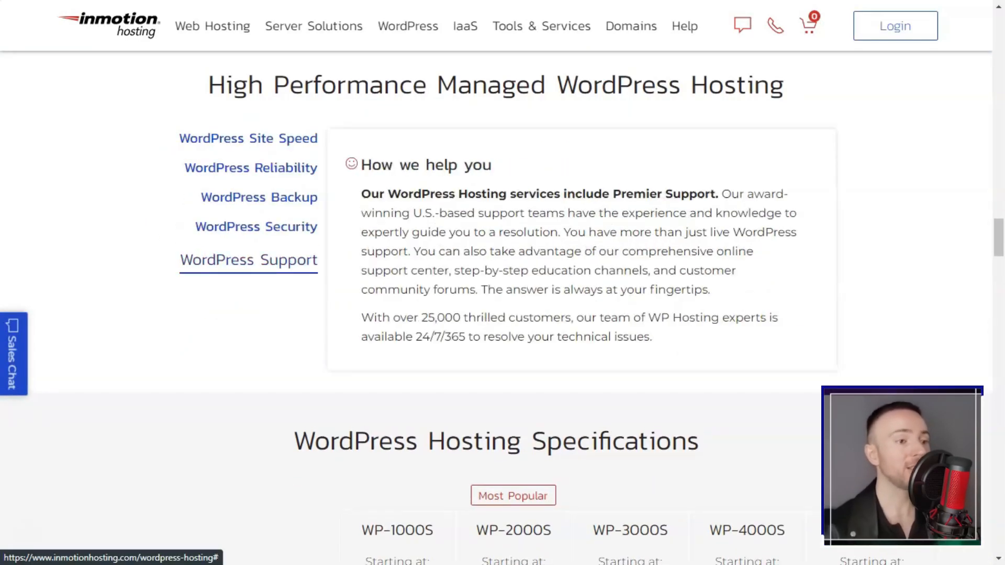
scroll(down, 3)
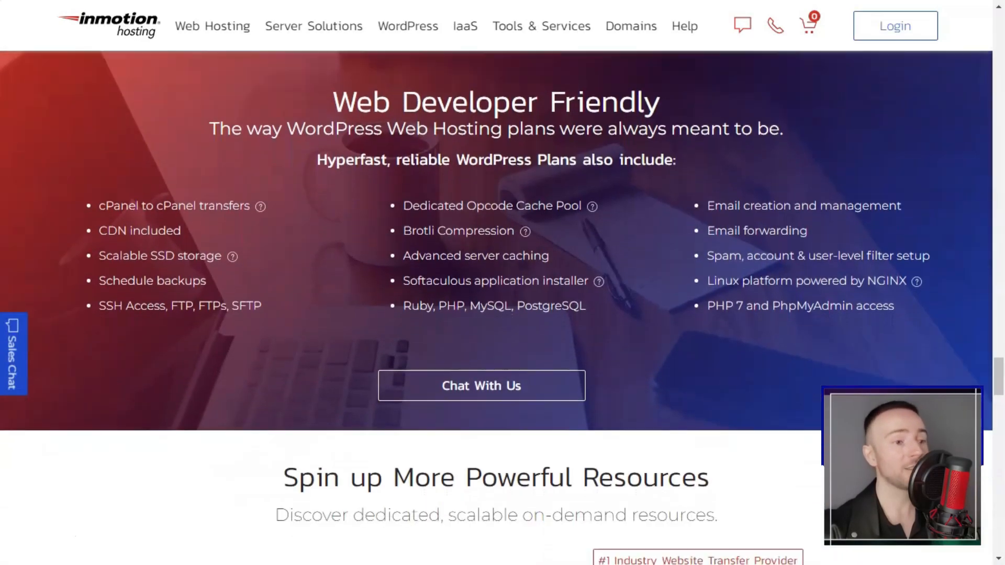
Step: Browse the Flex Metal Cloud IaaS page and the domain registration page
click(465, 26)
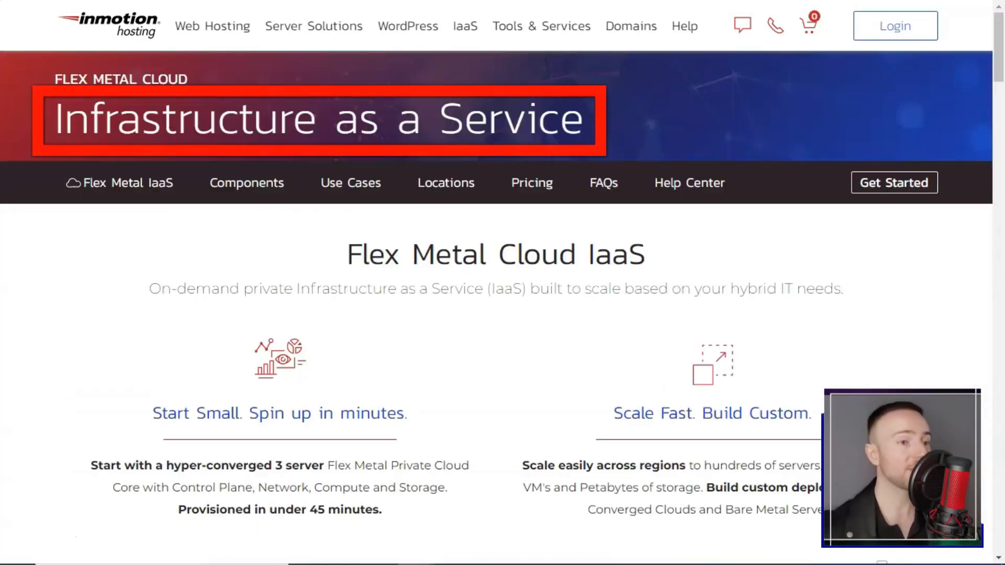
scroll(down, 3)
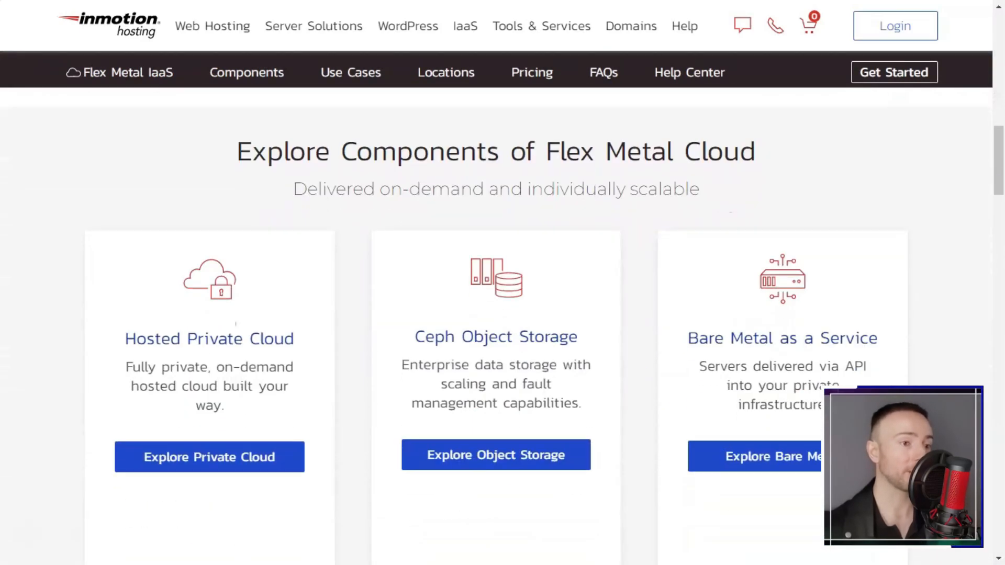
scroll(down, 3)
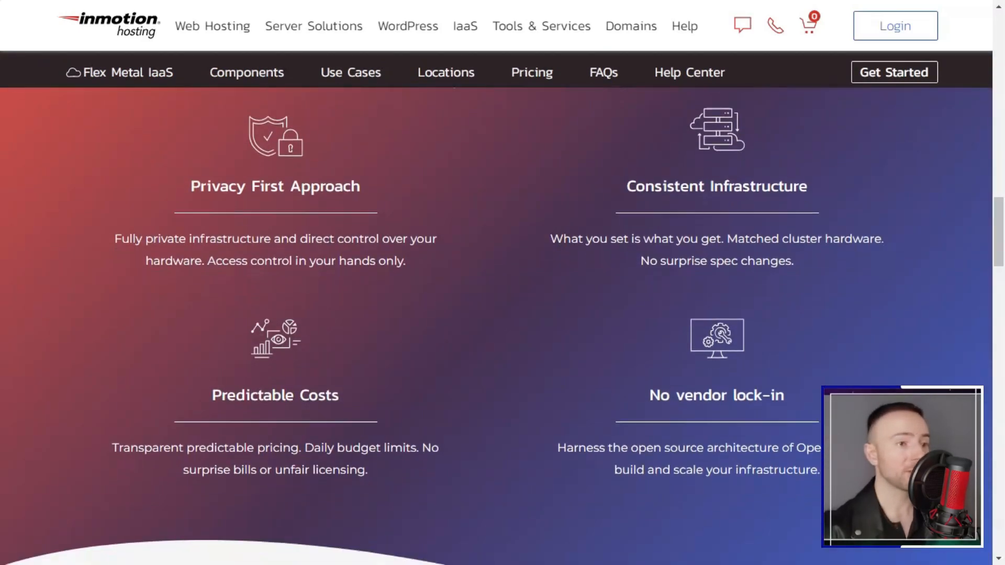
scroll(down, 3)
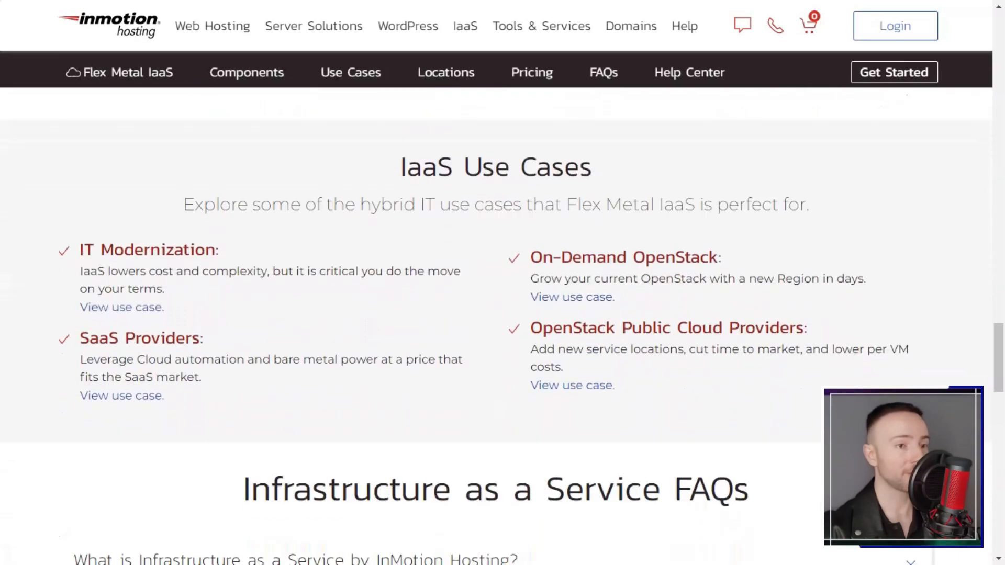
scroll(up, 3)
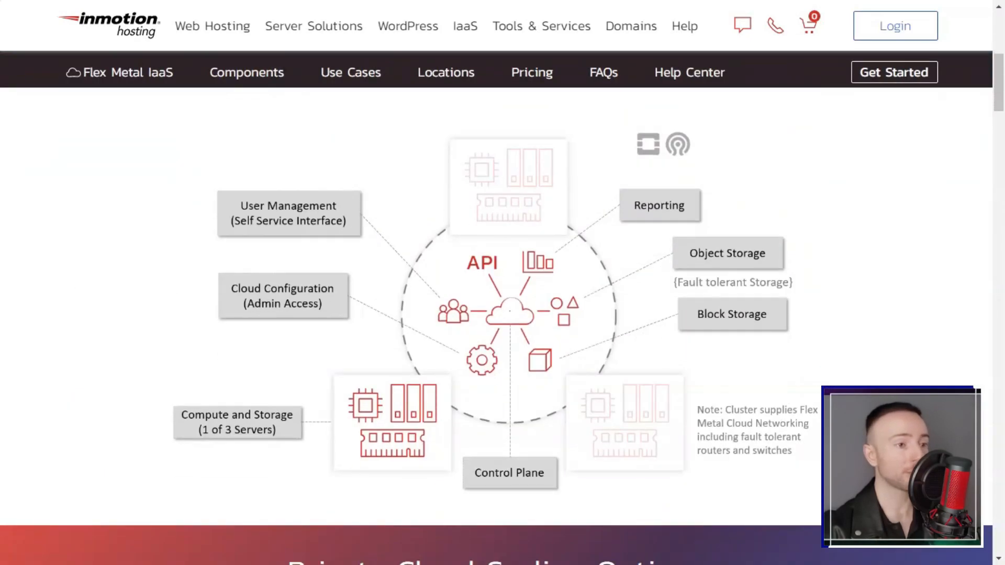
scroll(down, 3)
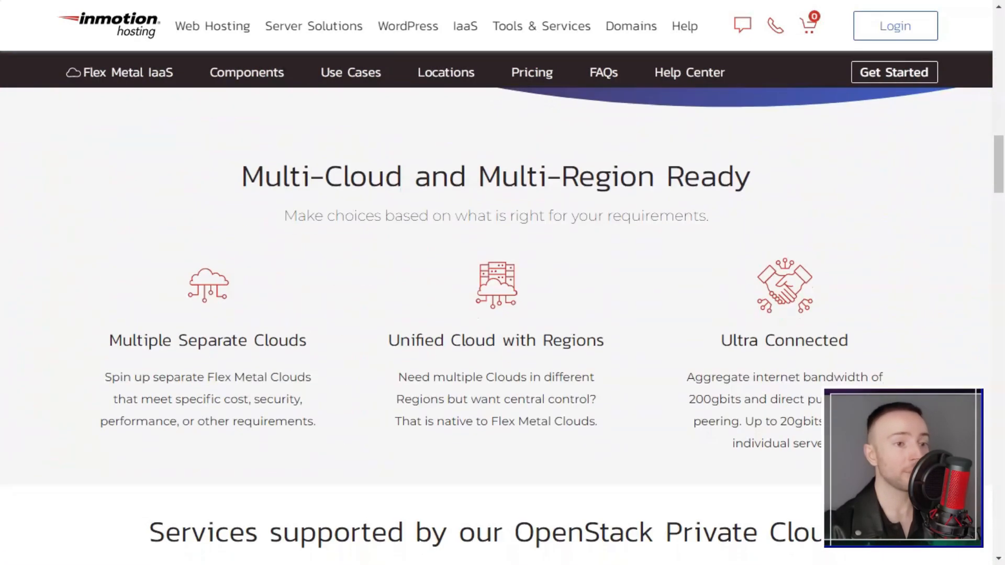
scroll(down, 3)
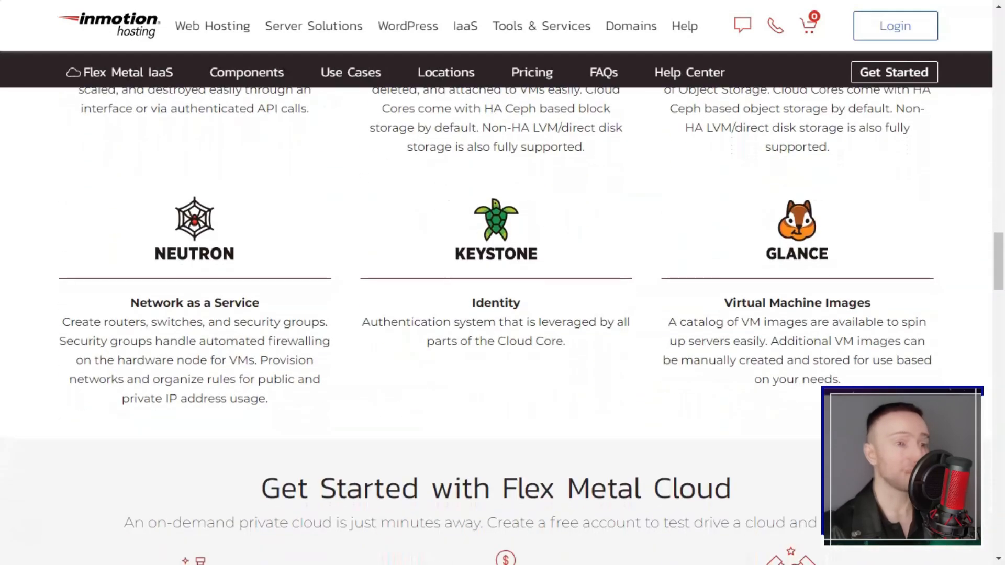
scroll(down, 3)
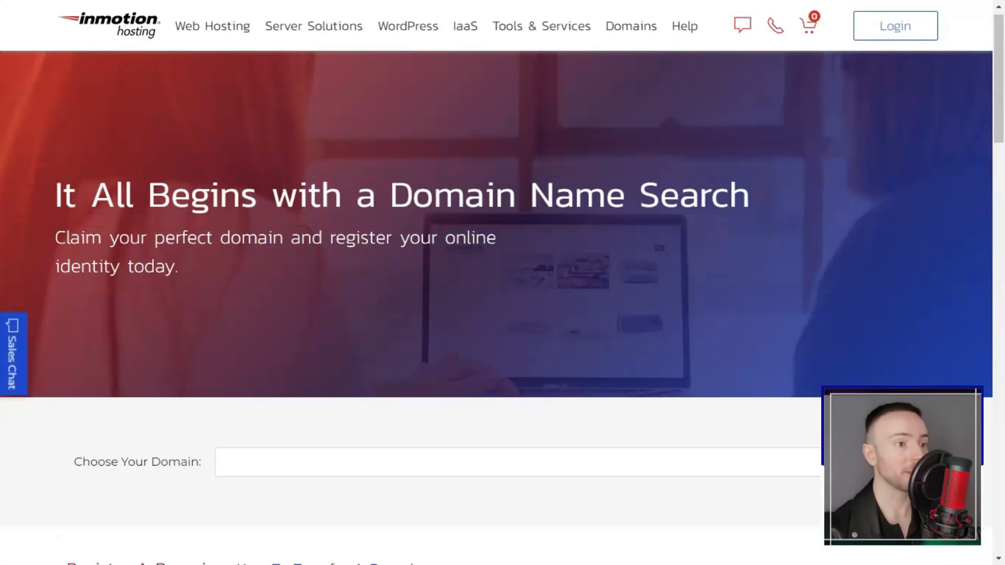
scroll(down, 3)
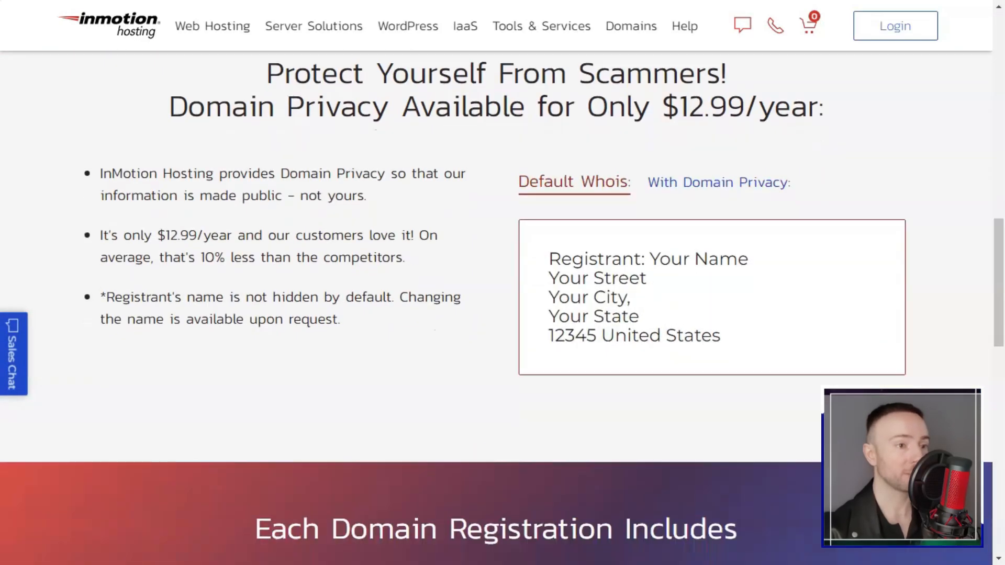
scroll(down, 3)
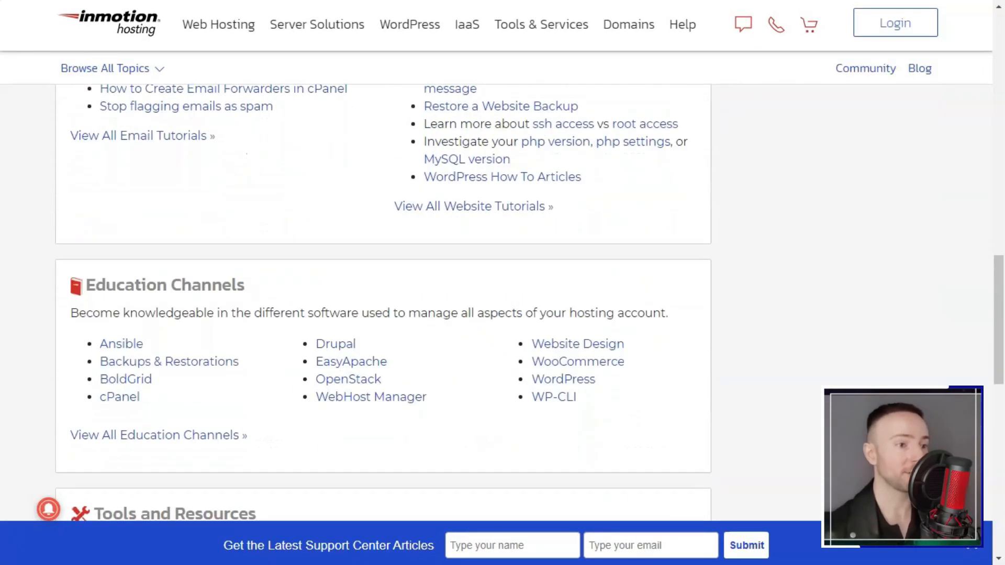
scroll(up, 3)
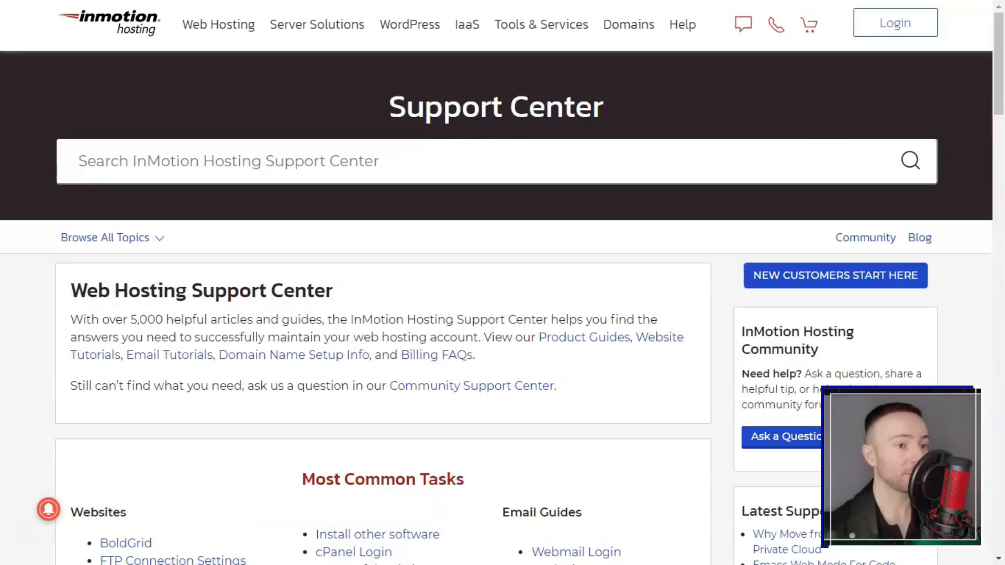